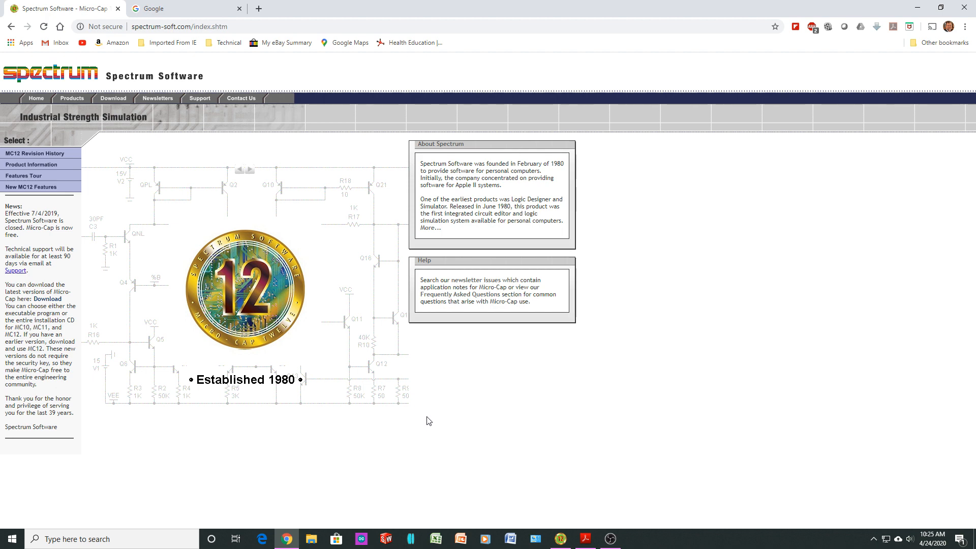
mouse_move(158, 216)
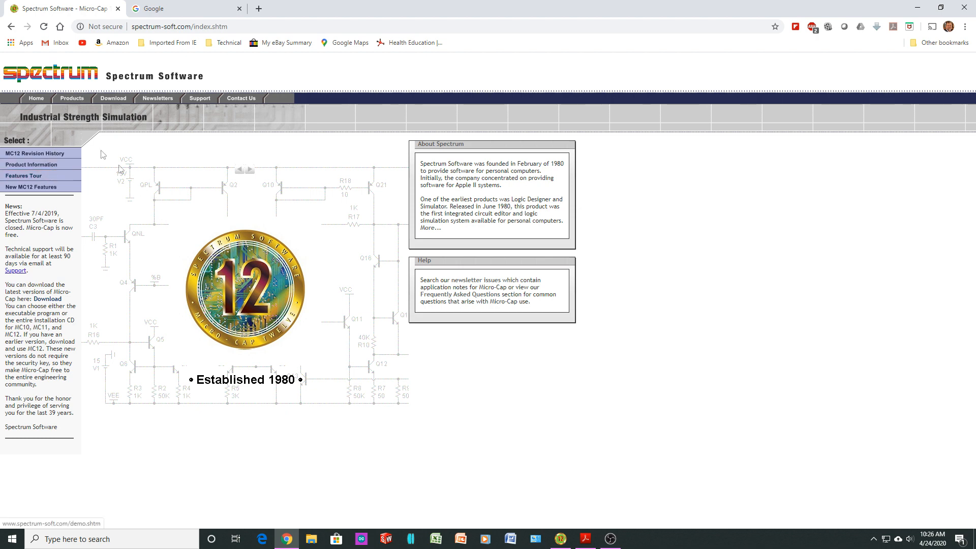
mouse_move(154, 166)
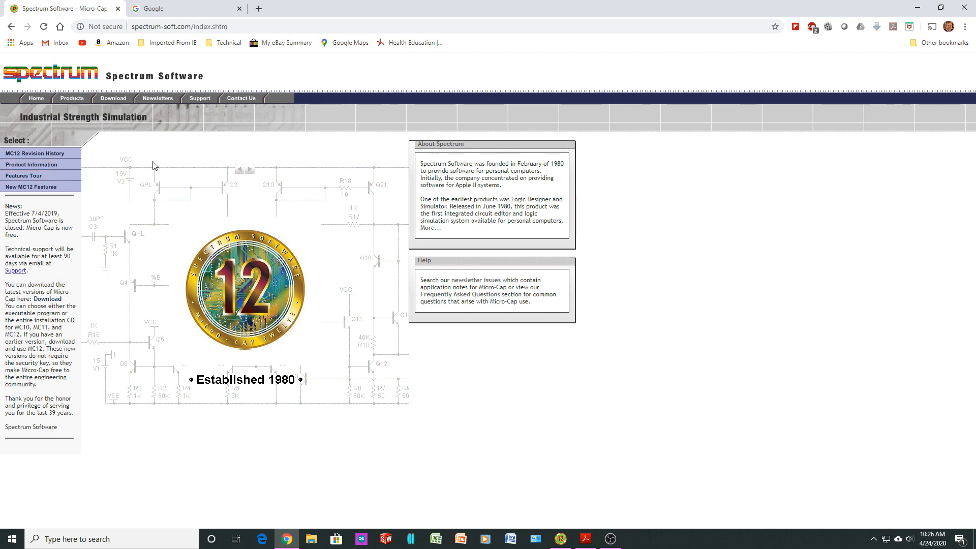
mouse_move(154, 43)
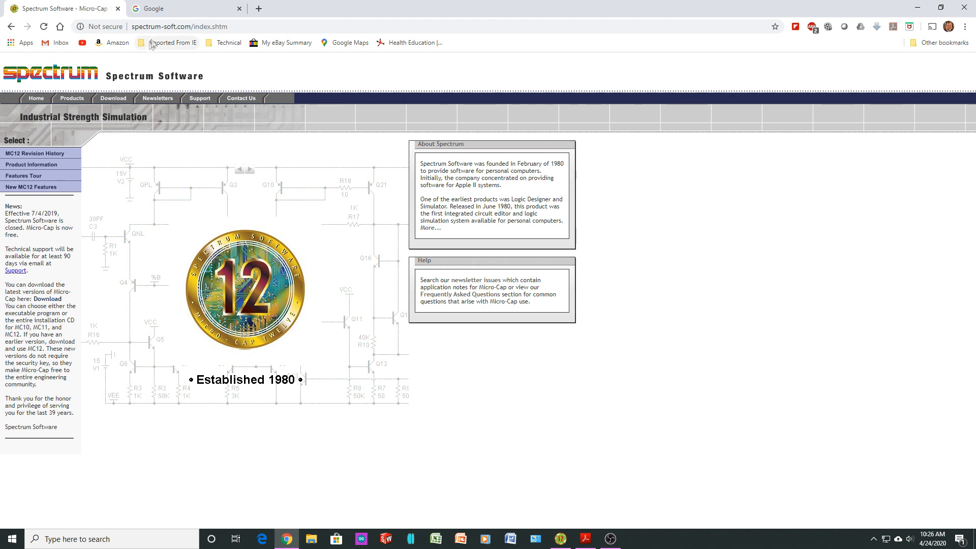
mouse_move(167, 56)
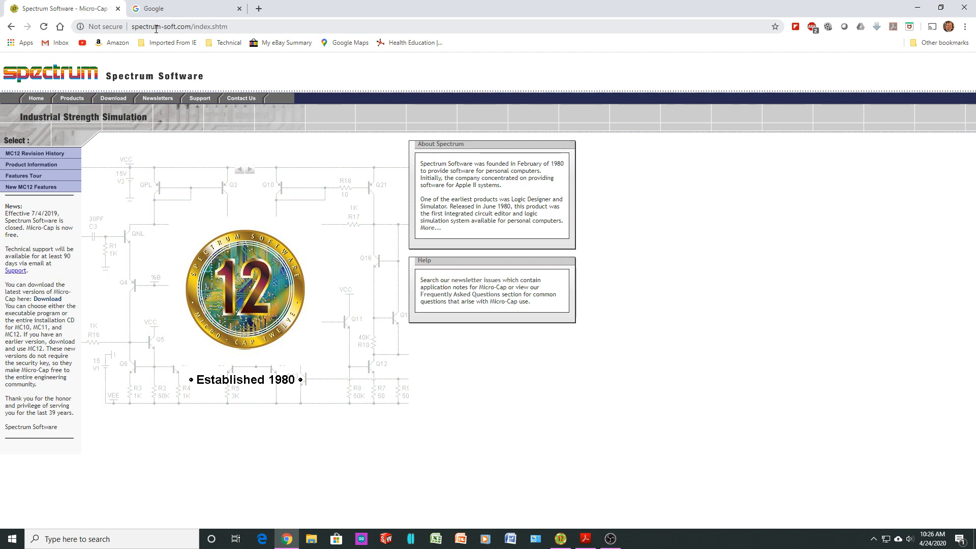
mouse_move(220, 174)
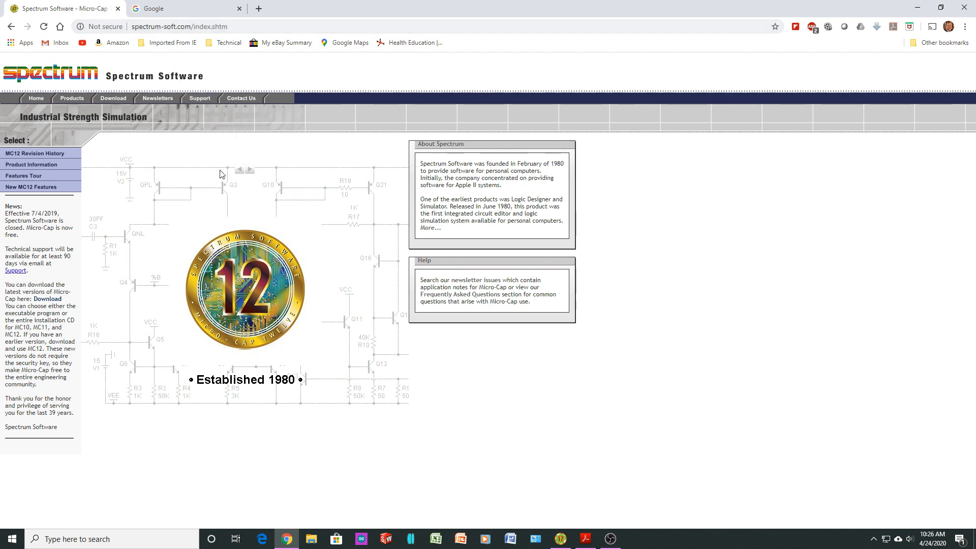
mouse_move(275, 223)
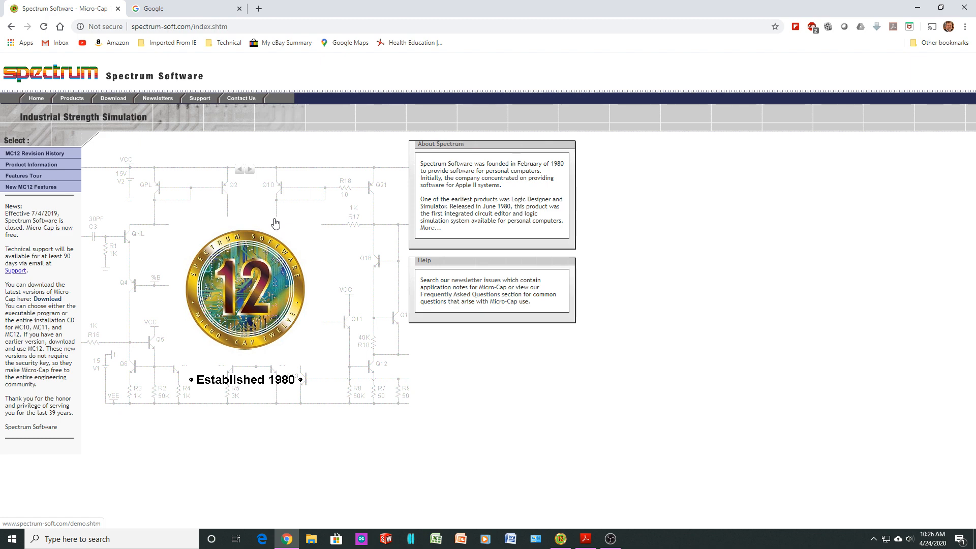
mouse_move(345, 262)
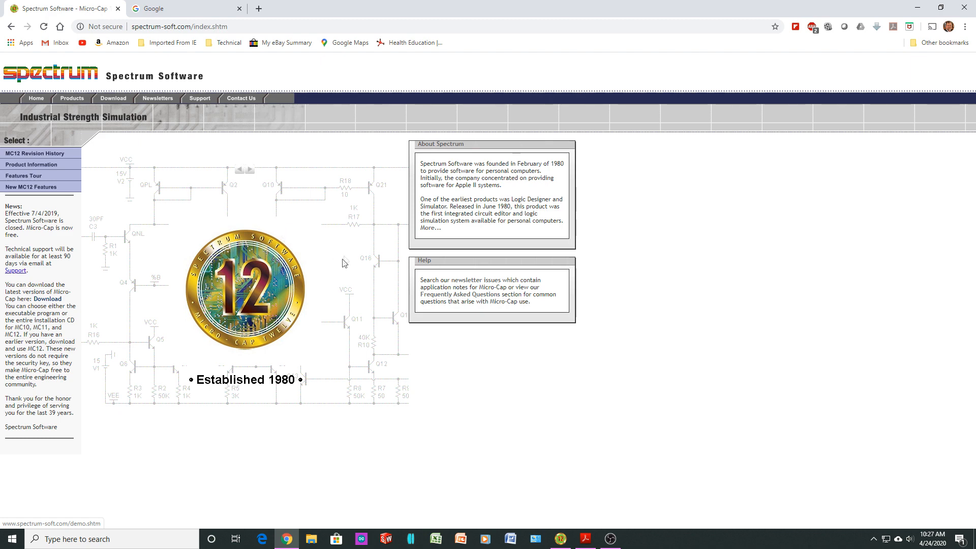
mouse_move(166, 192)
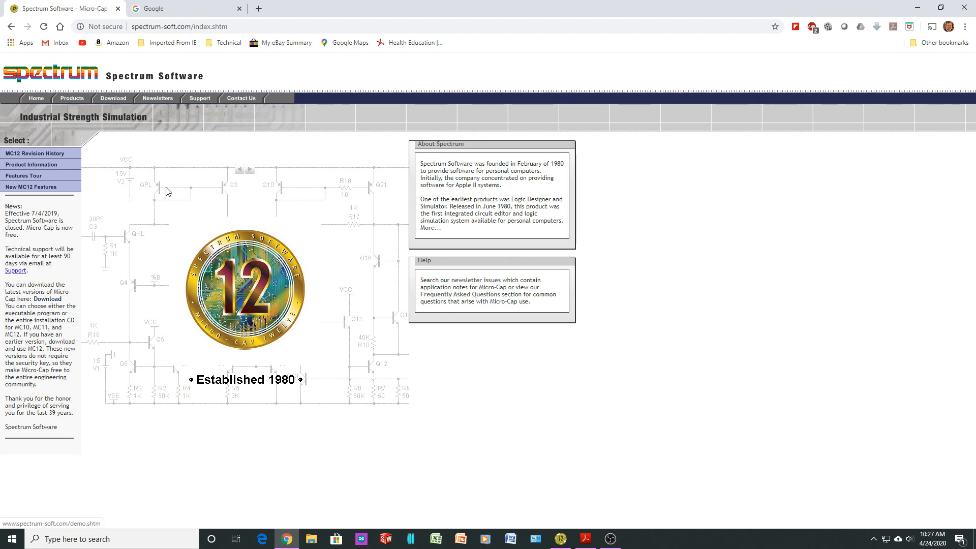
mouse_move(113, 98)
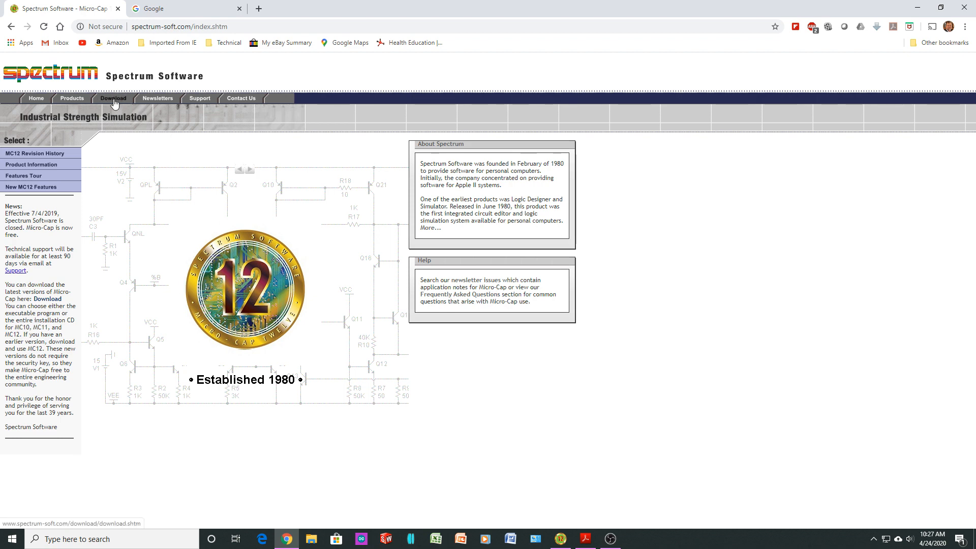
Go to the Micro-Cap User Downloads page from the site's navigation bar.
click(113, 98)
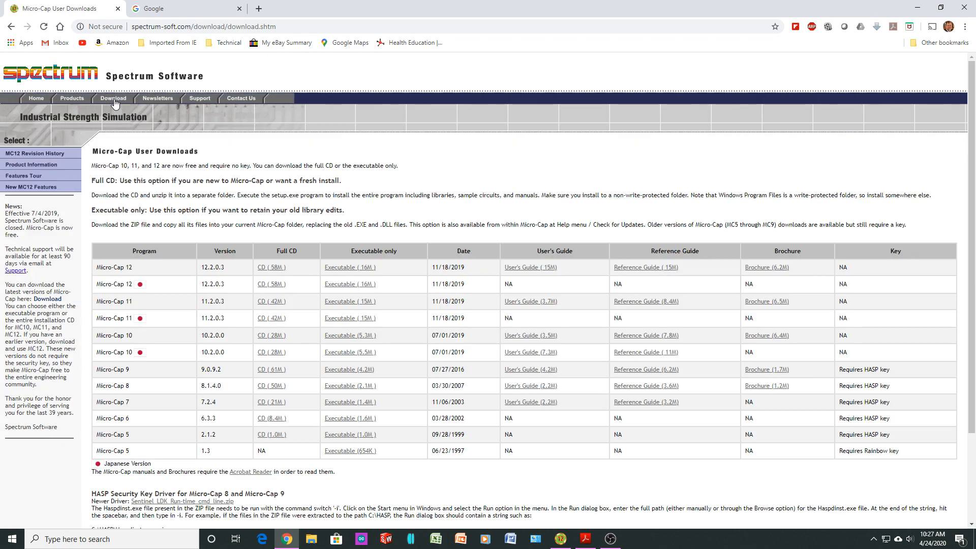
mouse_move(154, 272)
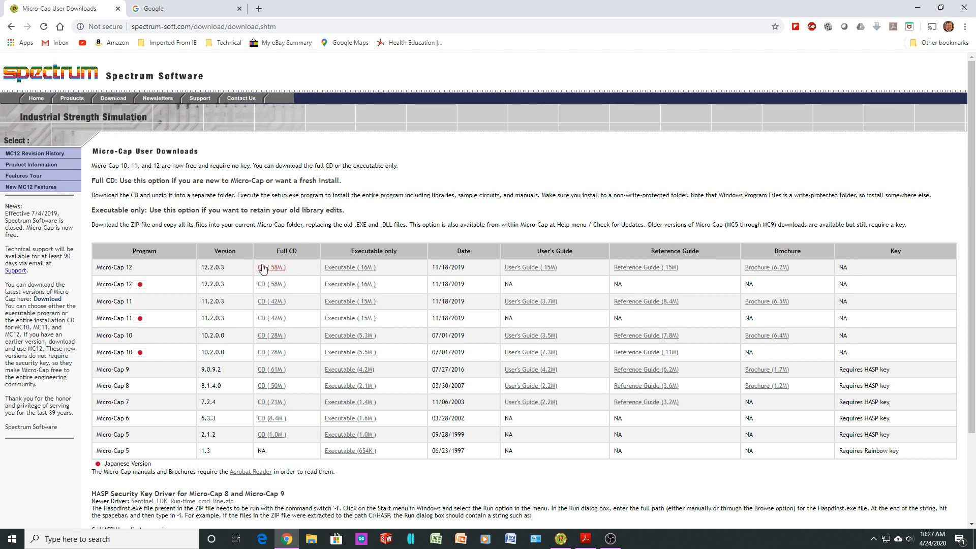
mouse_move(271, 267)
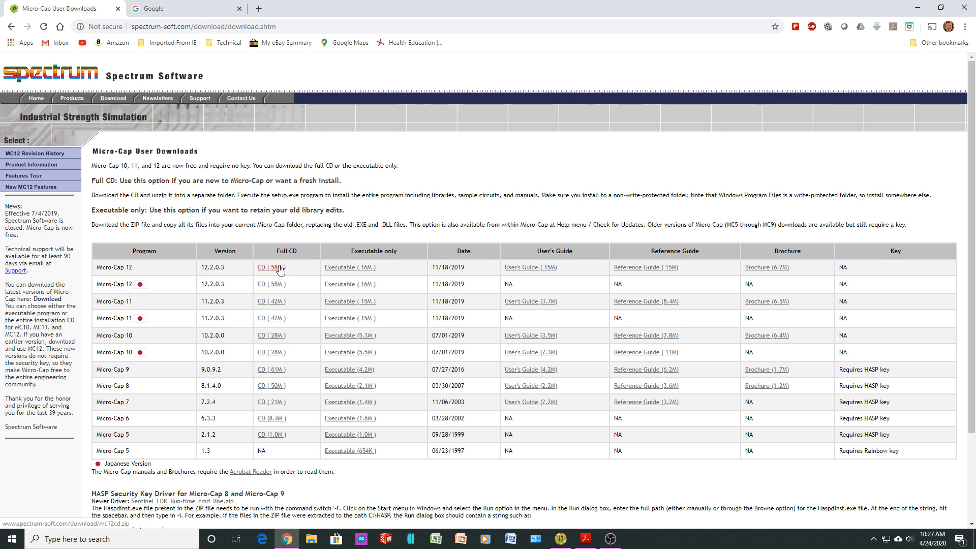
mouse_move(559, 539)
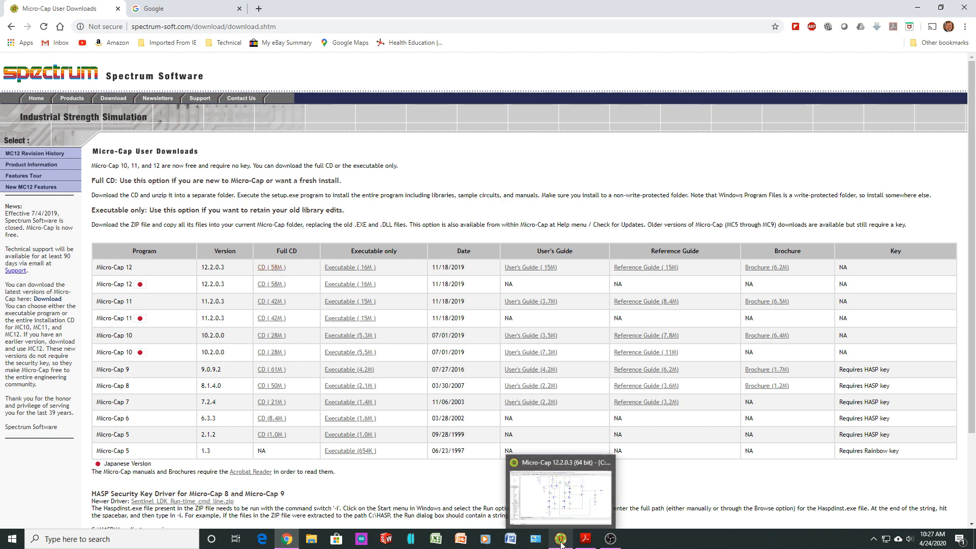
Bring the DIY_opamp.cir schematic window in Micro-Cap 12 to the front.
click(559, 538)
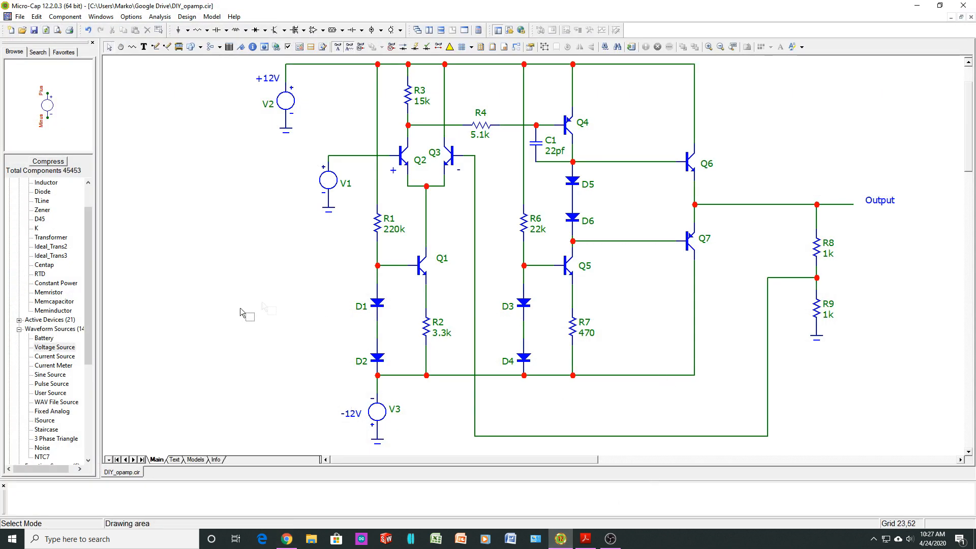
mouse_move(238, 326)
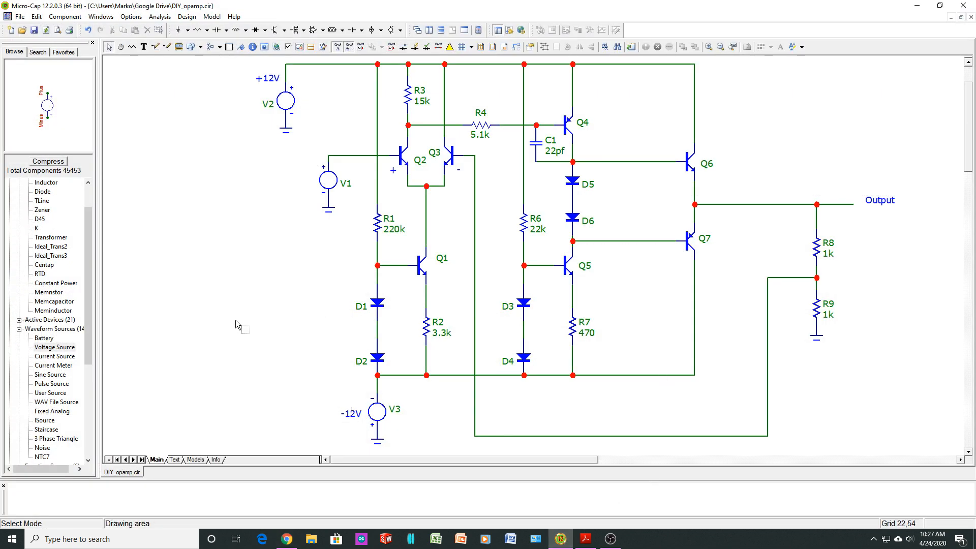
mouse_move(588, 276)
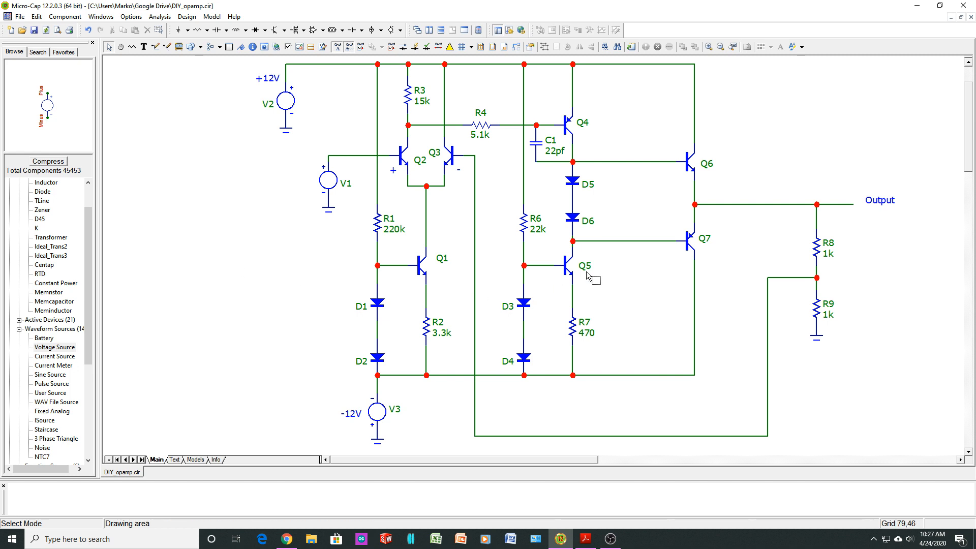
mouse_move(420, 316)
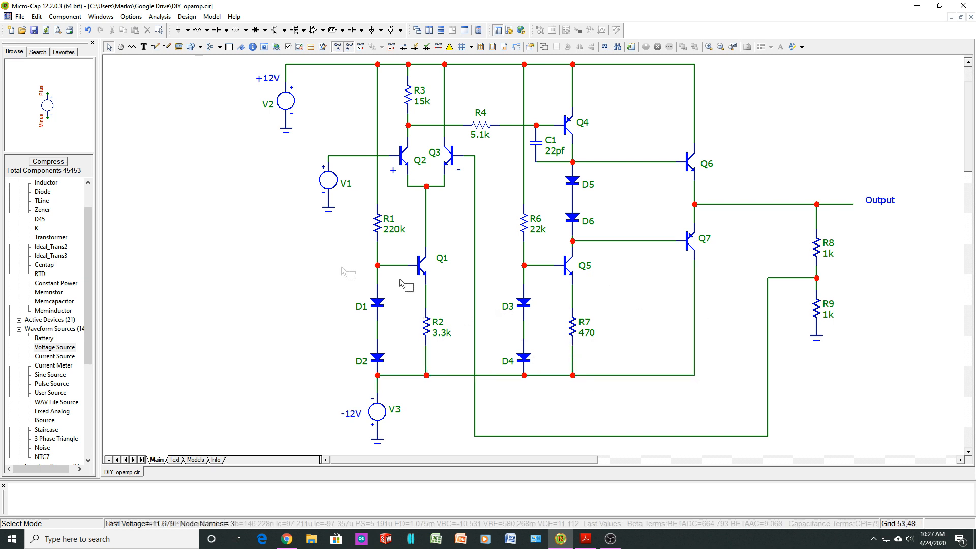
mouse_move(224, 259)
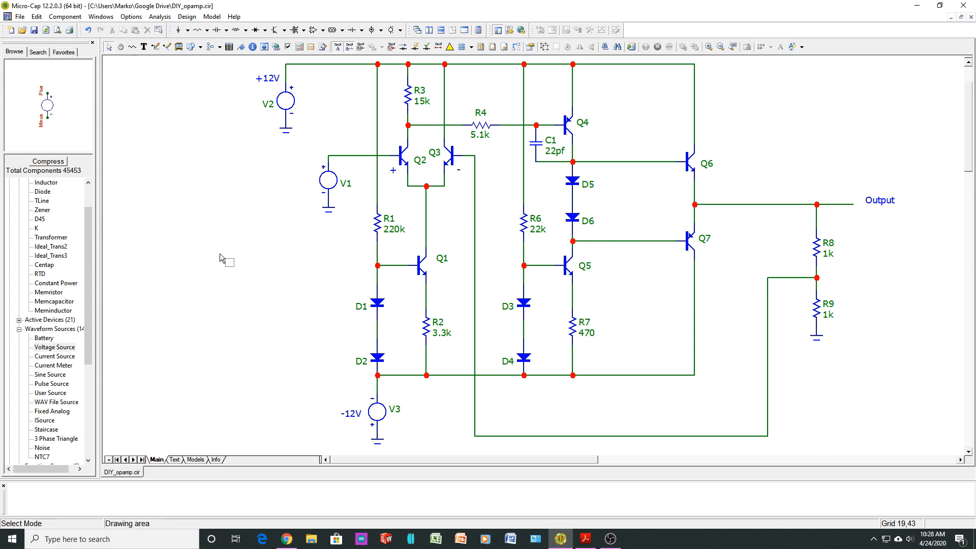
mouse_move(513, 333)
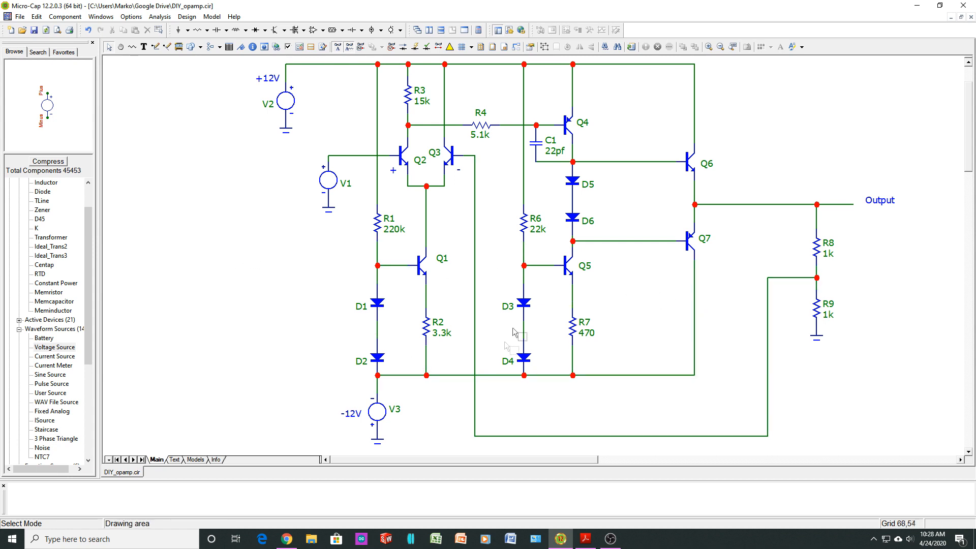
mouse_move(625, 426)
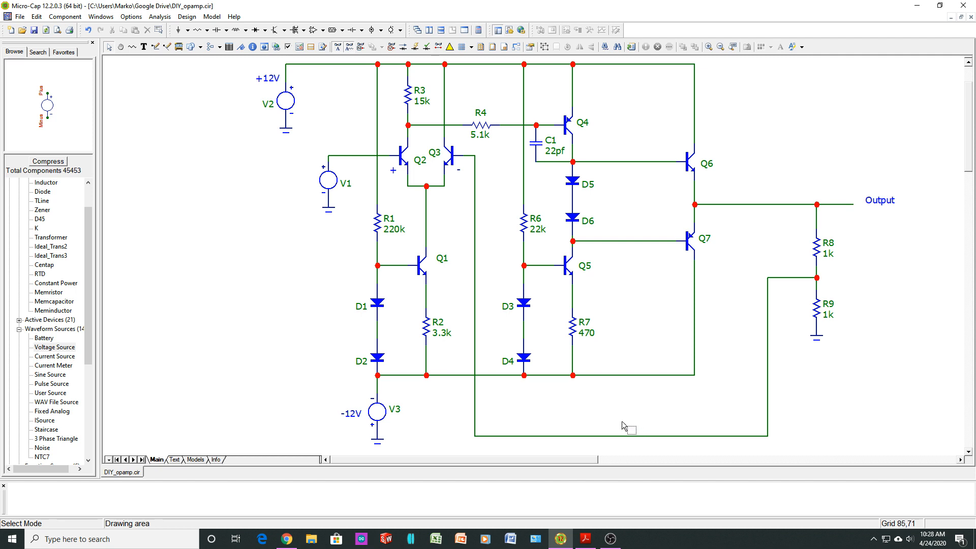
mouse_move(451, 349)
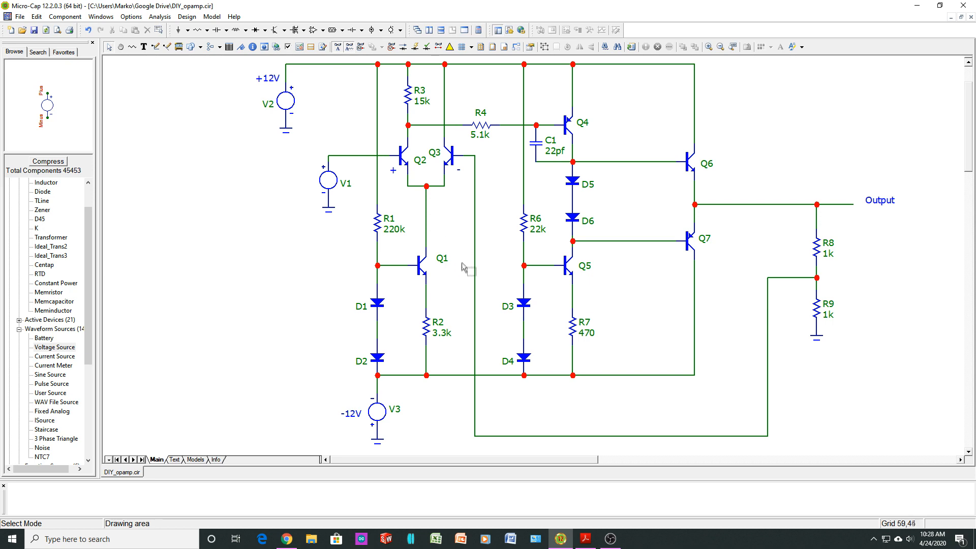
mouse_move(445, 220)
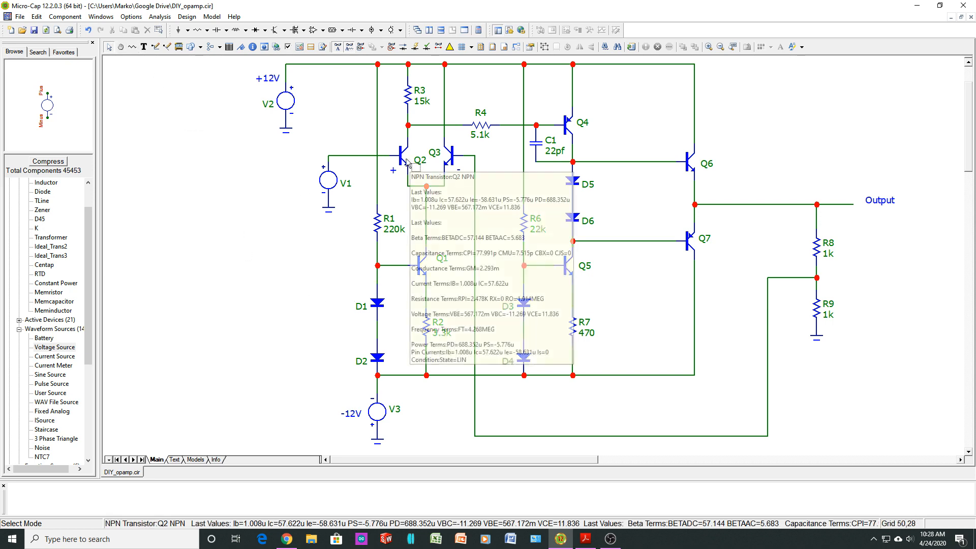
double_click(405, 152)
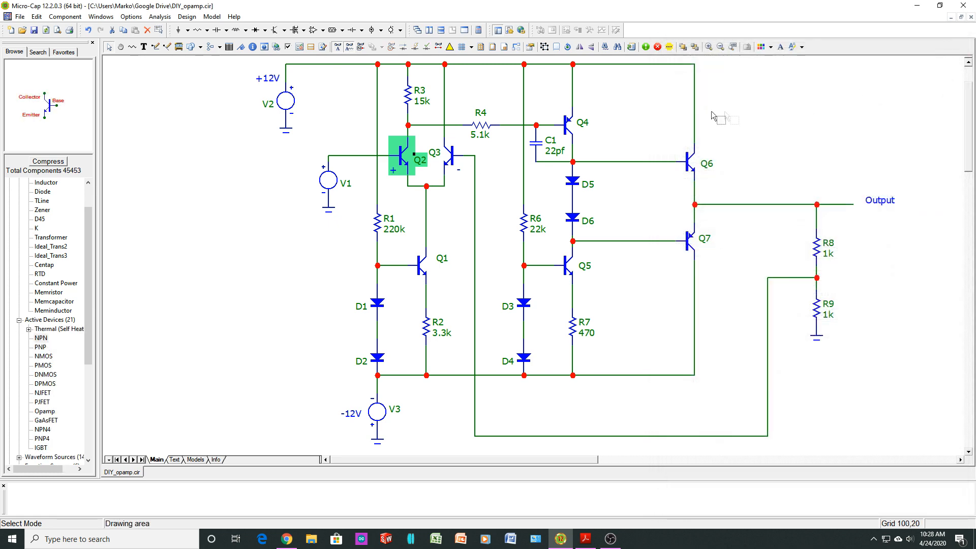
click(566, 123)
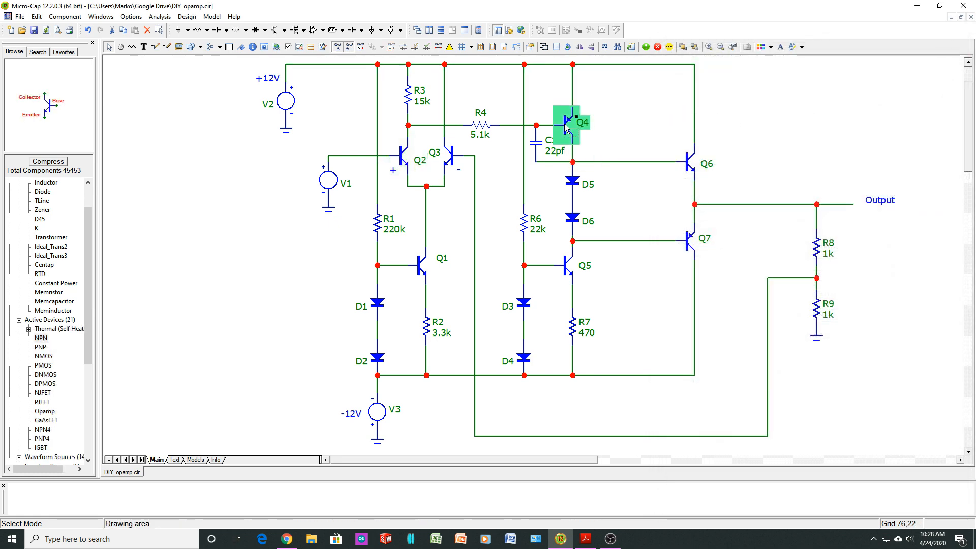
double_click(566, 123)
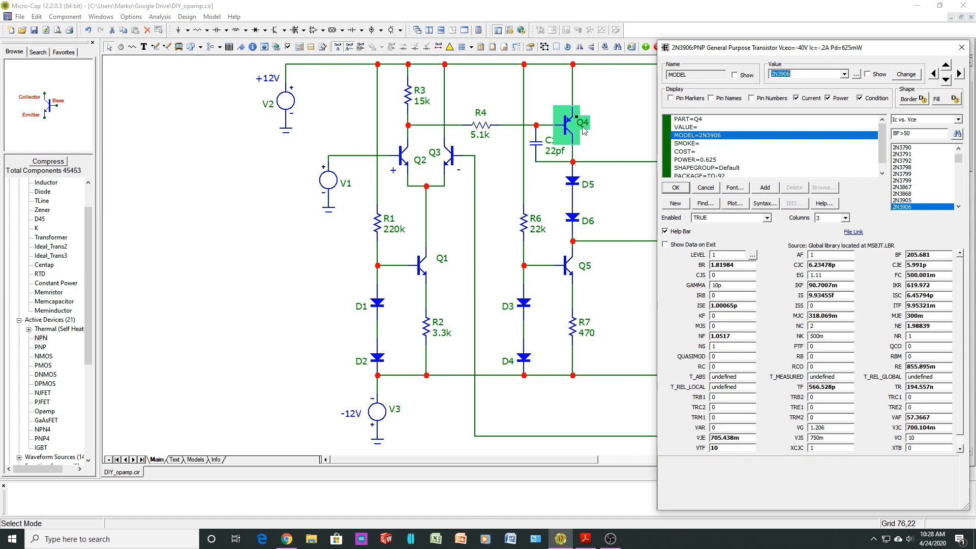
mouse_move(700, 235)
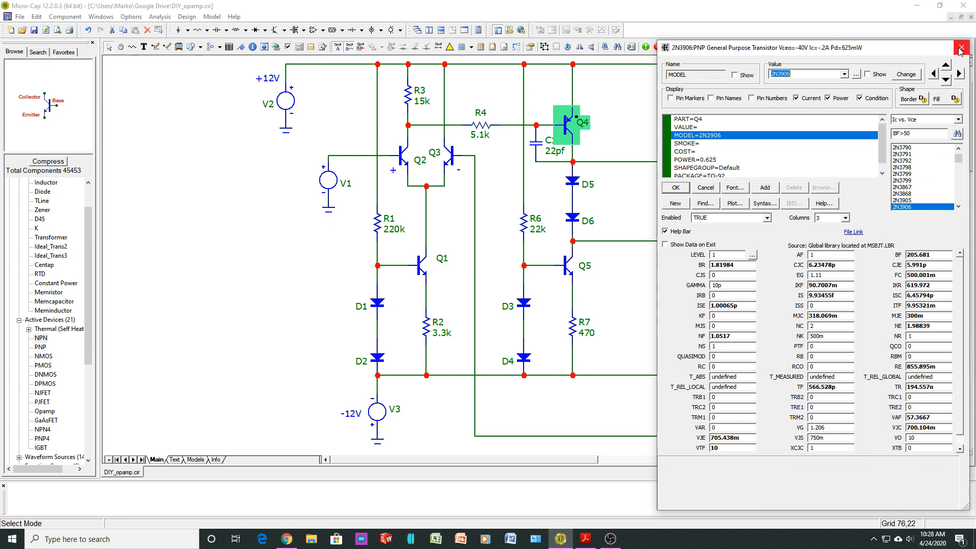
click(962, 49)
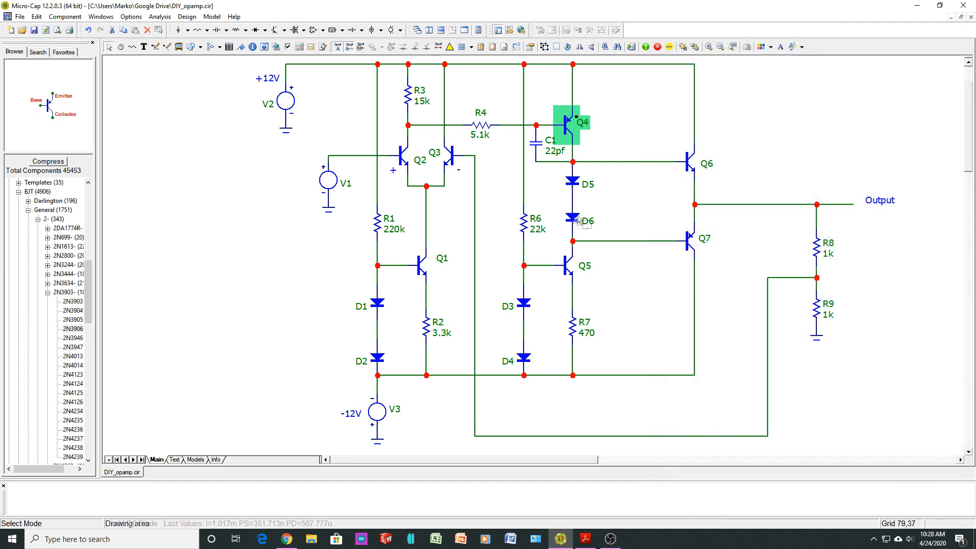
mouse_move(573, 220)
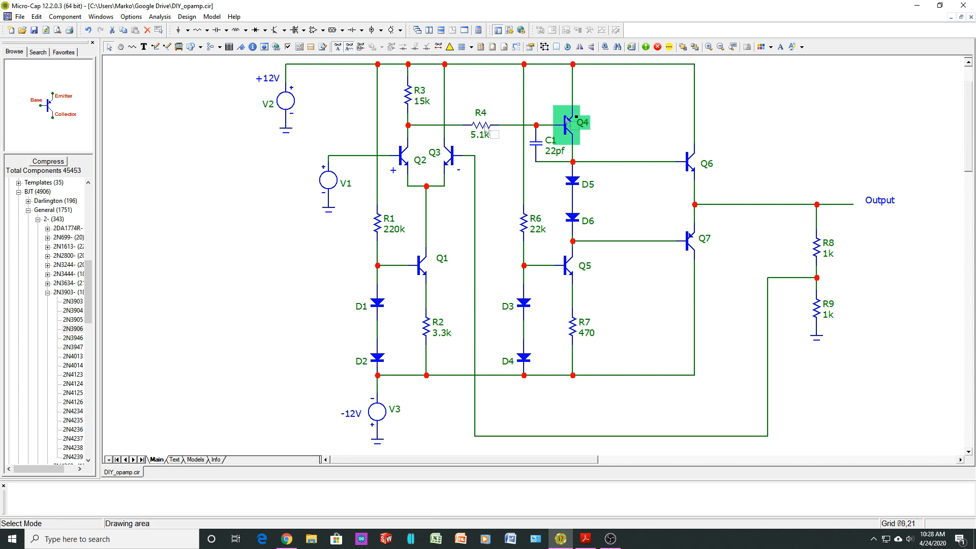
mouse_move(619, 255)
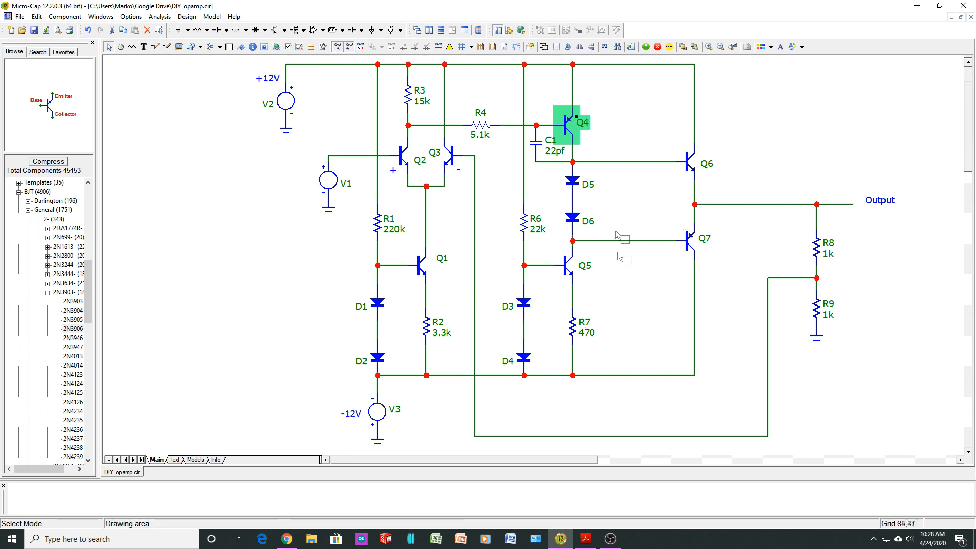
mouse_move(507, 423)
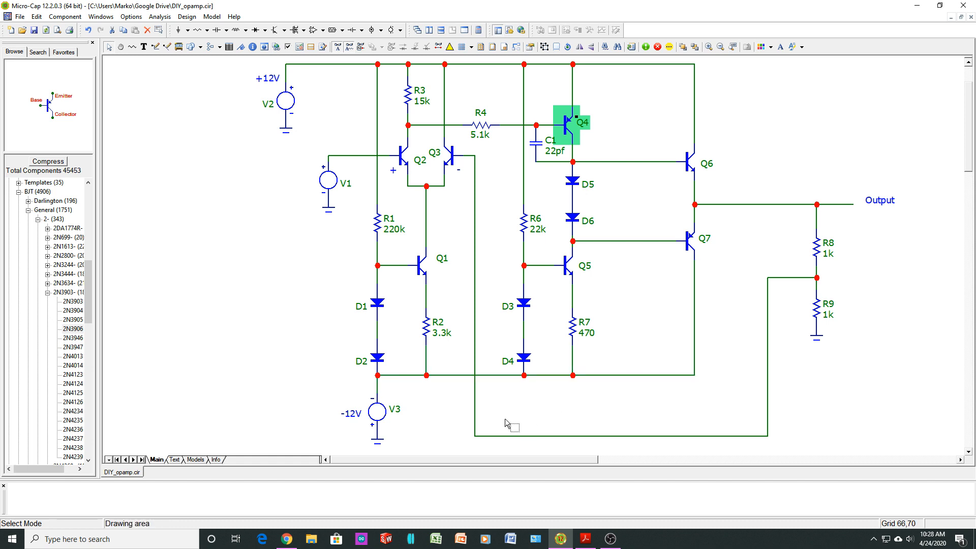
mouse_move(628, 322)
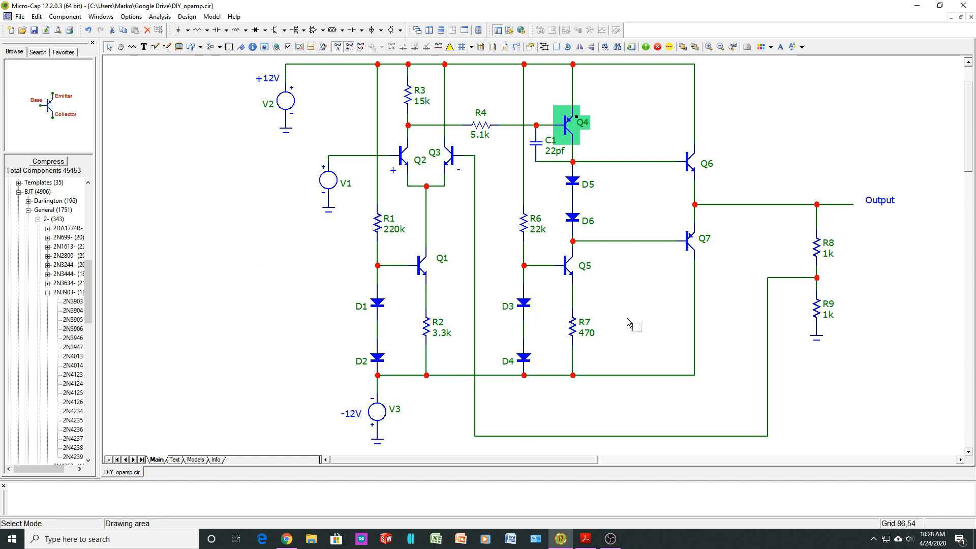
mouse_move(289, 104)
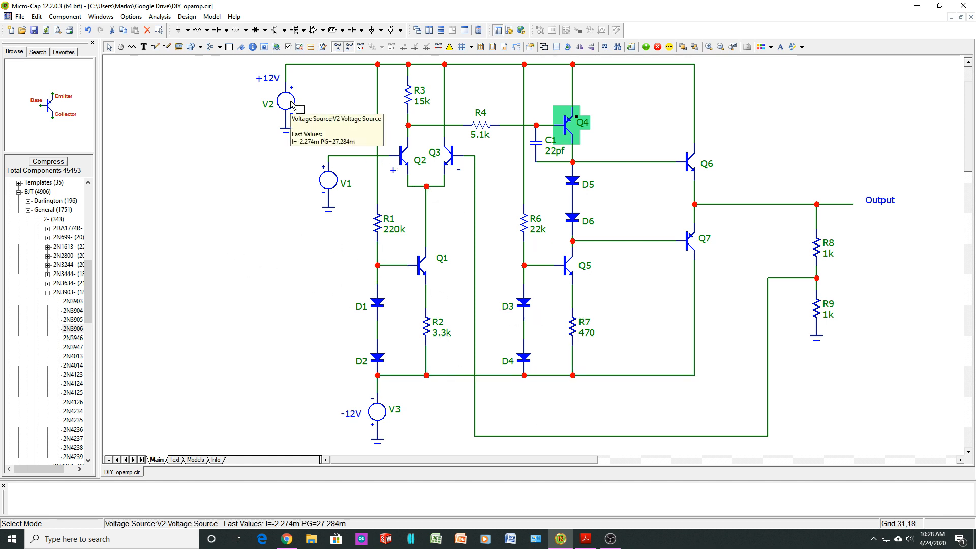
mouse_move(359, 420)
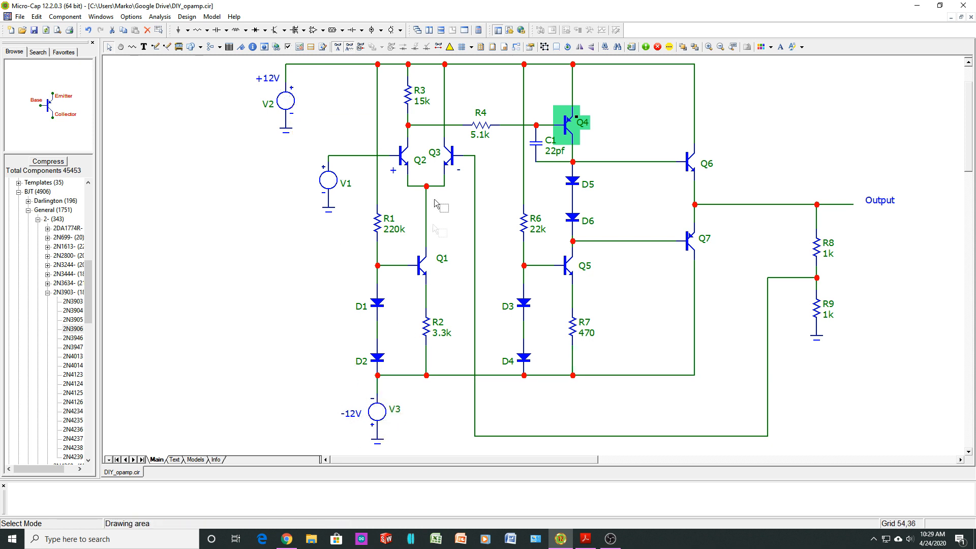
mouse_move(486, 260)
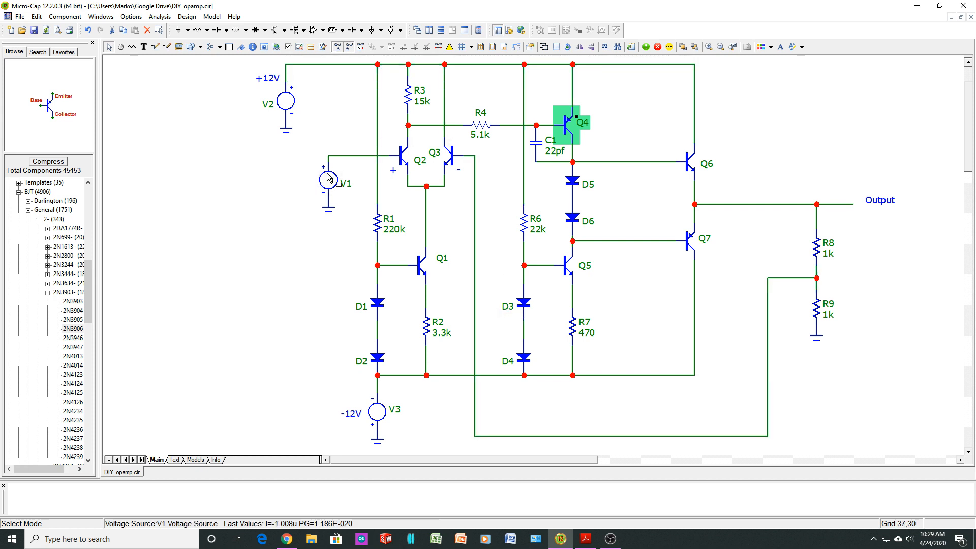
mouse_move(328, 182)
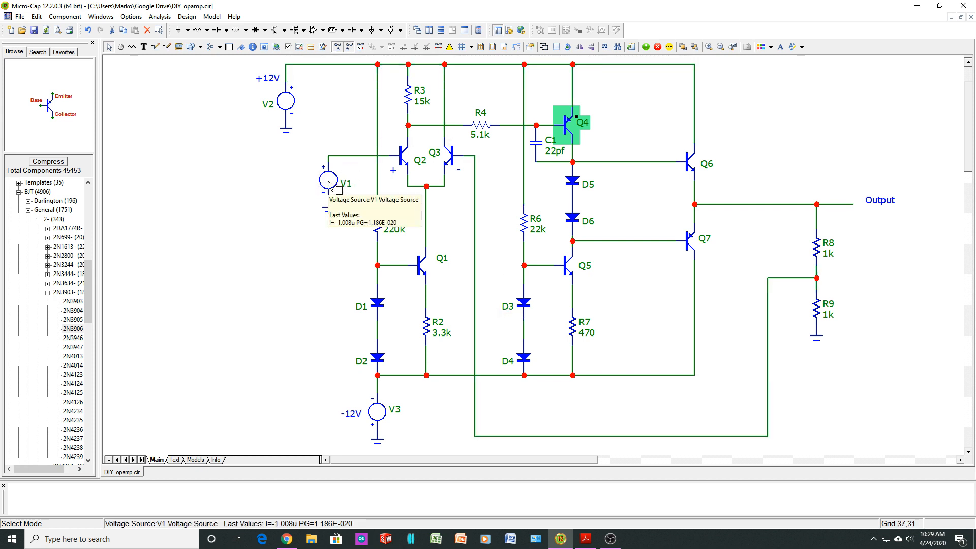
mouse_move(448, 155)
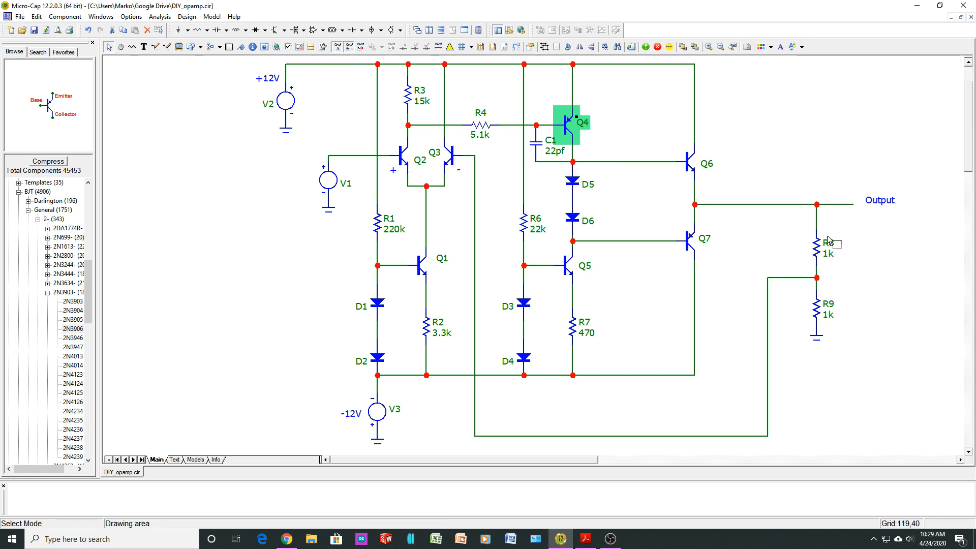
mouse_move(809, 308)
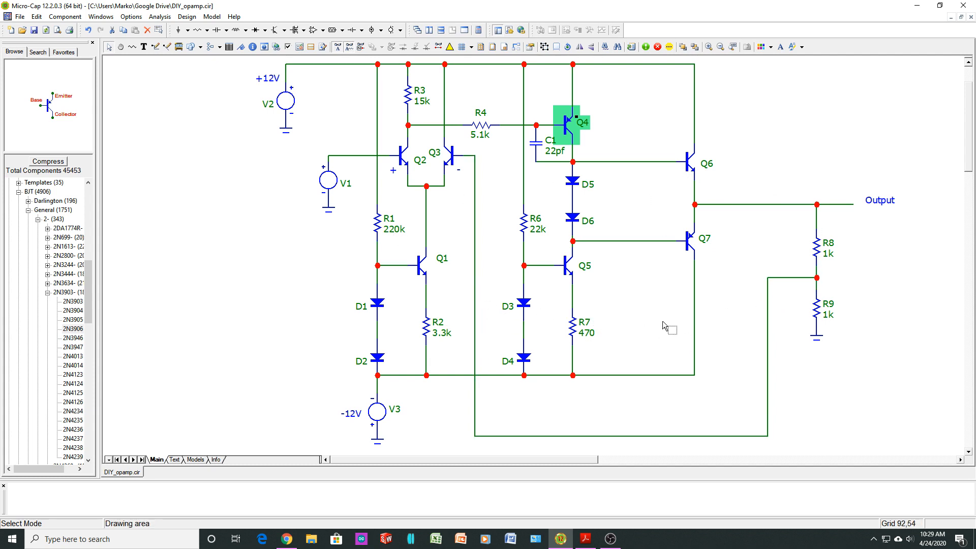
mouse_move(323, 46)
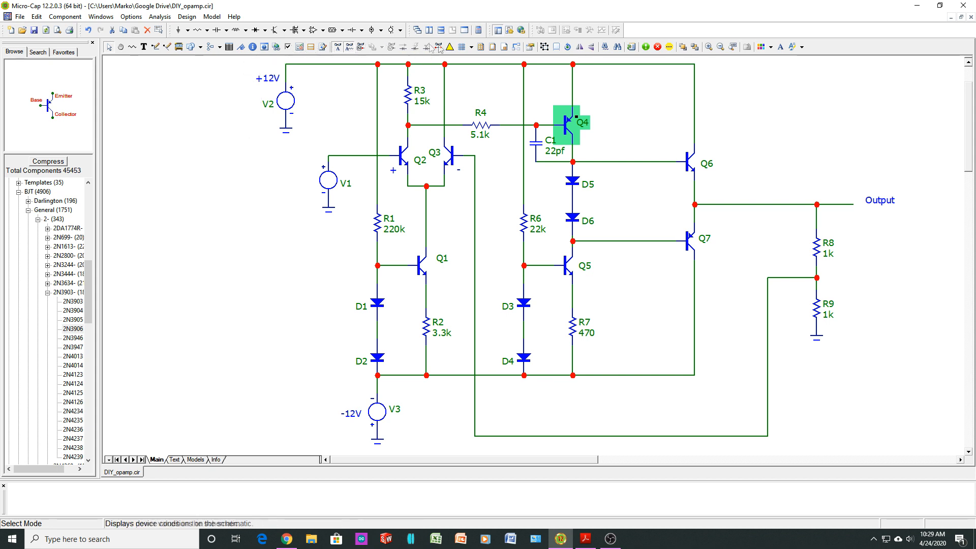
mouse_move(392, 47)
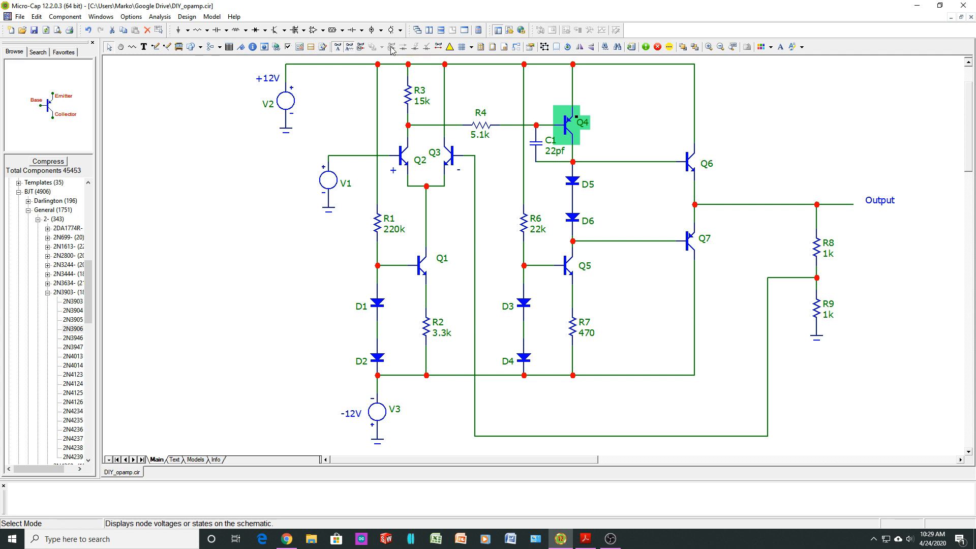
mouse_move(103, 49)
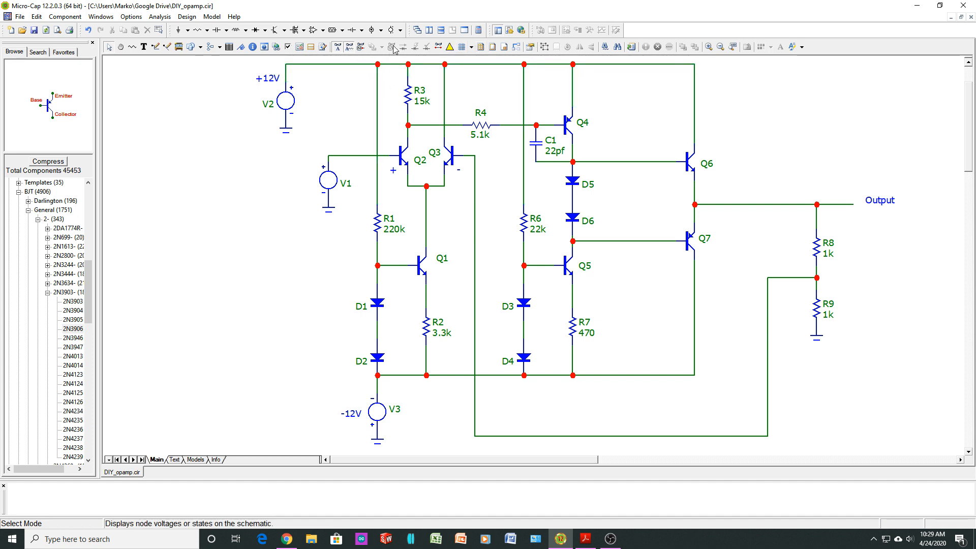
mouse_move(187, 357)
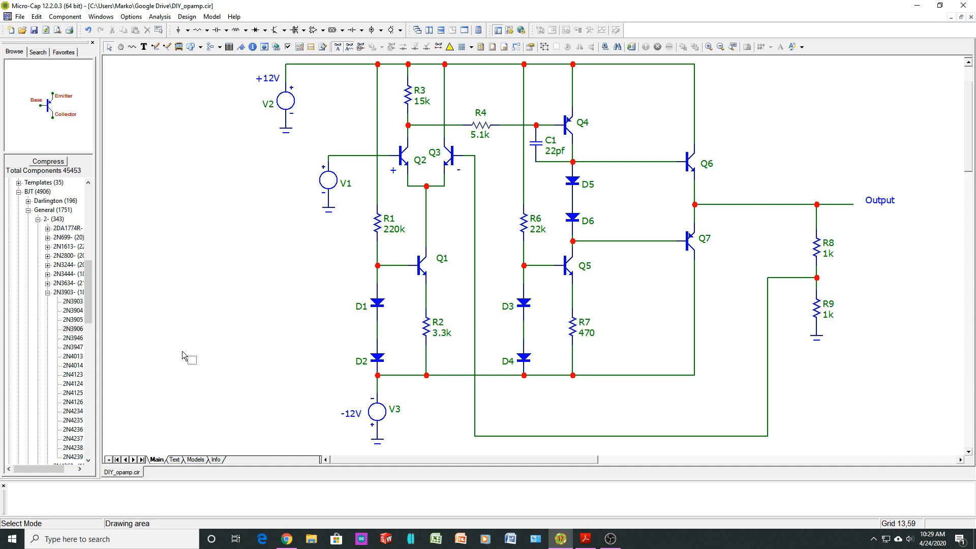
mouse_move(225, 74)
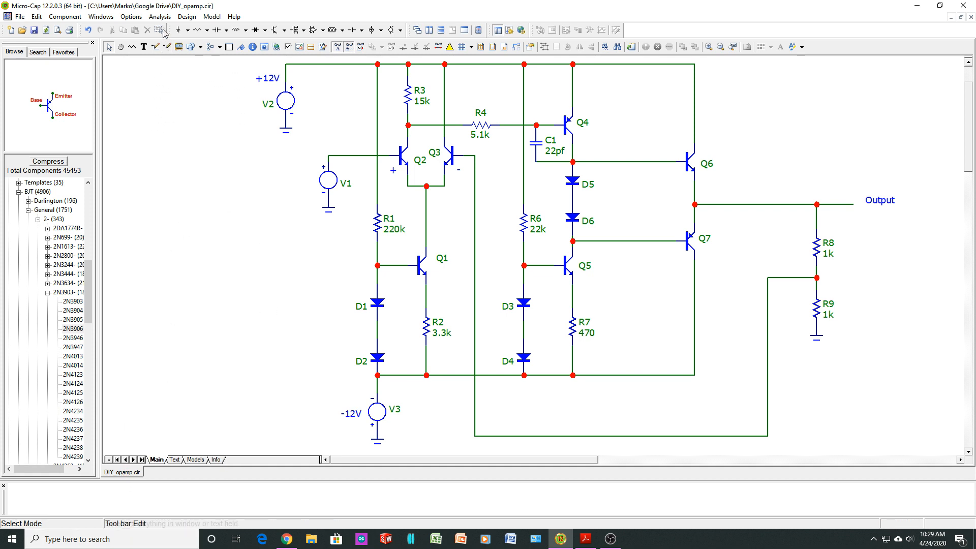
Start a transient analysis of the op-amp circuit and dismiss the Smoke/Stress tip.
click(160, 16)
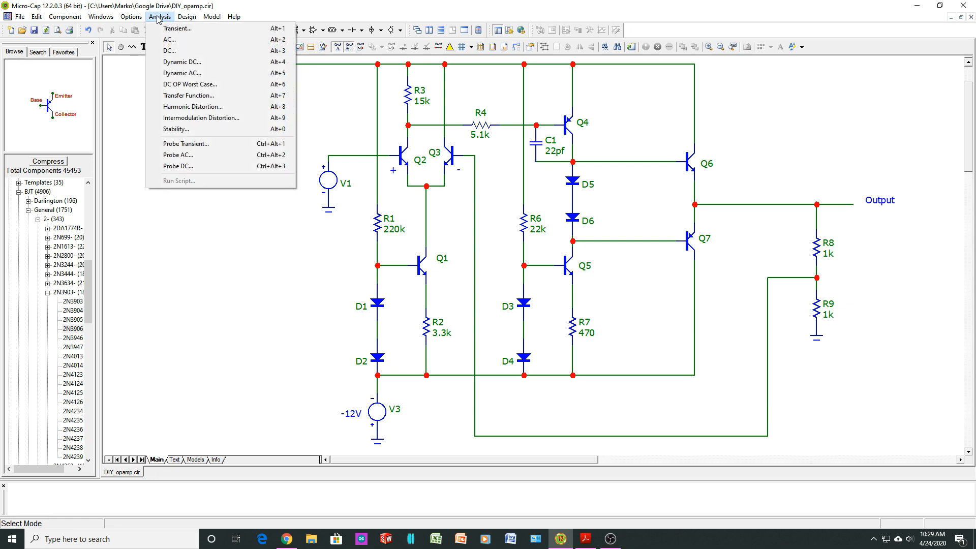
click(177, 29)
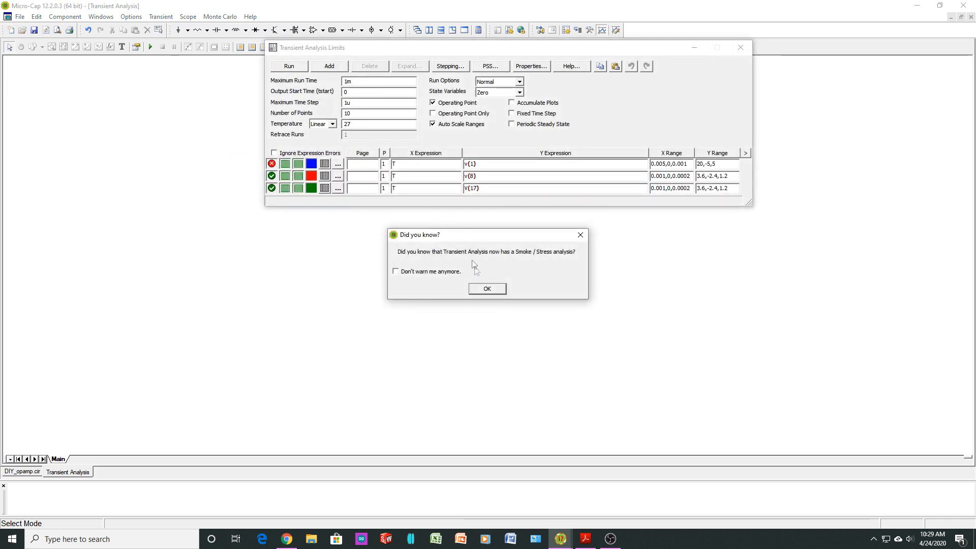
click(487, 288)
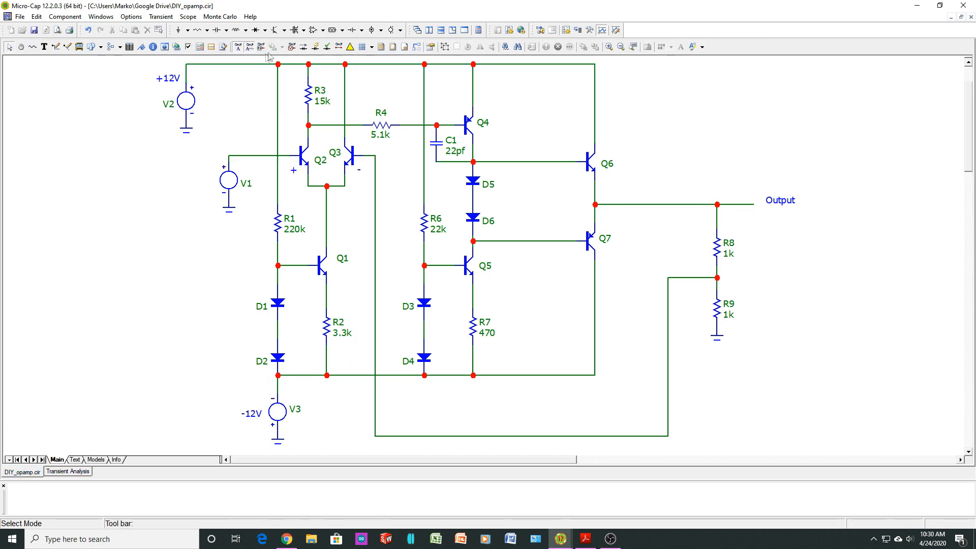
Show DC node voltages on the schematic and inspect the -12 V node and the node below R3.
click(289, 46)
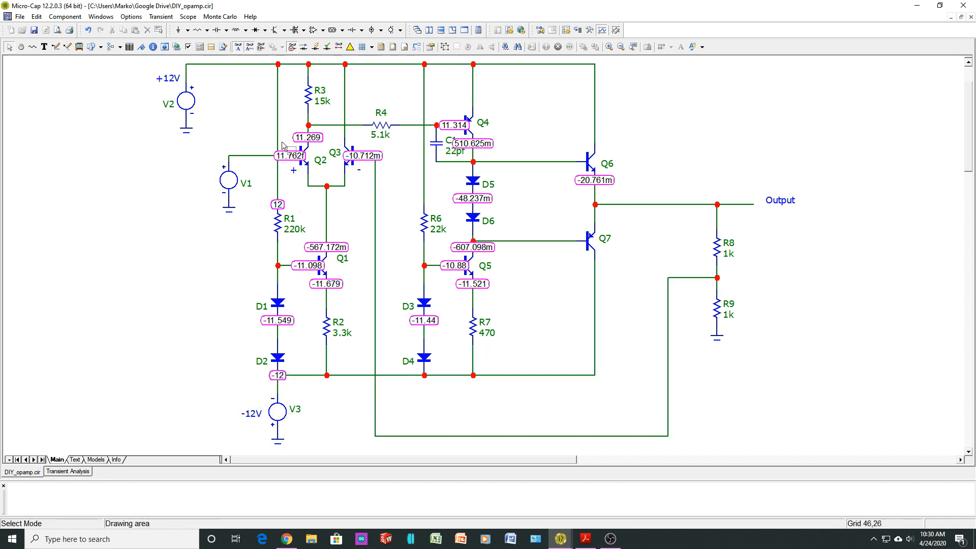
mouse_move(292, 87)
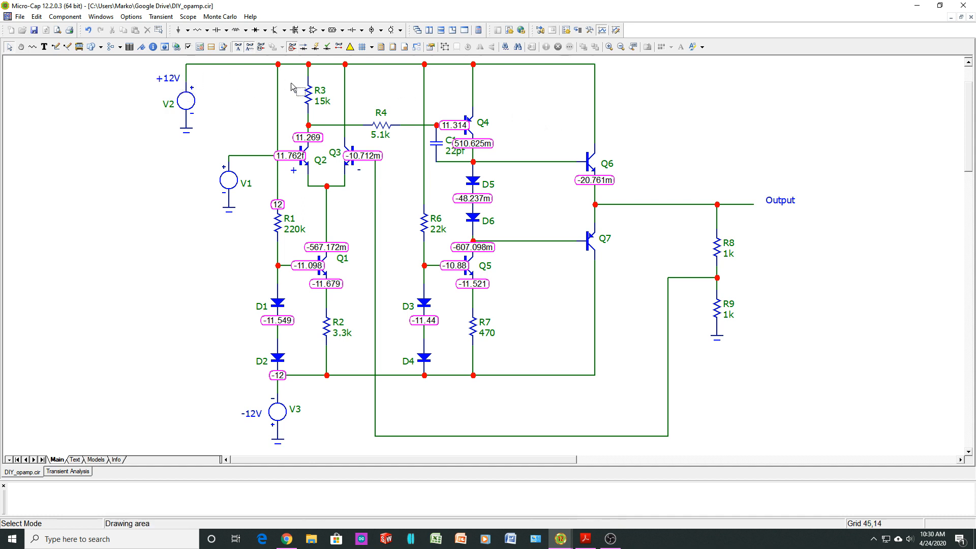
mouse_move(286, 212)
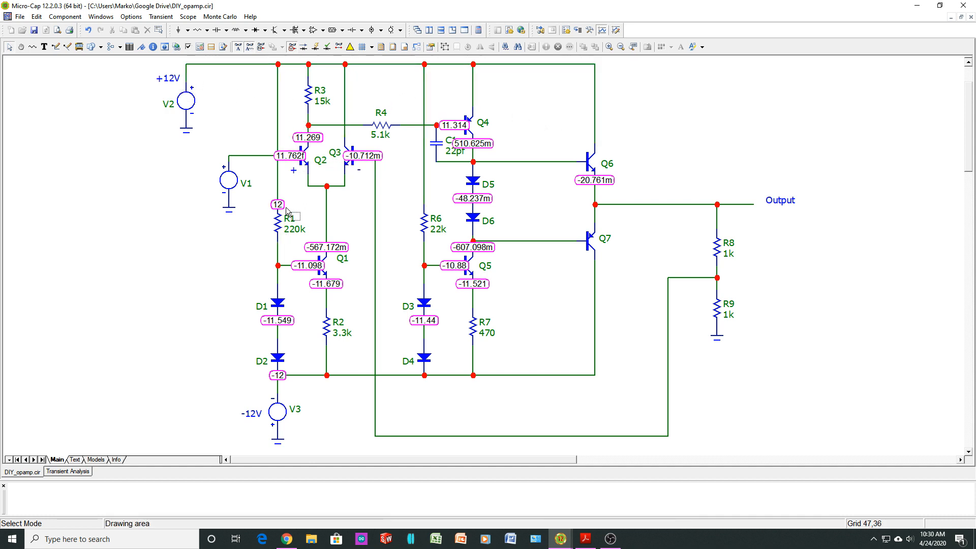
click(277, 375)
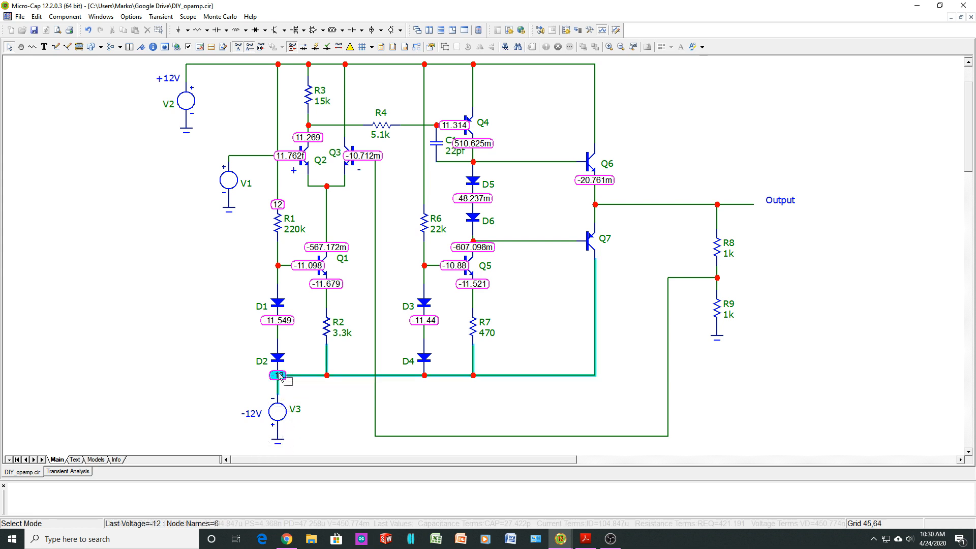
mouse_move(279, 320)
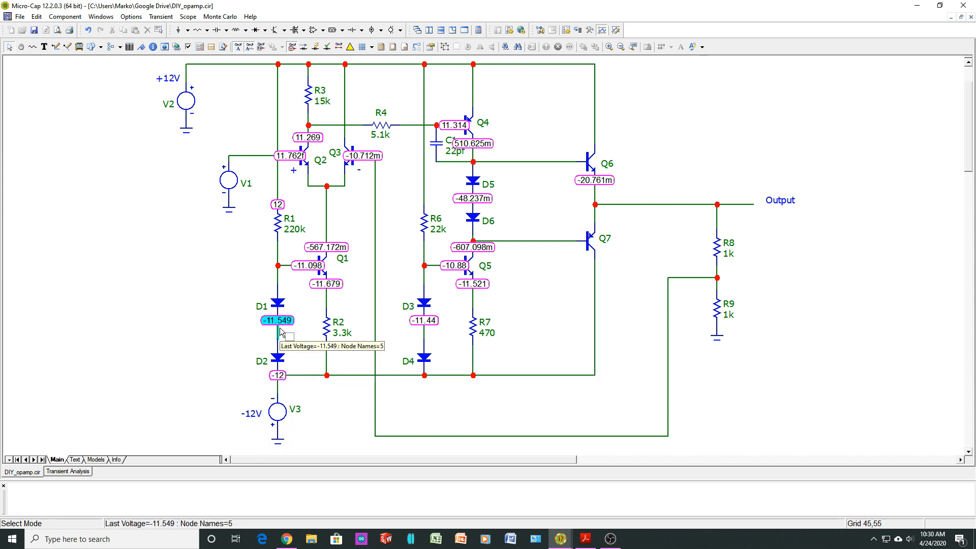
mouse_move(314, 273)
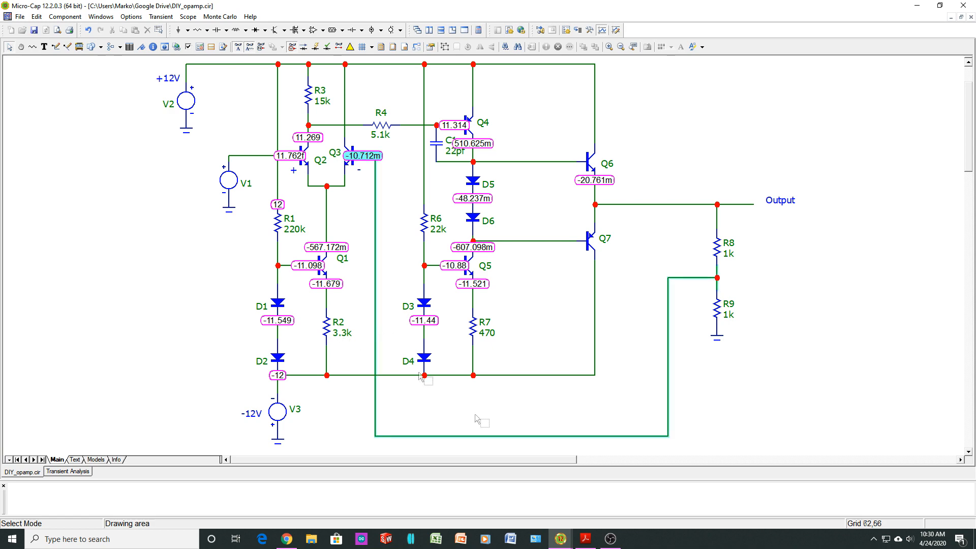
click(311, 111)
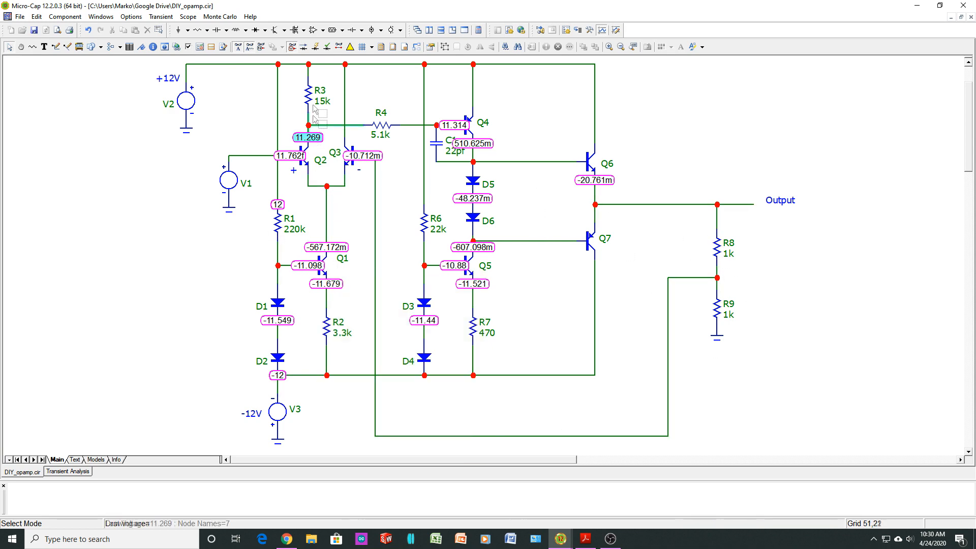
Show branch currents on the schematic and inspect the +12 V rail voltage.
click(303, 47)
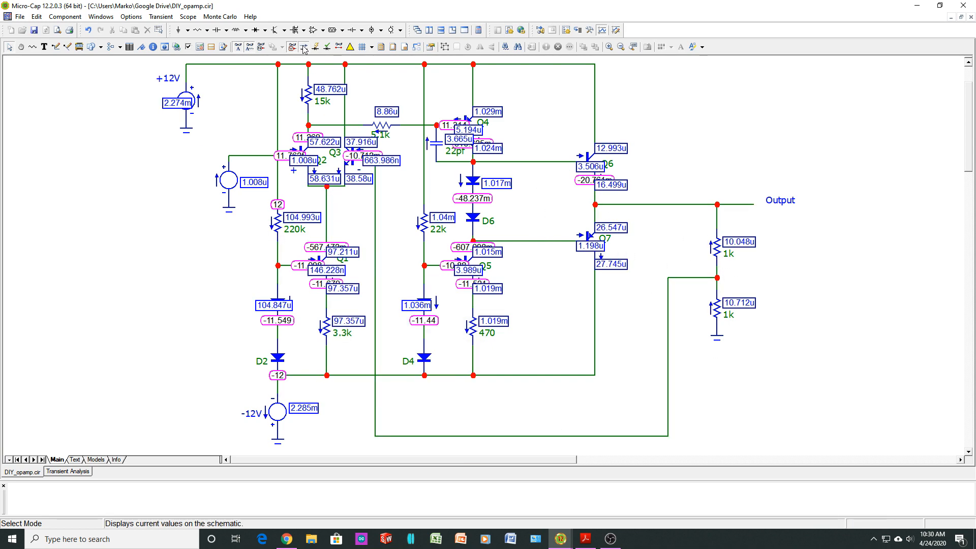
mouse_move(516, 268)
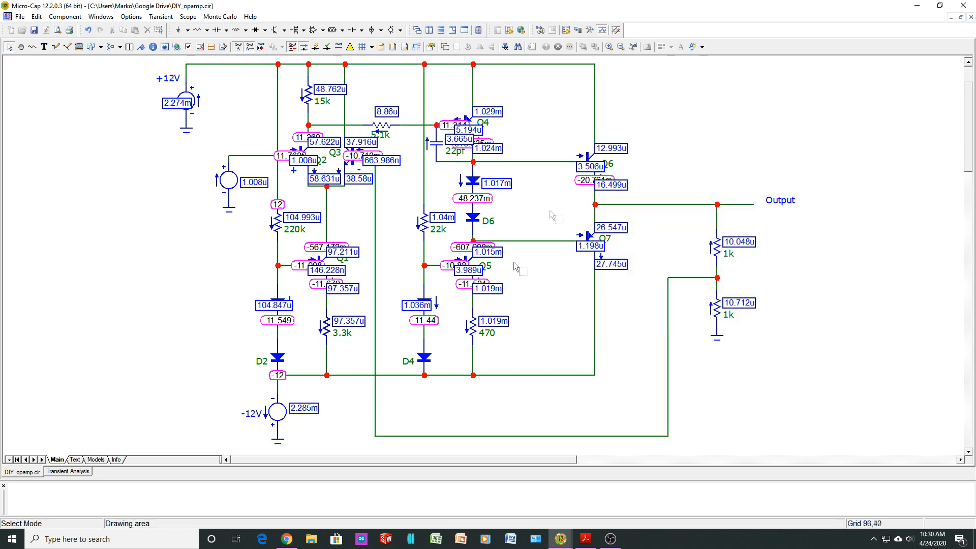
mouse_move(339, 343)
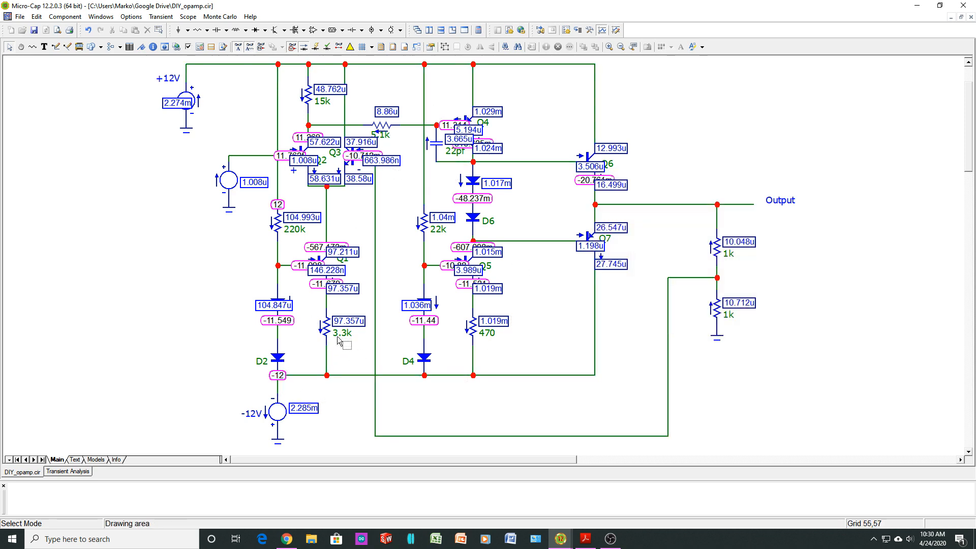
mouse_move(334, 347)
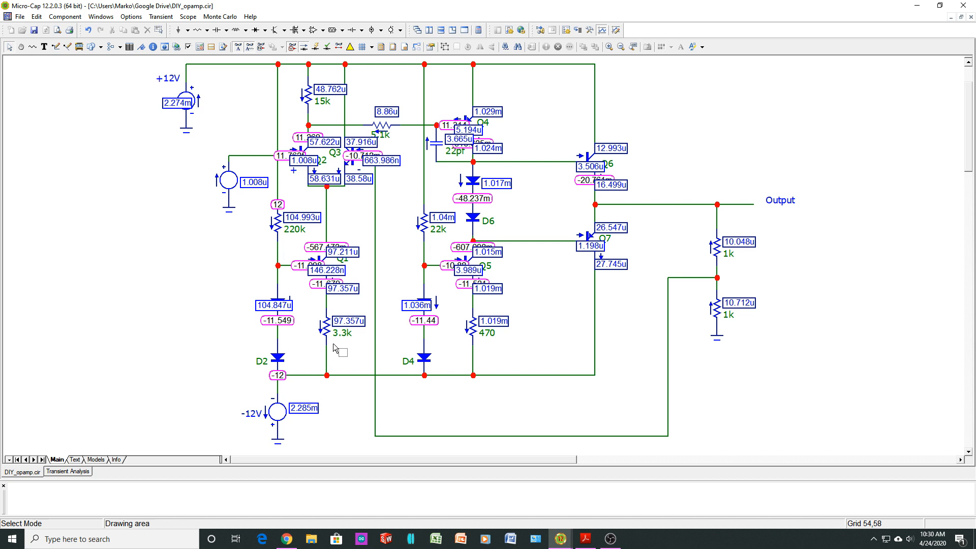
mouse_move(337, 328)
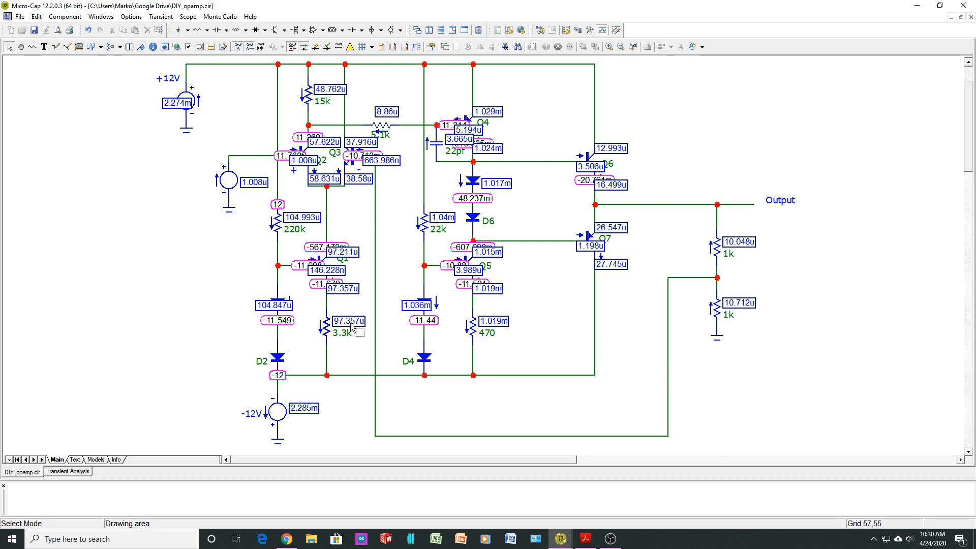
mouse_move(477, 330)
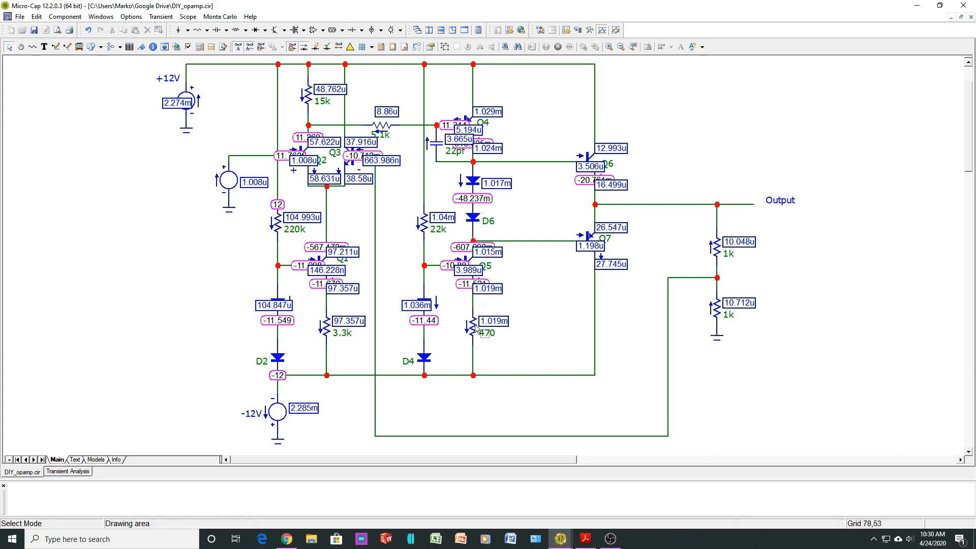
mouse_move(484, 340)
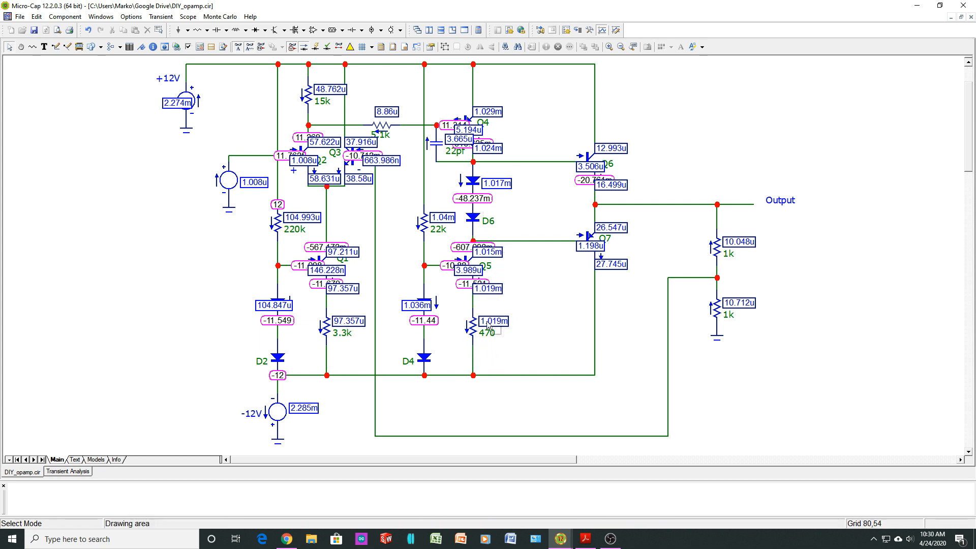
mouse_move(498, 328)
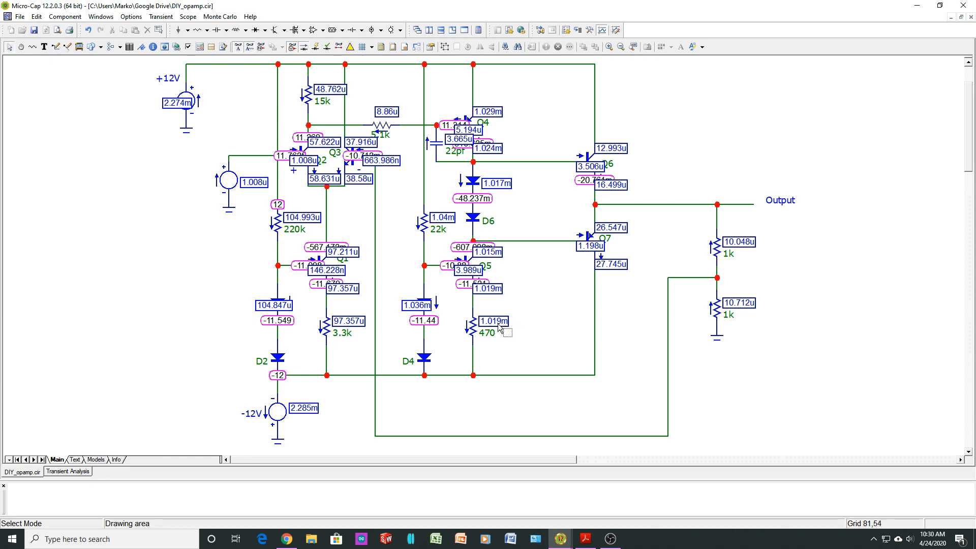
click(277, 204)
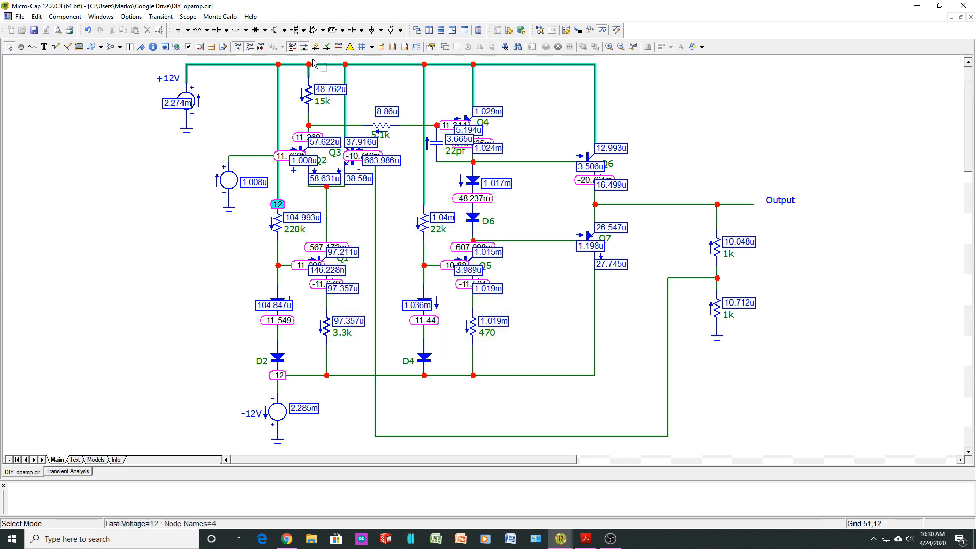
mouse_move(326, 46)
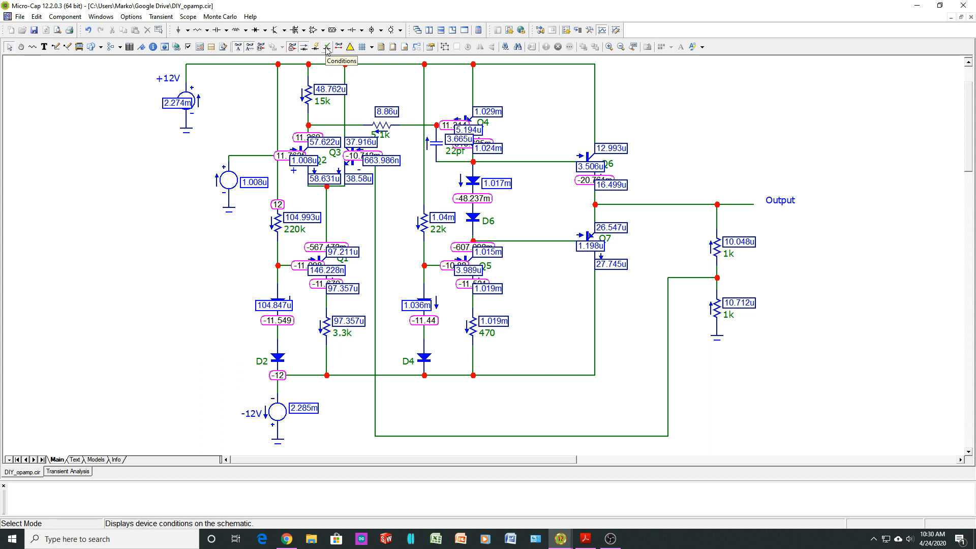
mouse_move(290, 49)
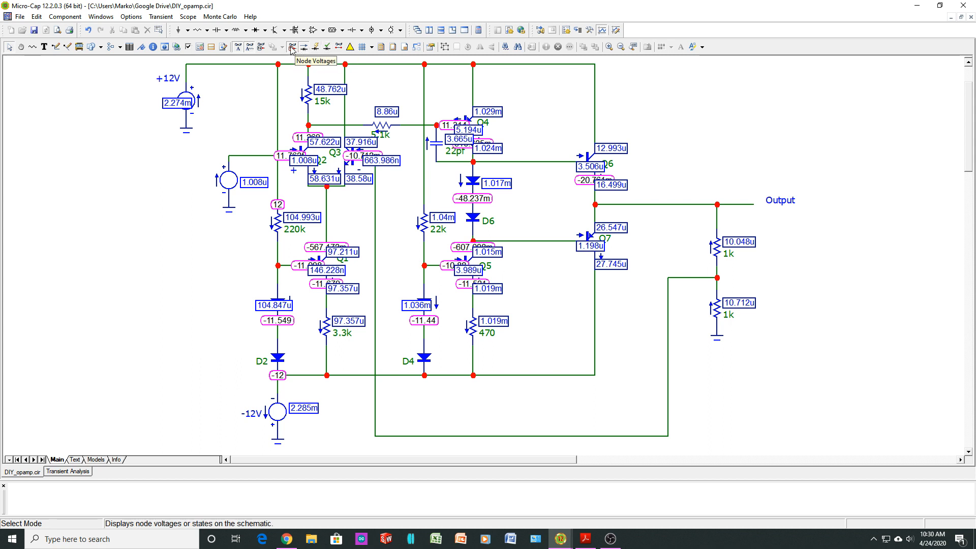
Hide the node voltages, briefly show current values, then hide them too.
click(290, 47)
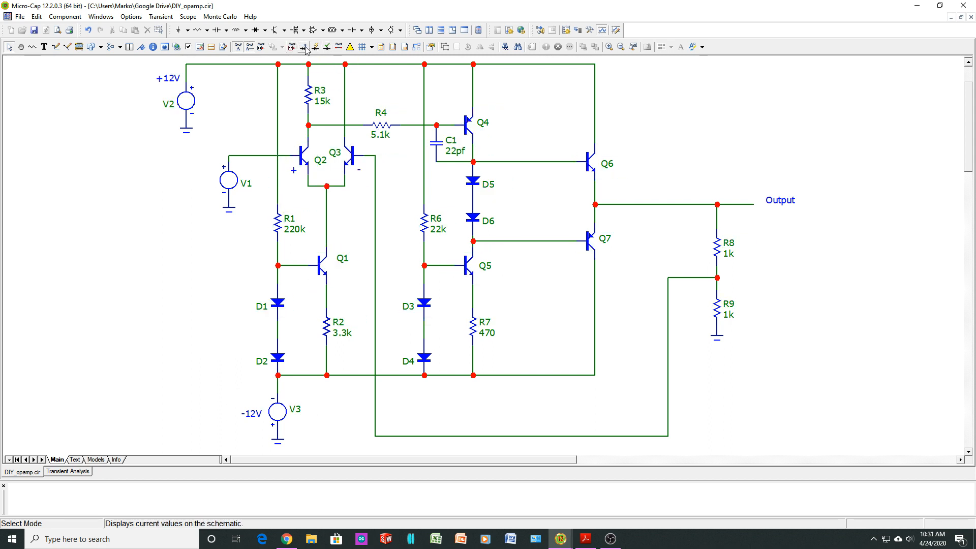
click(304, 46)
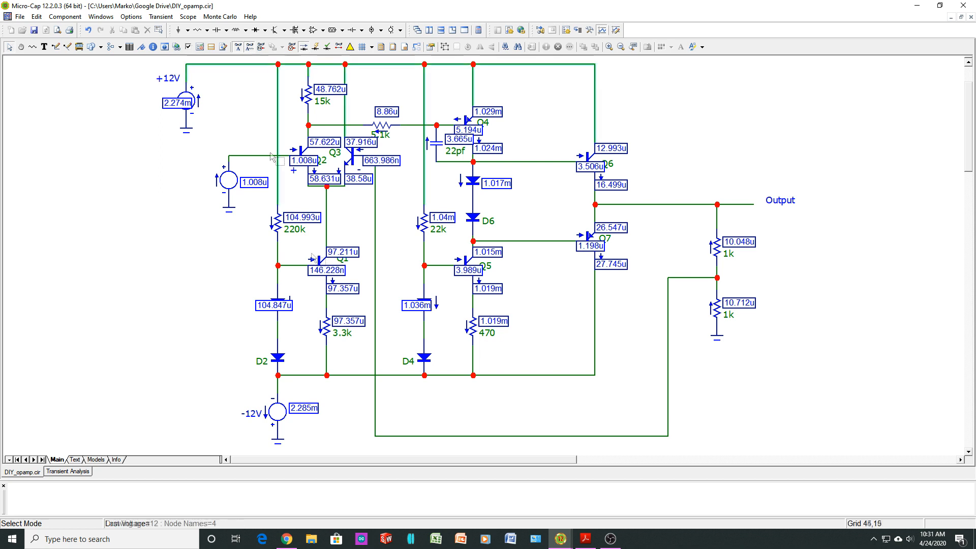
mouse_move(423, 317)
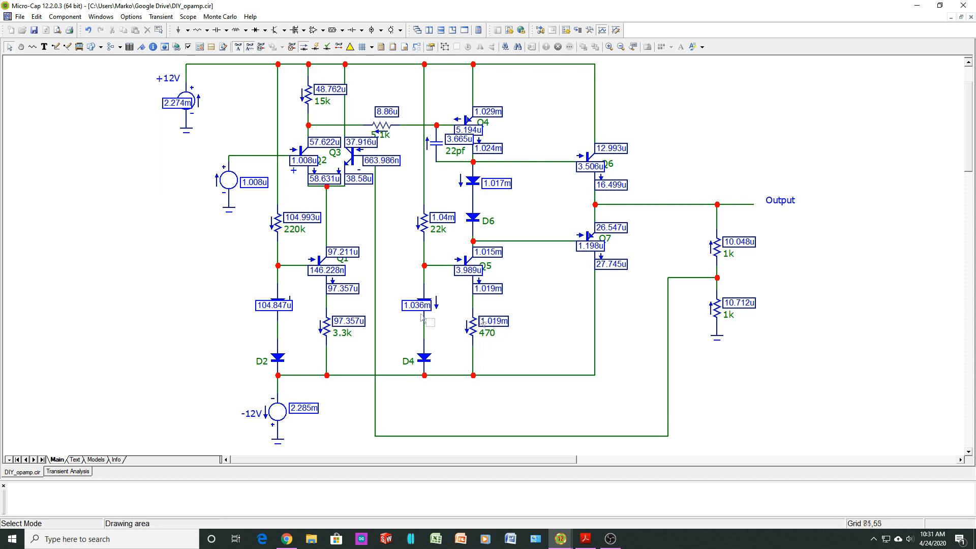
mouse_move(301, 68)
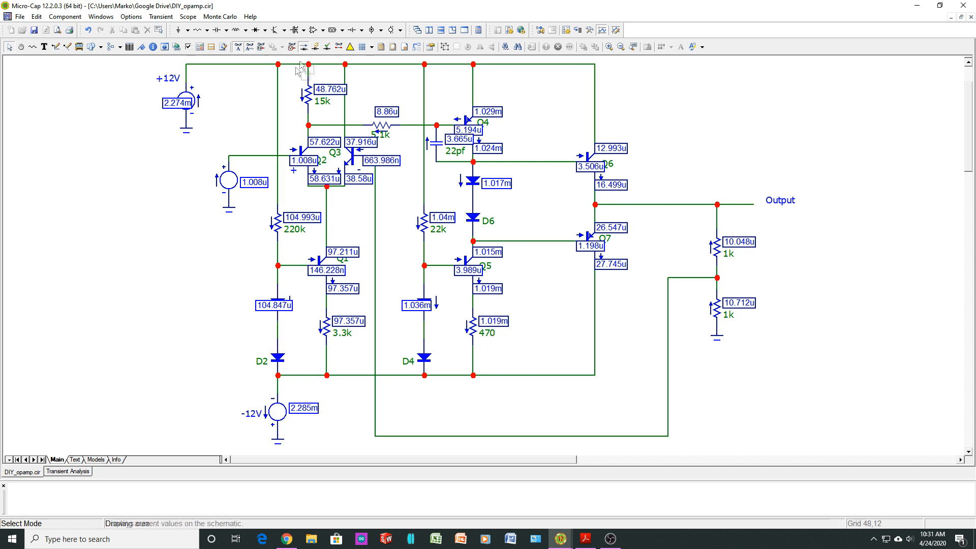
click(302, 47)
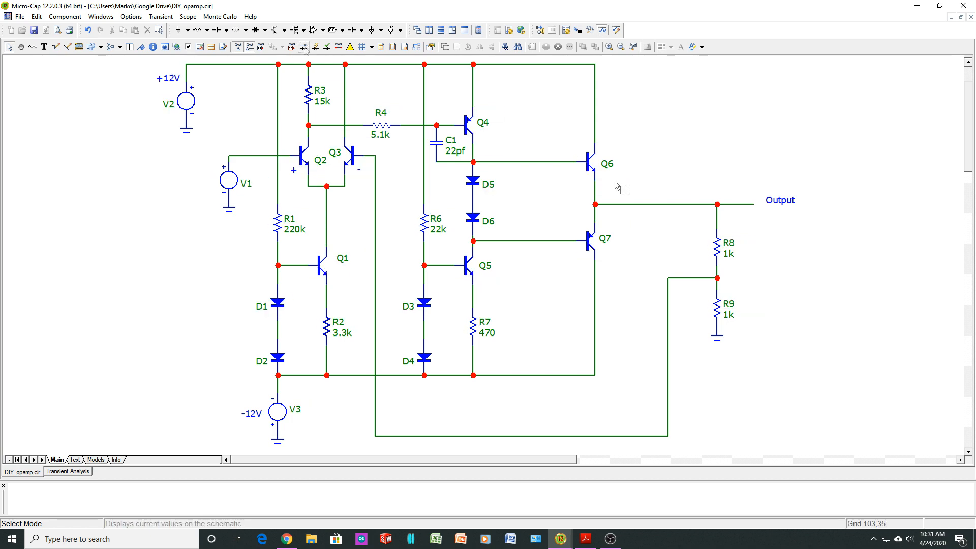
mouse_move(398, 161)
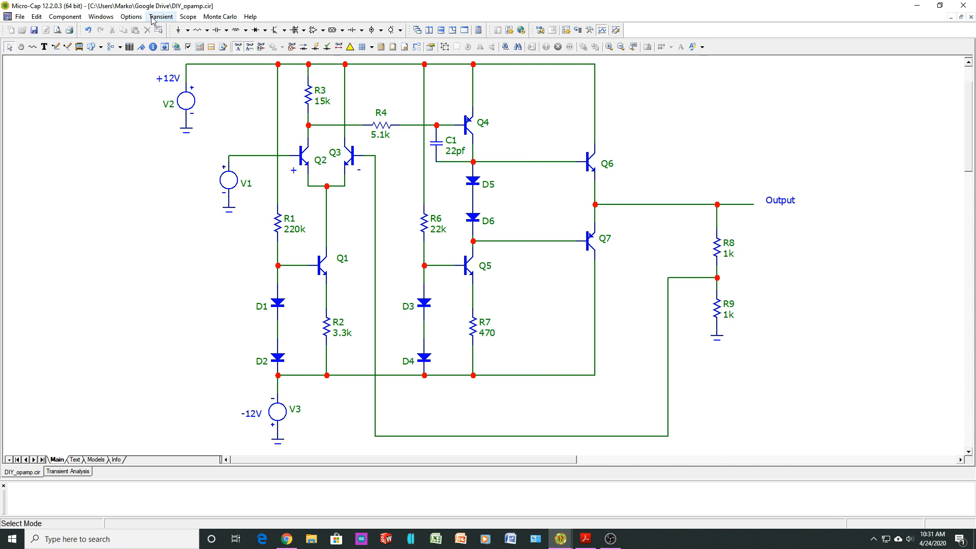
mouse_move(200, 405)
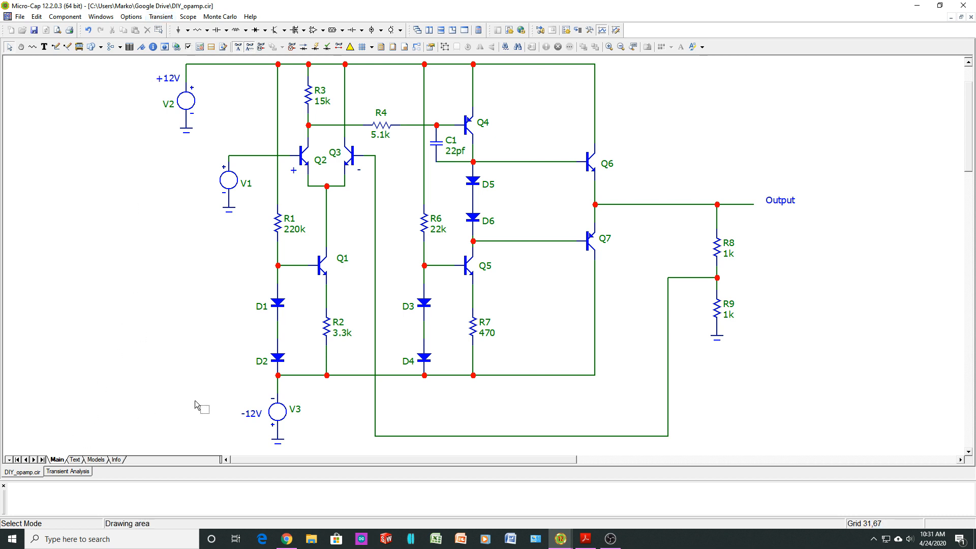
mouse_move(155, 272)
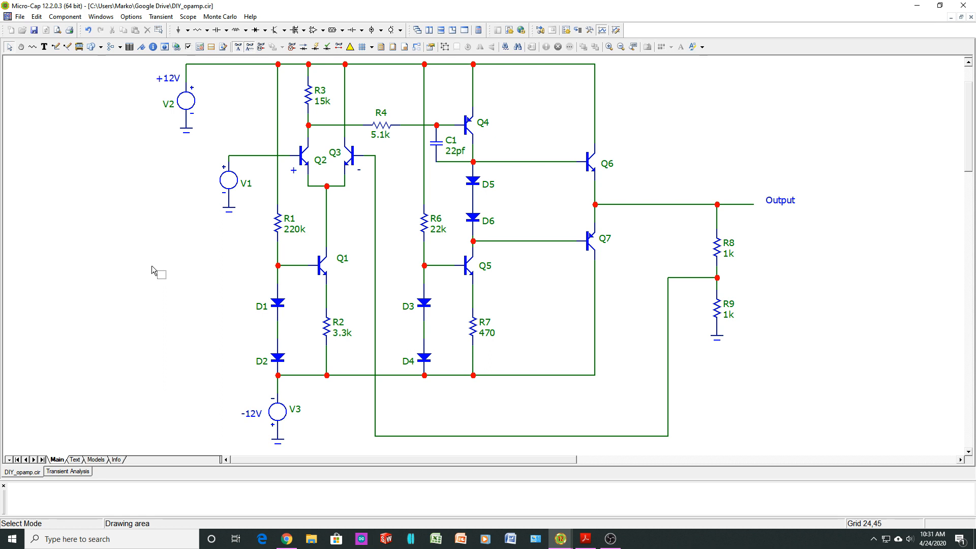
mouse_move(181, 221)
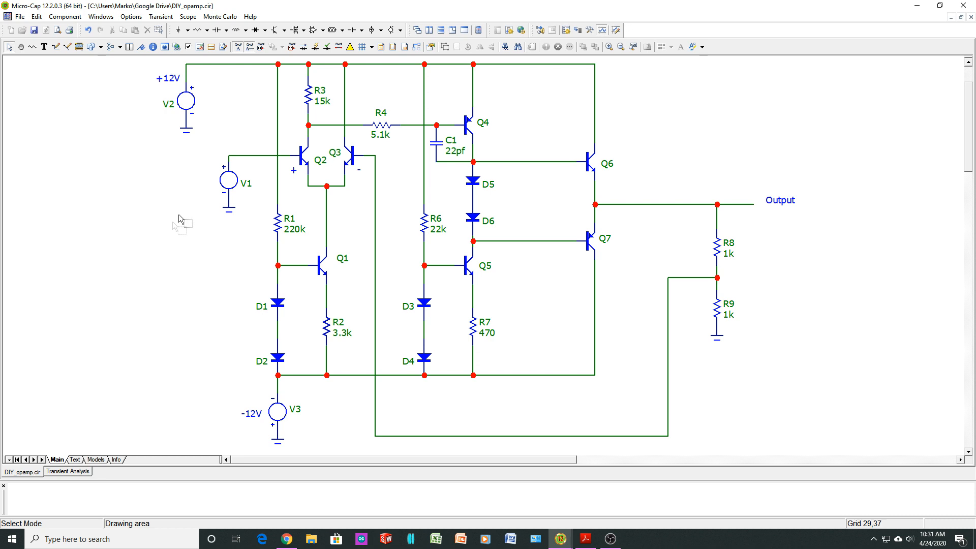
mouse_move(257, 160)
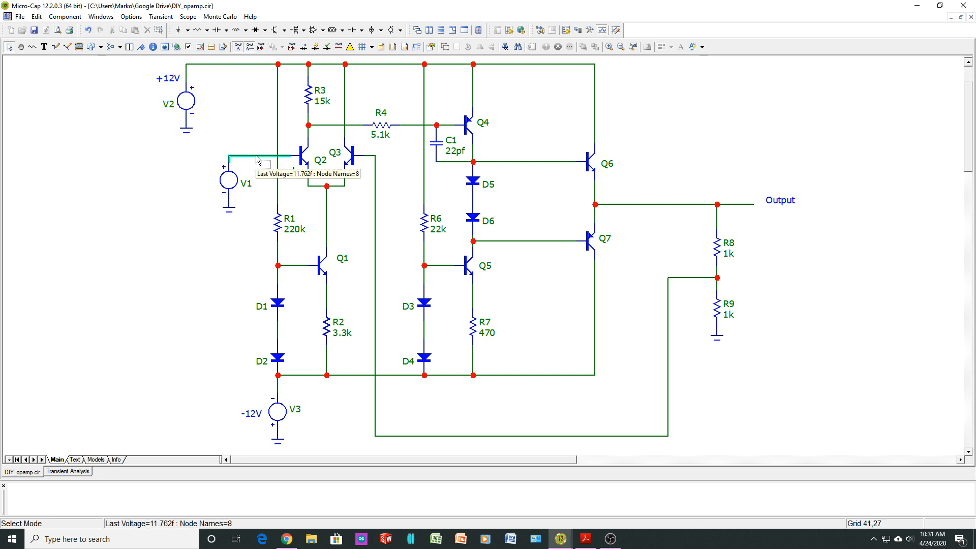
mouse_move(231, 181)
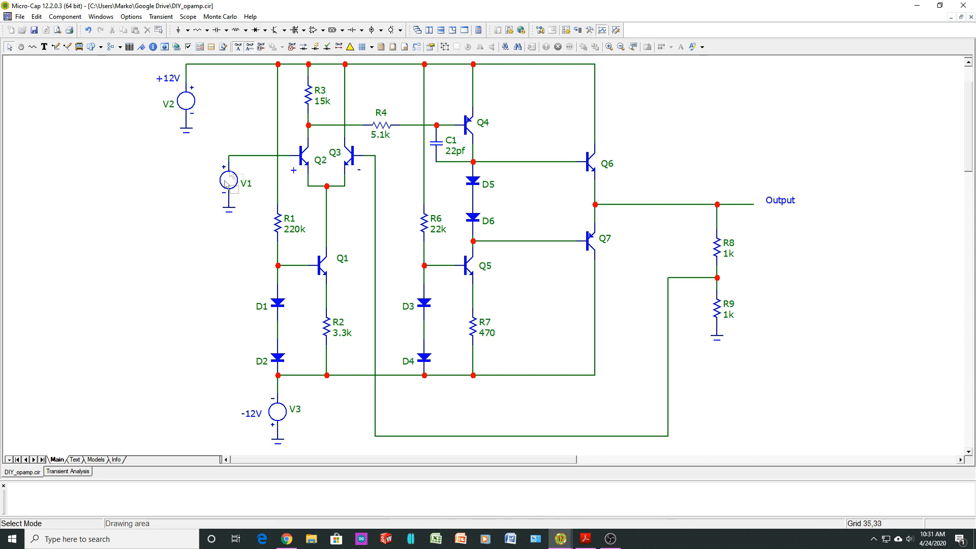
mouse_move(684, 202)
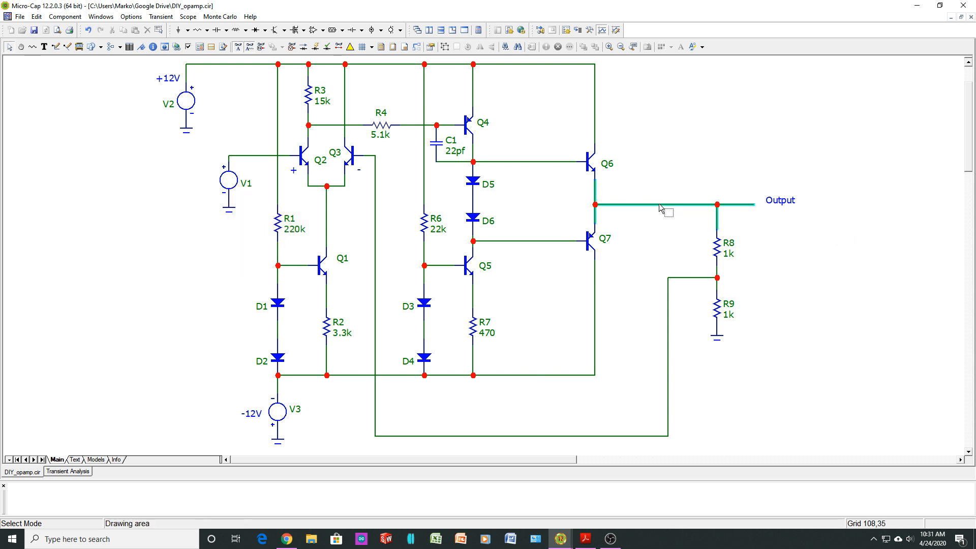
mouse_move(660, 207)
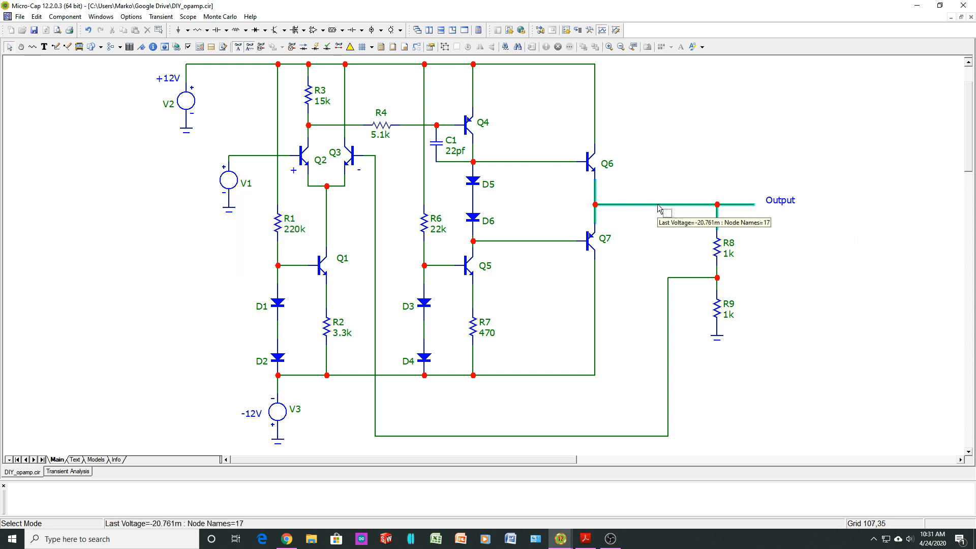
mouse_move(297, 168)
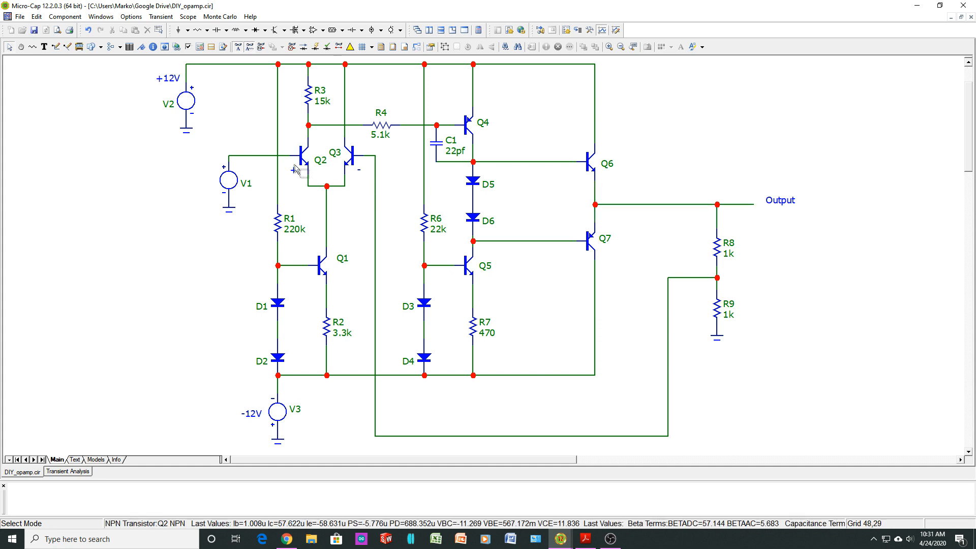
mouse_move(264, 156)
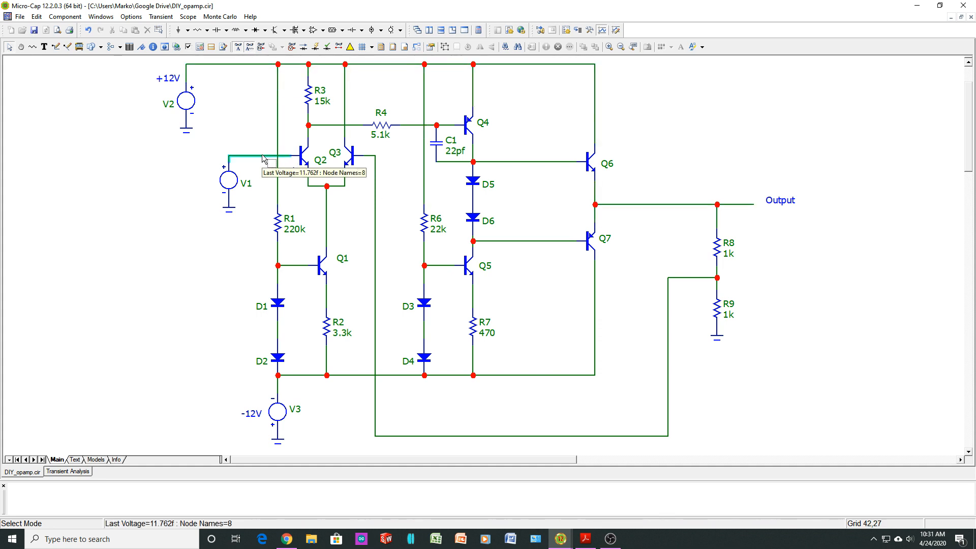
mouse_move(118, 436)
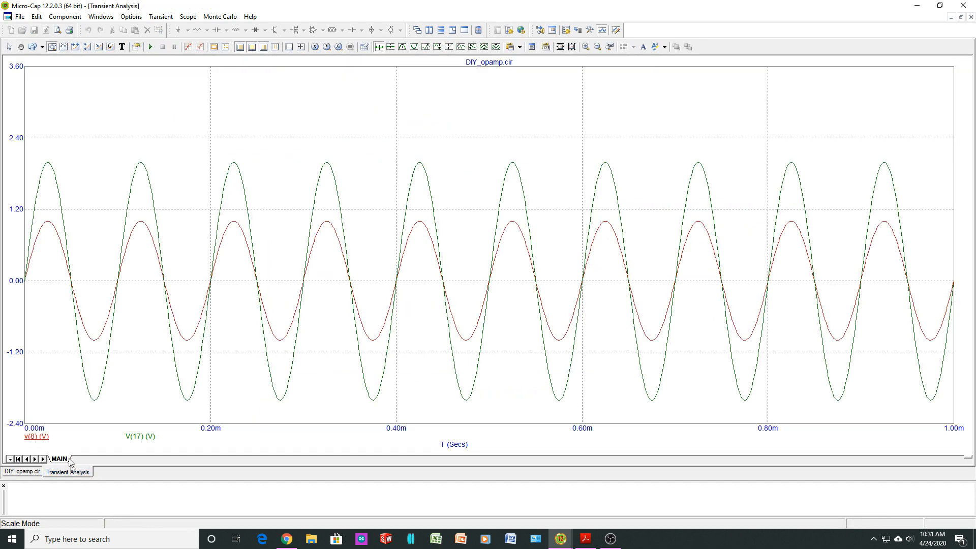
mouse_move(144, 449)
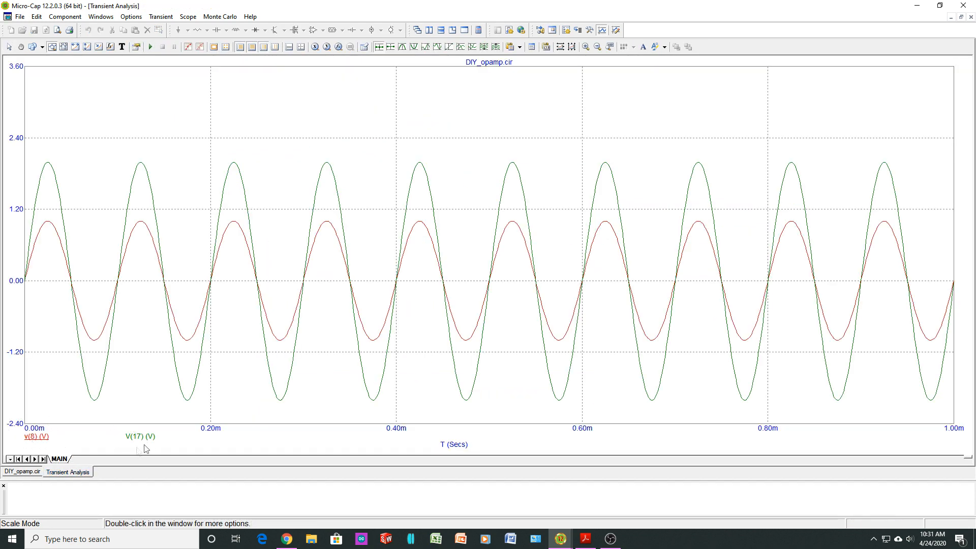
mouse_move(144, 231)
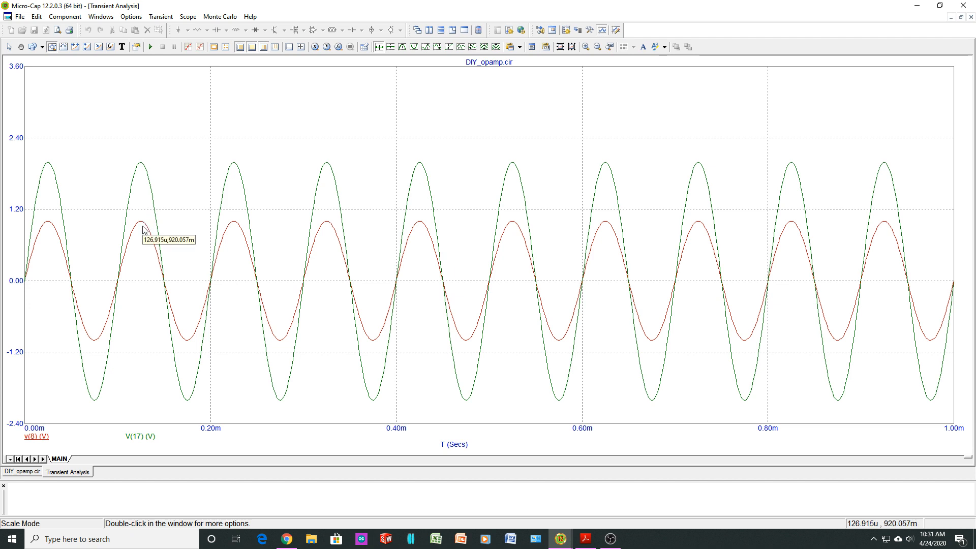
mouse_move(250, 383)
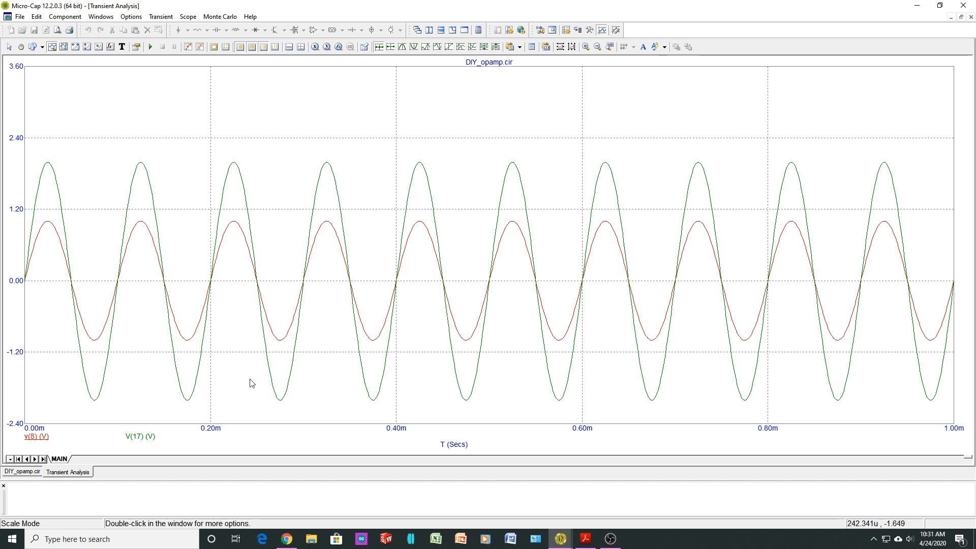
mouse_move(486, 325)
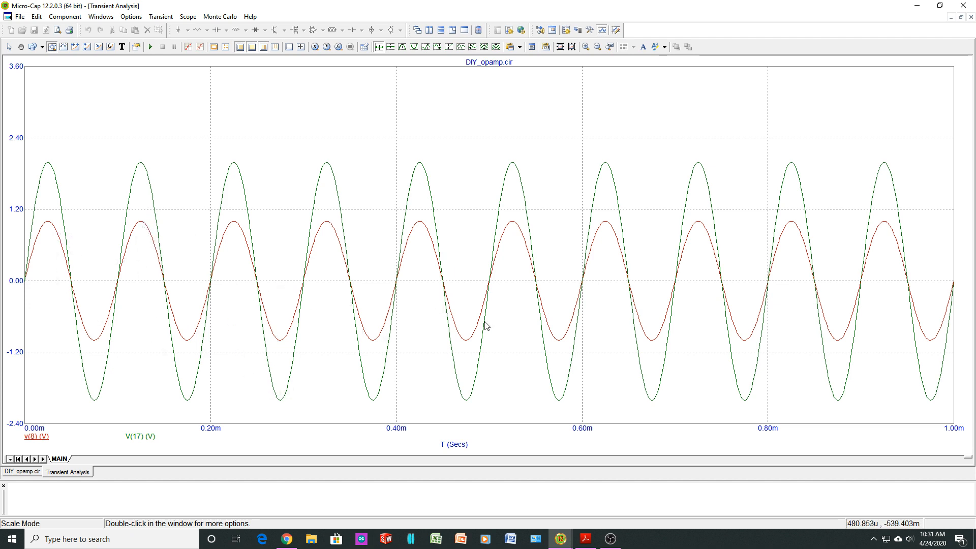
mouse_move(614, 370)
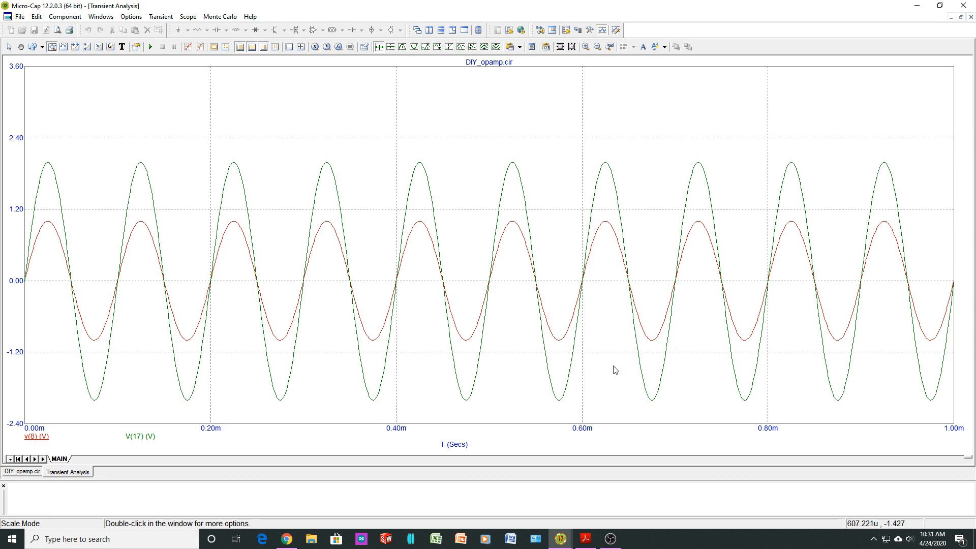
mouse_move(315, 245)
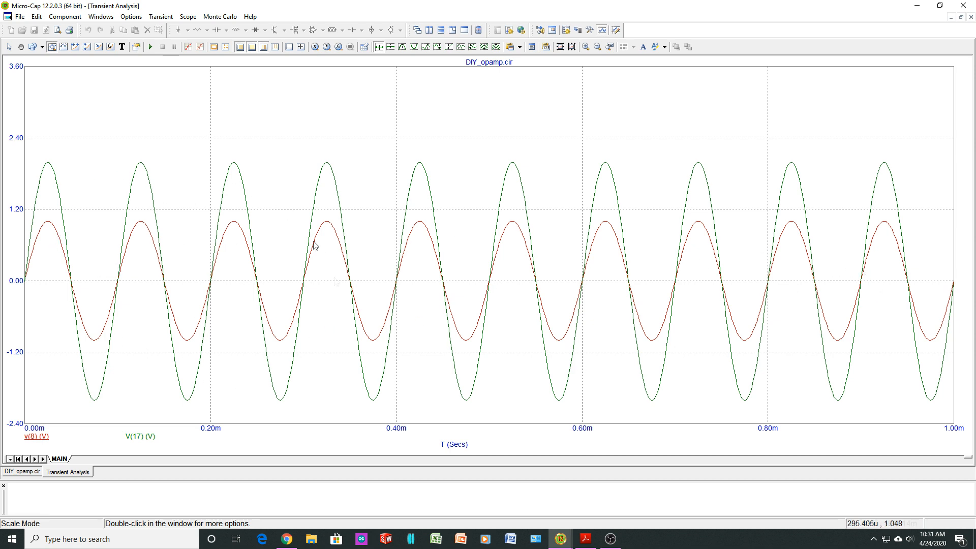
mouse_move(337, 321)
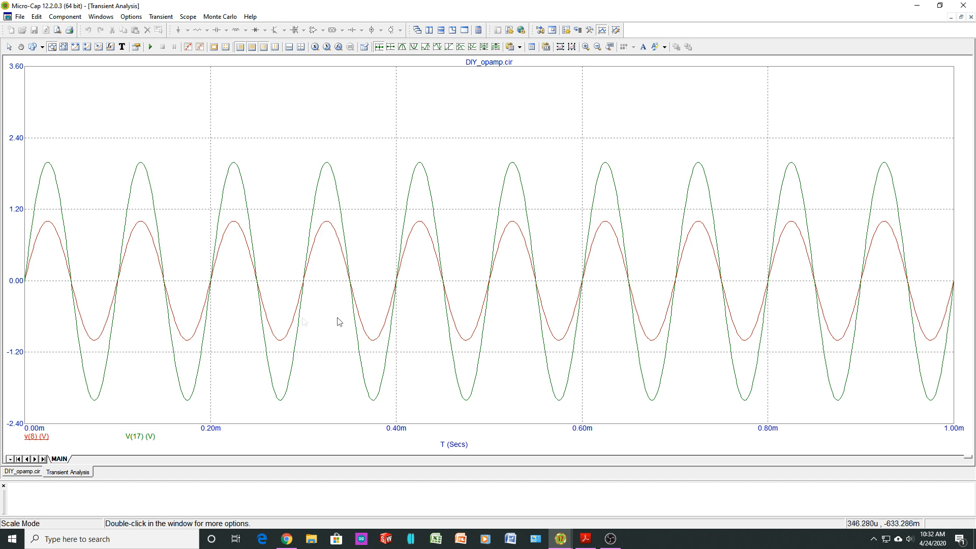
mouse_move(206, 283)
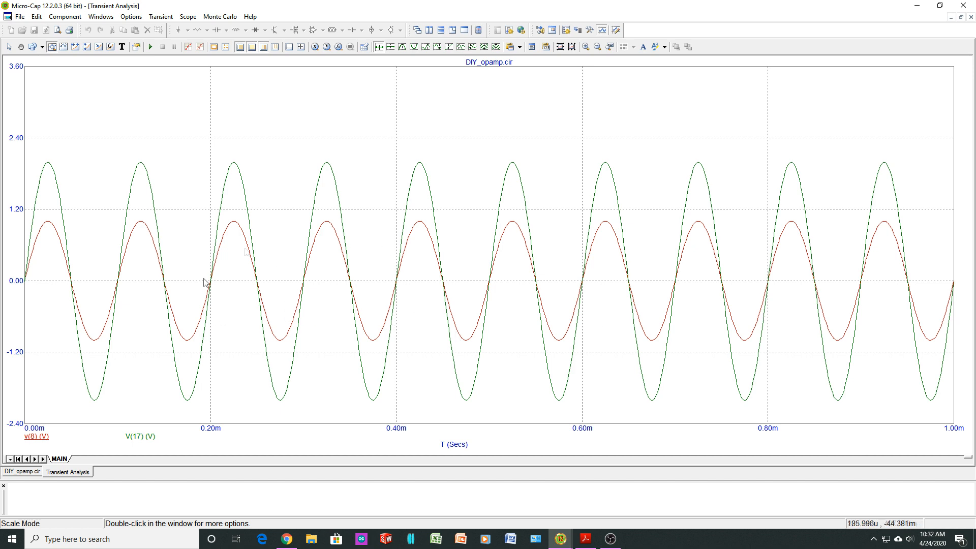
mouse_move(334, 221)
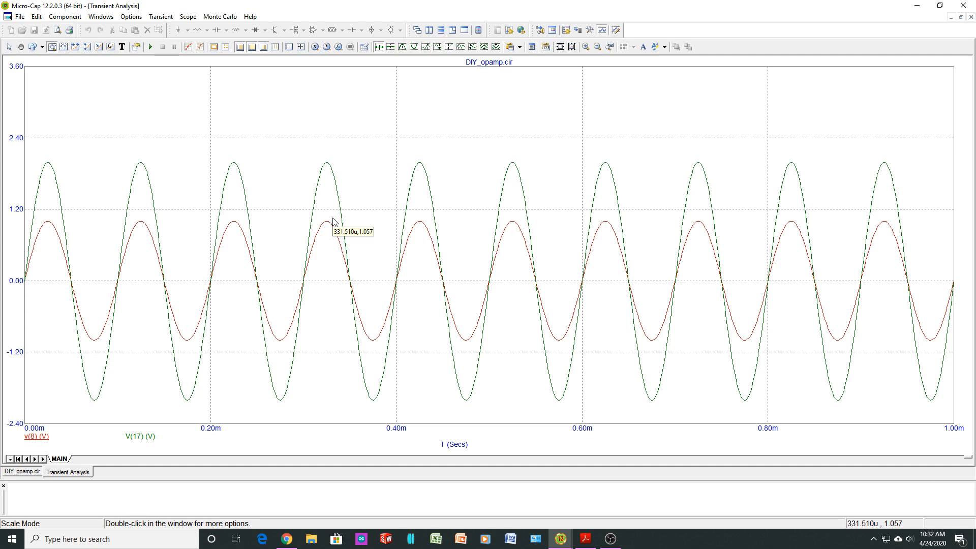
mouse_move(207, 116)
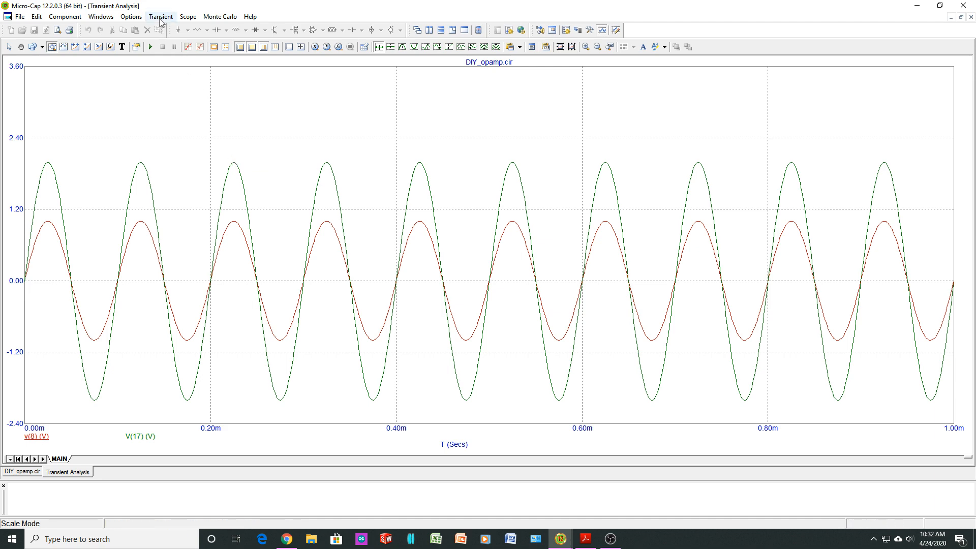
Exit the transient analysis and return to the op-amp schematic.
click(159, 16)
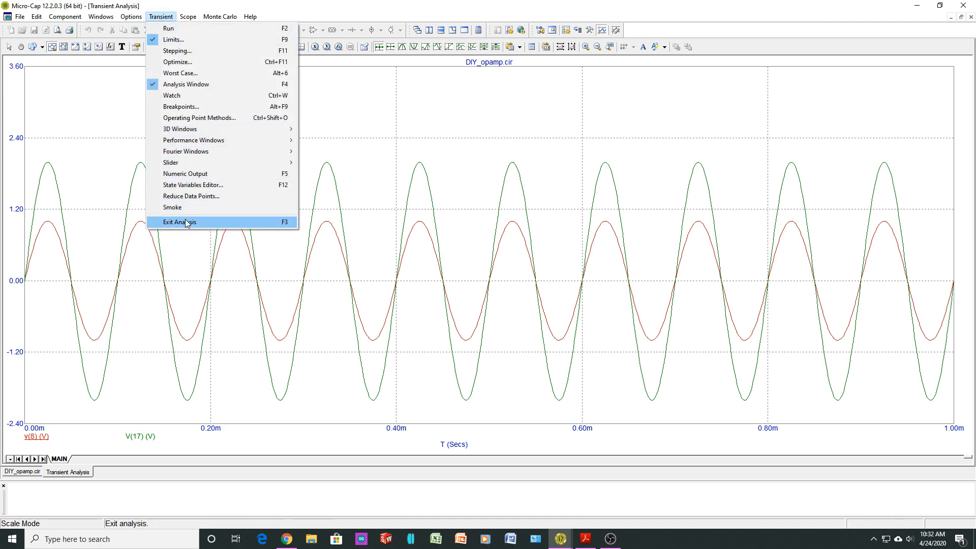
click(181, 223)
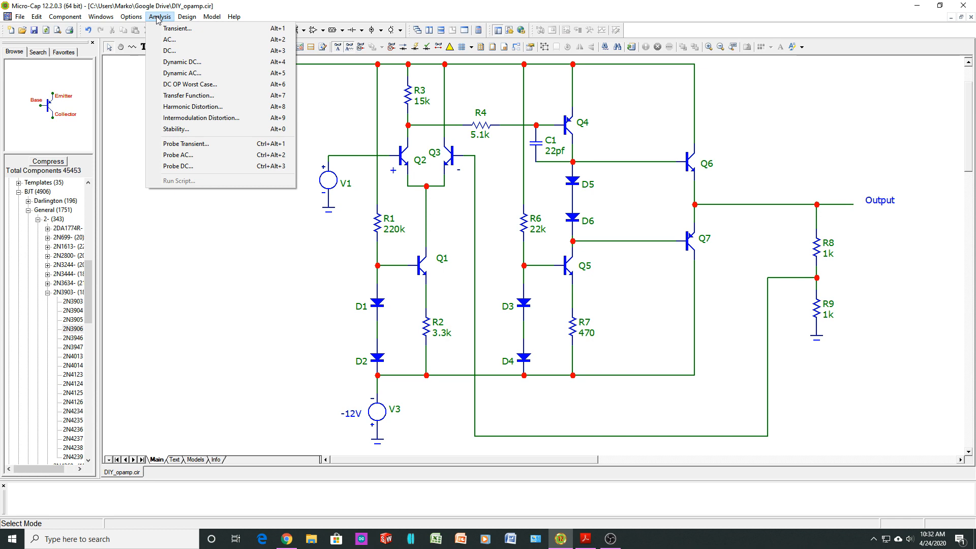
mouse_move(190, 85)
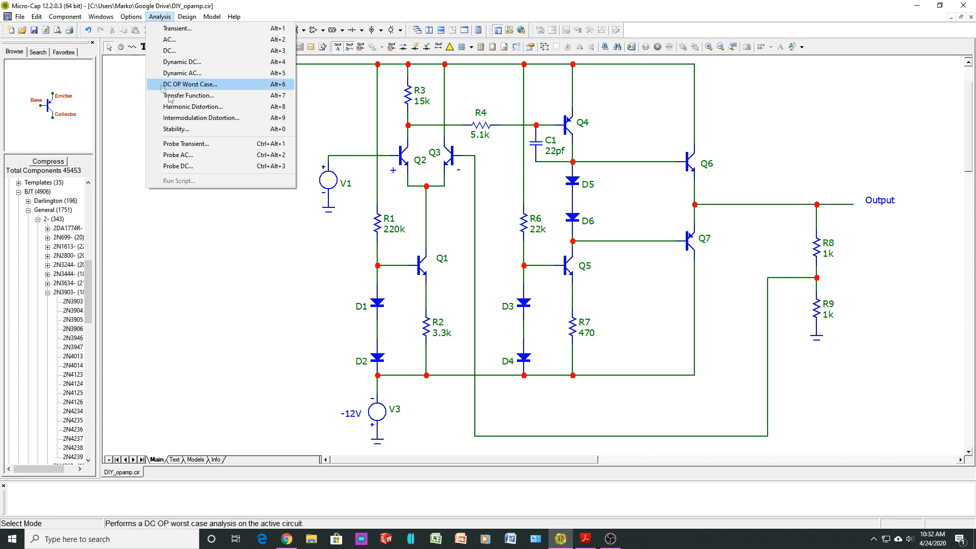
Start a Probe Transient session and dismiss the 'Did you know?' tip.
click(177, 29)
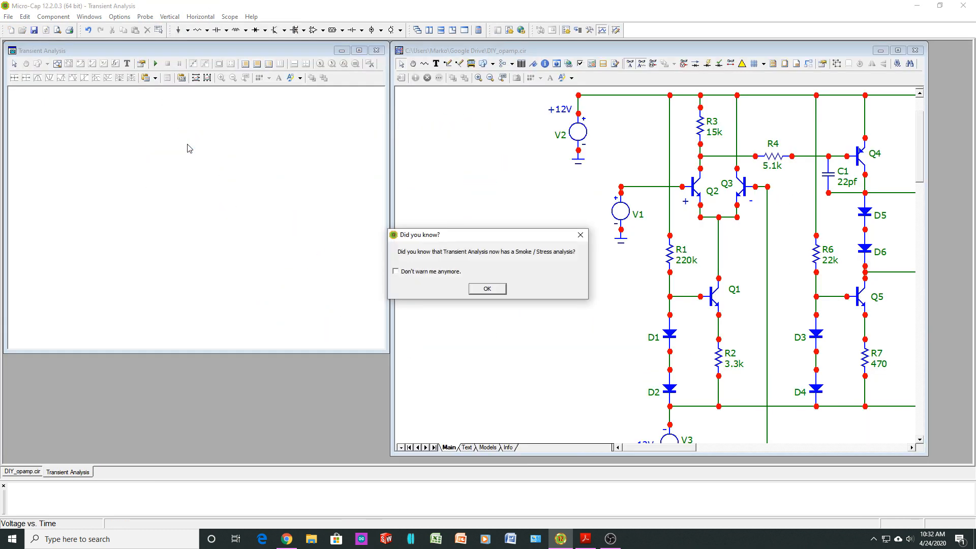
click(487, 287)
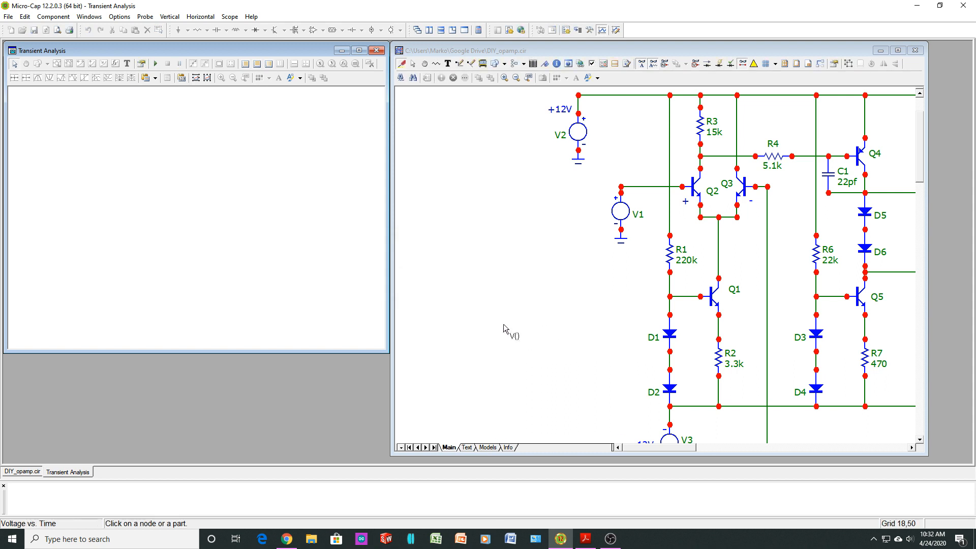
mouse_move(504, 265)
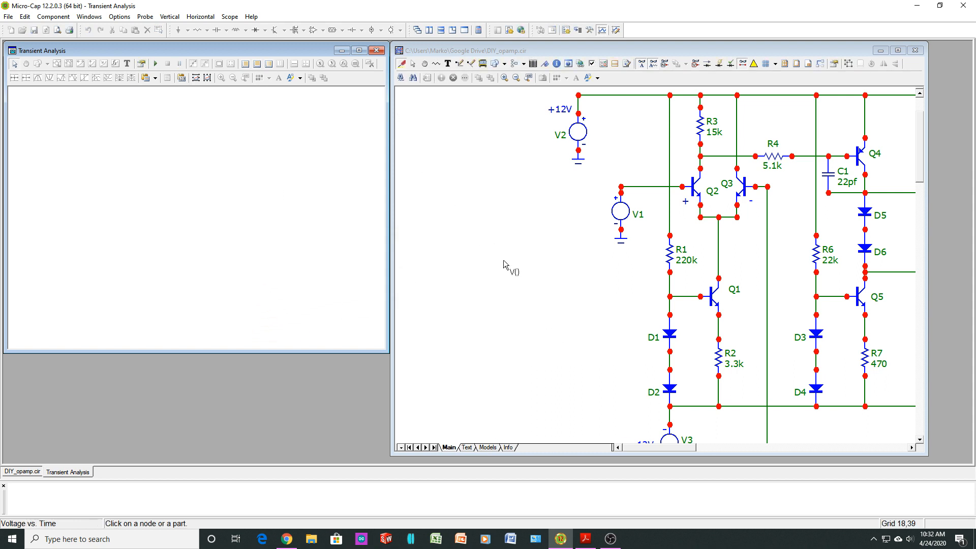
mouse_move(646, 231)
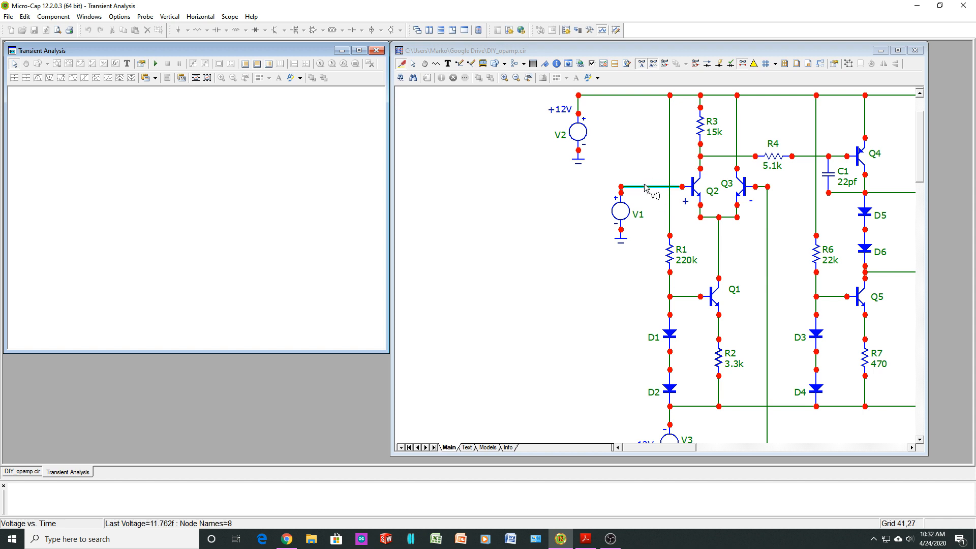
Probe the input node voltage, then clear all curves from the transient plot.
click(155, 63)
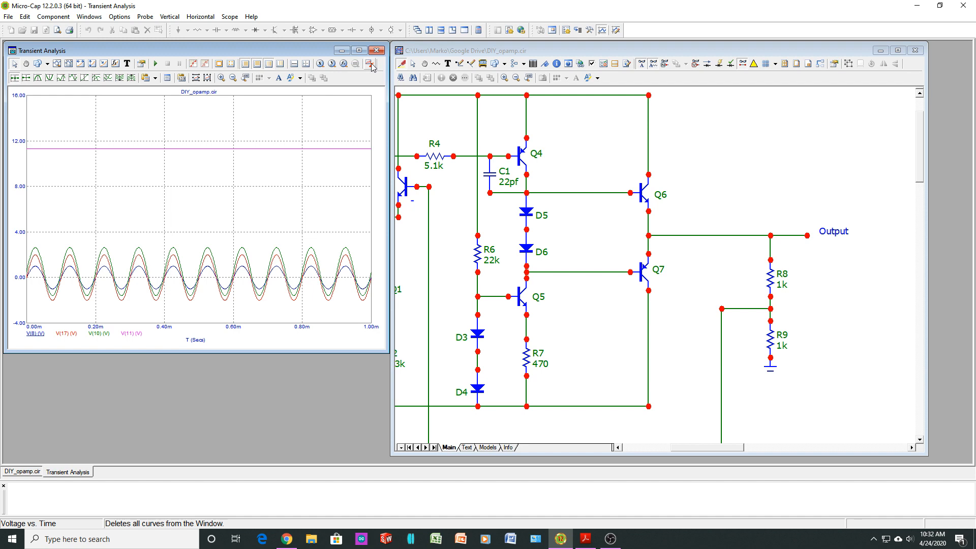
click(548, 273)
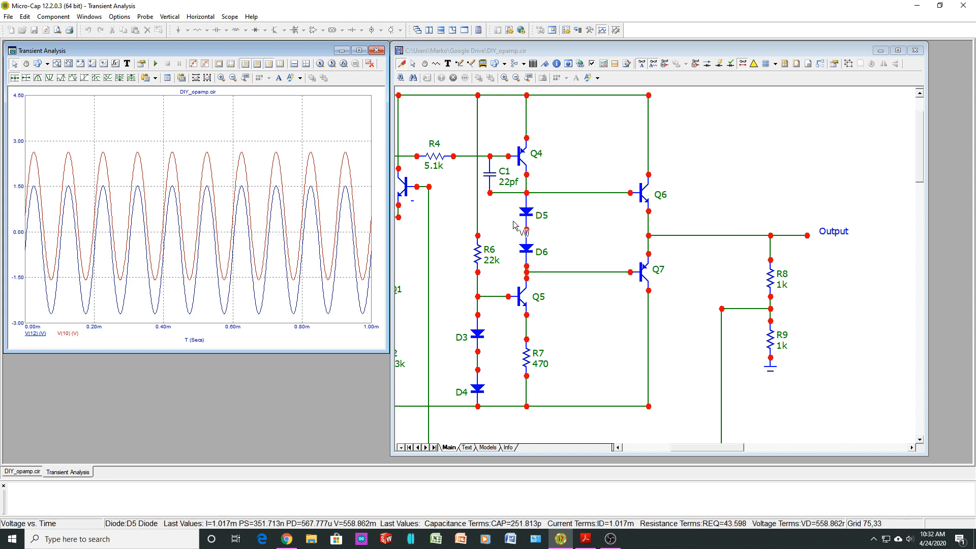
mouse_move(251, 243)
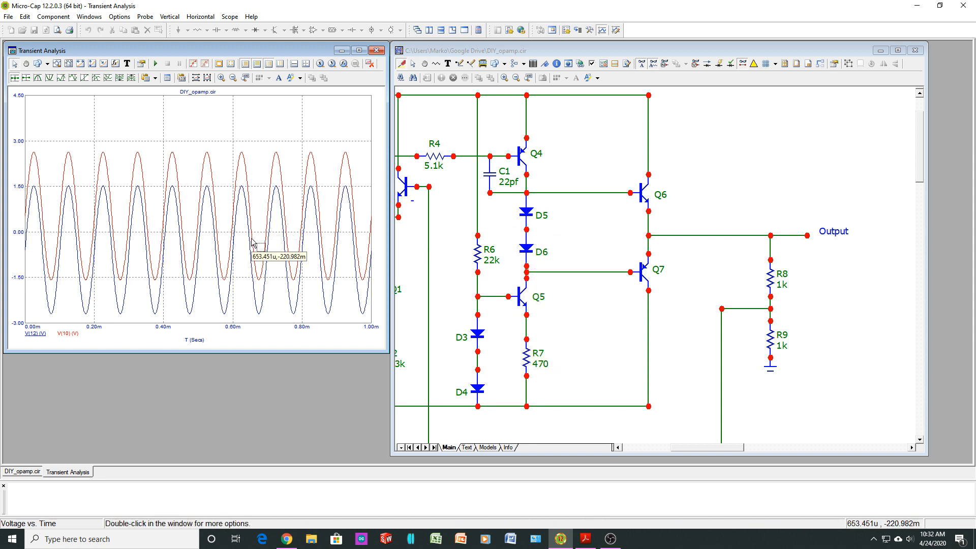
mouse_move(626, 322)
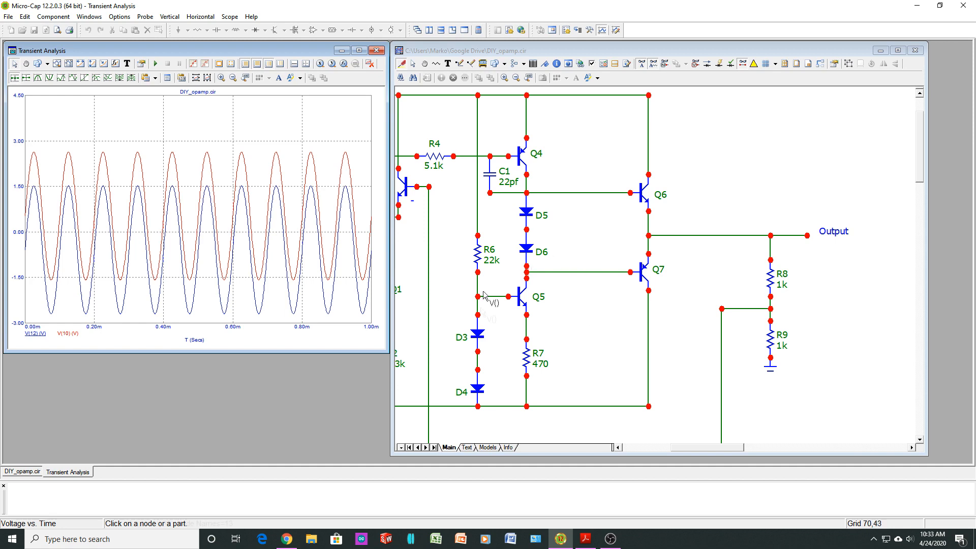
mouse_move(301, 199)
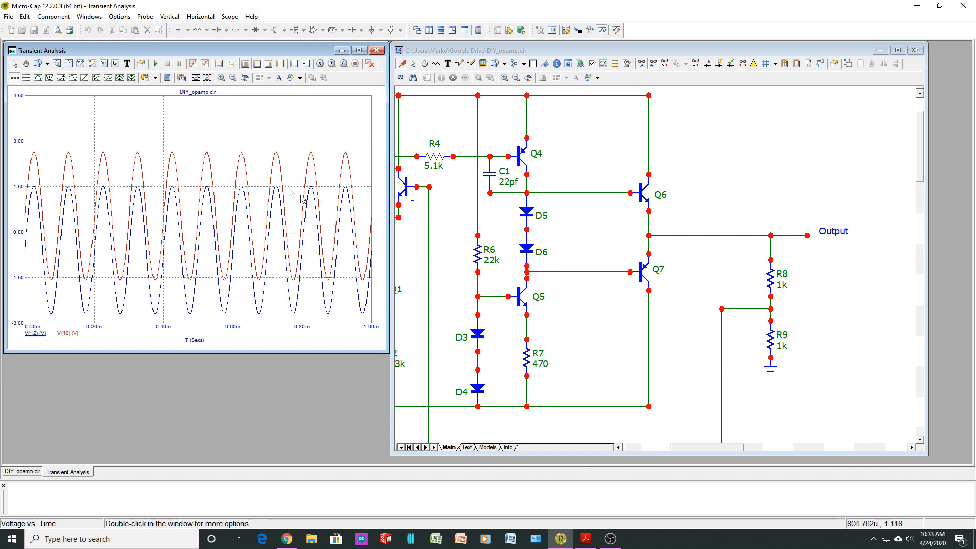
mouse_move(198, 458)
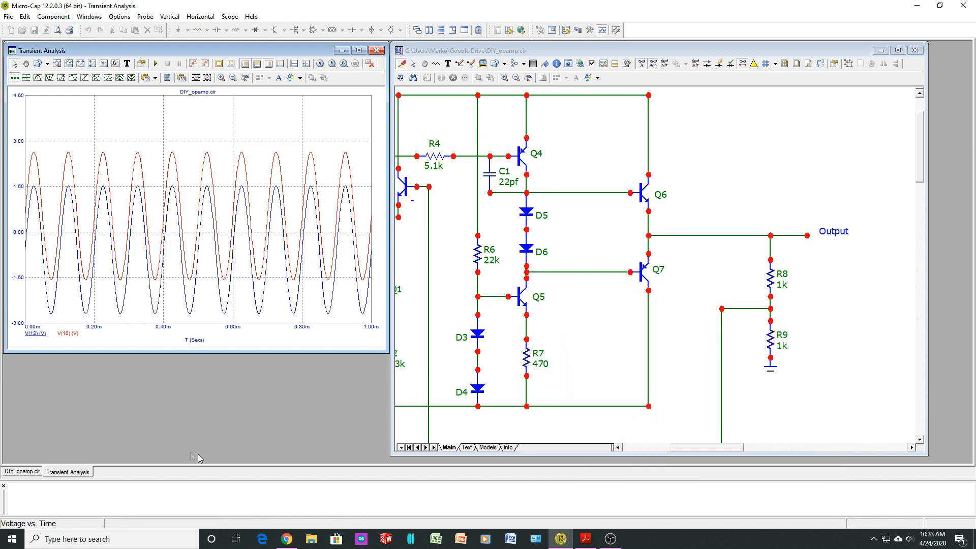
mouse_move(311, 211)
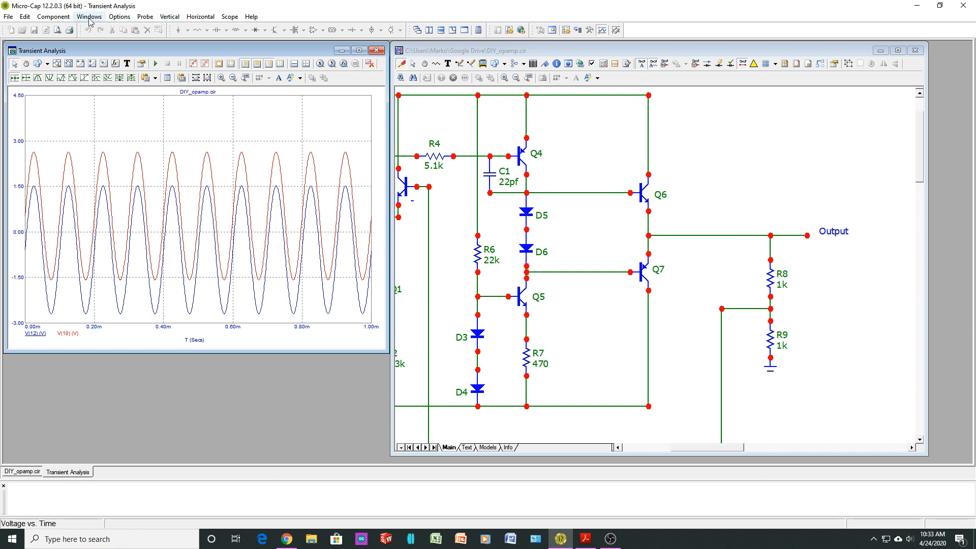
mouse_move(183, 62)
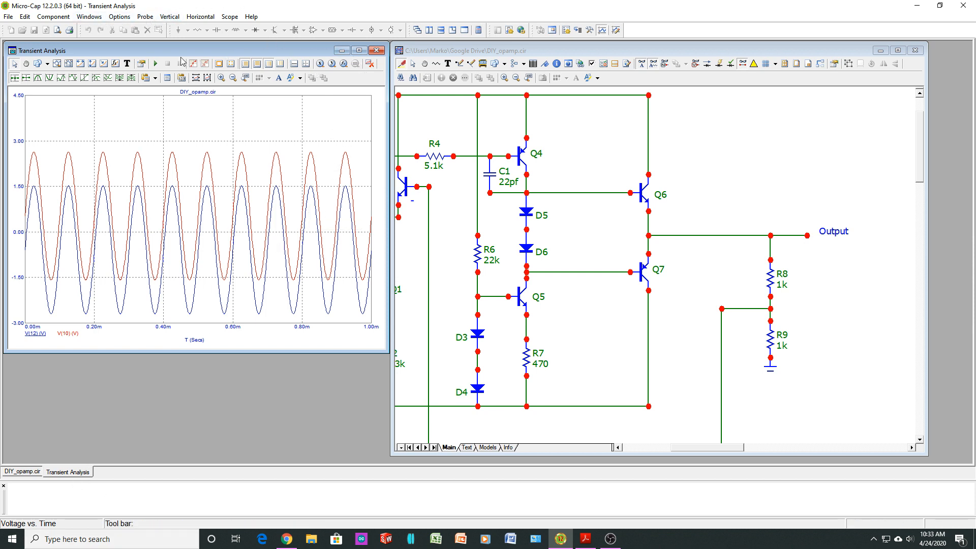
Leave transient probing and hide the component browser to show the full schematic.
click(22, 471)
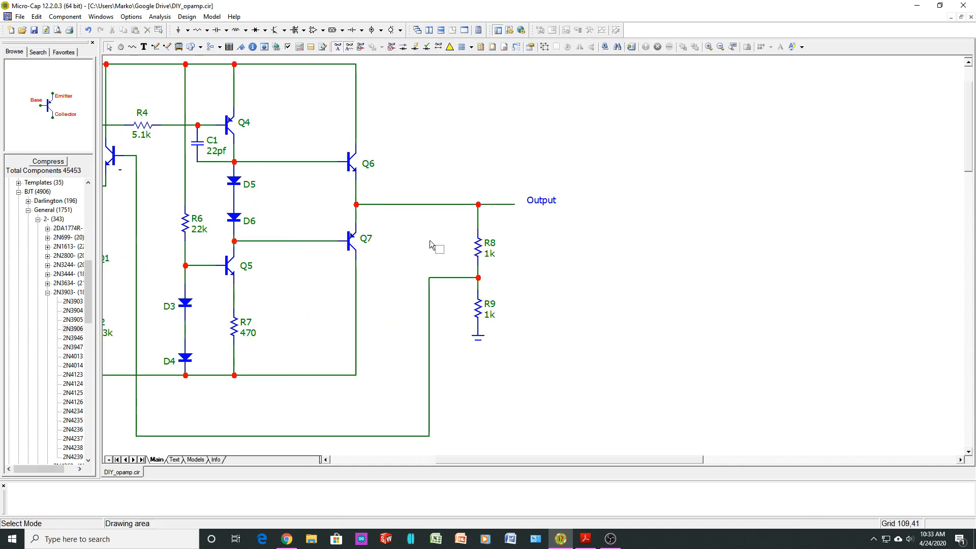
click(79, 45)
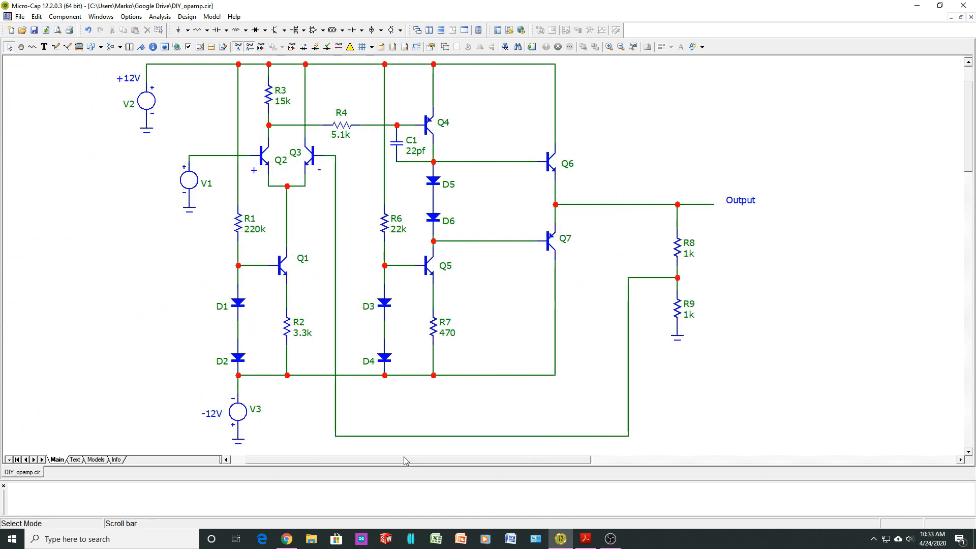
mouse_move(416, 225)
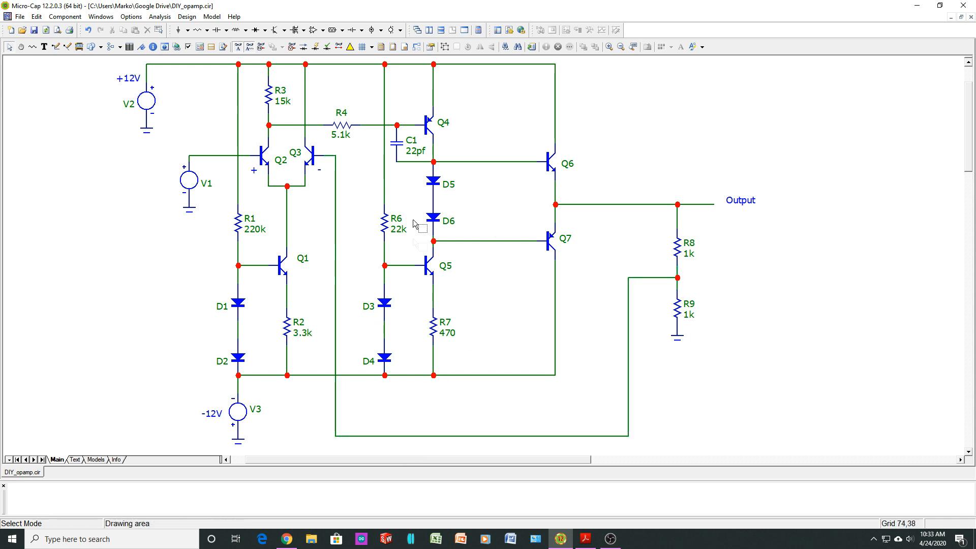
mouse_move(371, 273)
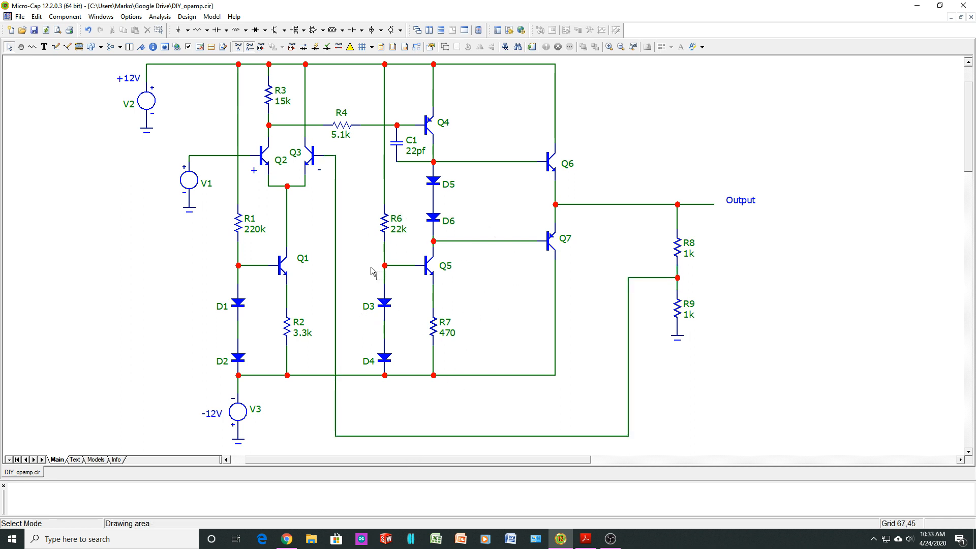
mouse_move(364, 293)
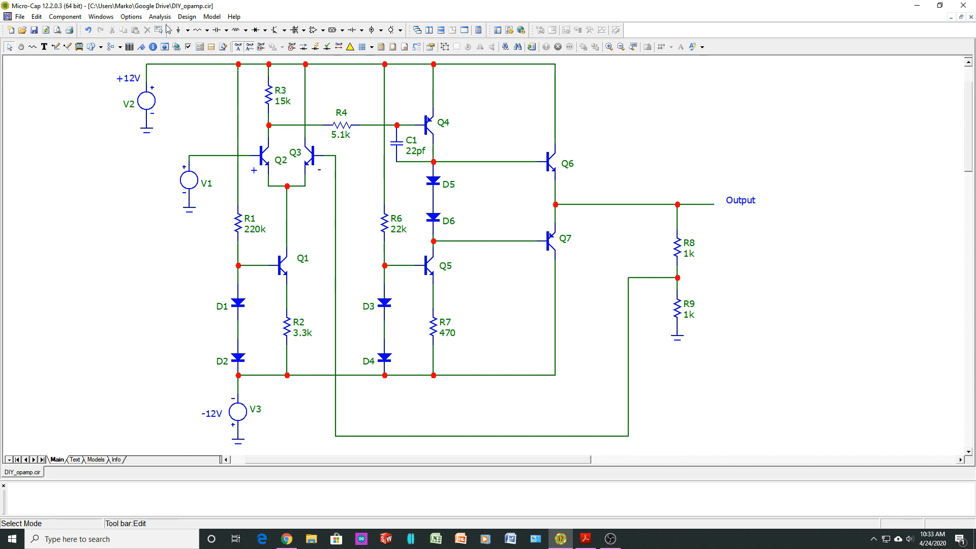
Run an AC analysis with the default limits to get the dB(v(17)) Bode plot.
click(160, 17)
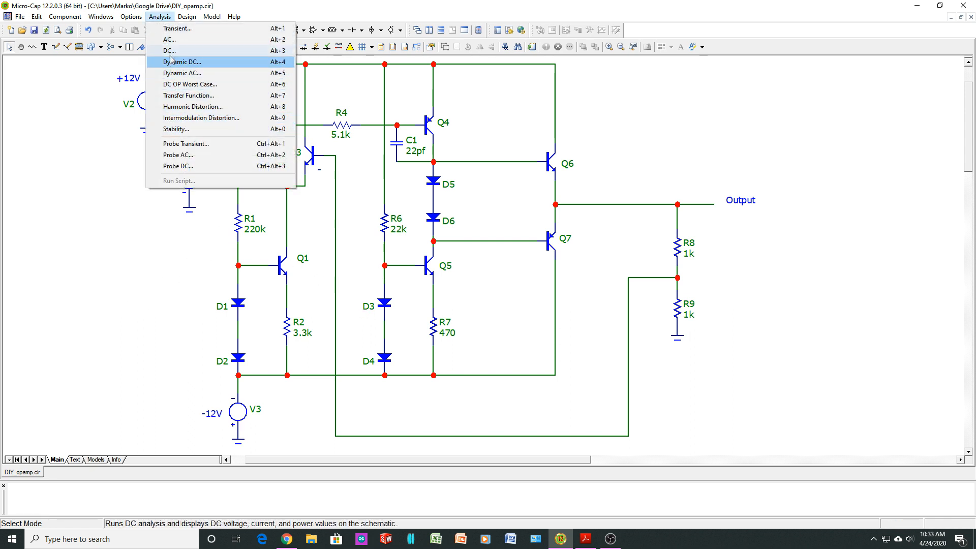
click(170, 40)
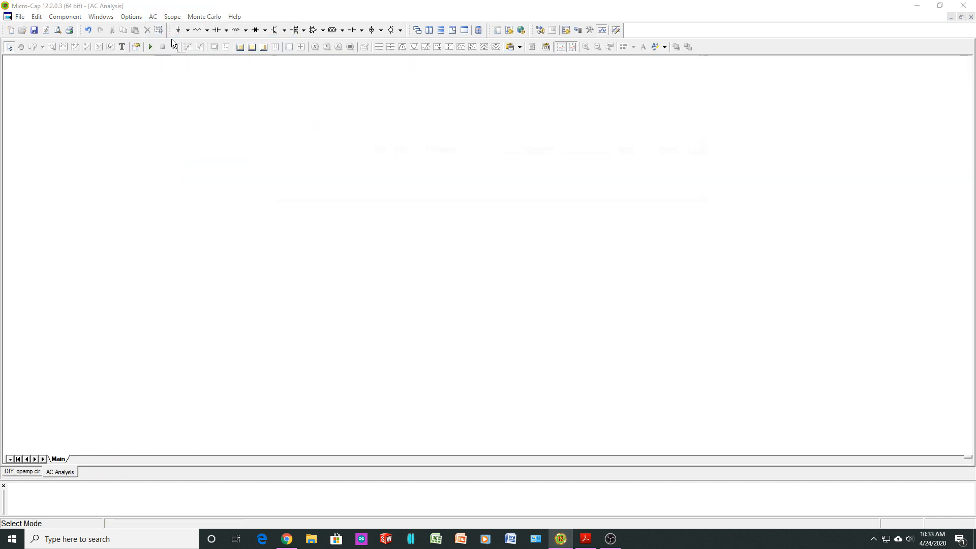
click(153, 16)
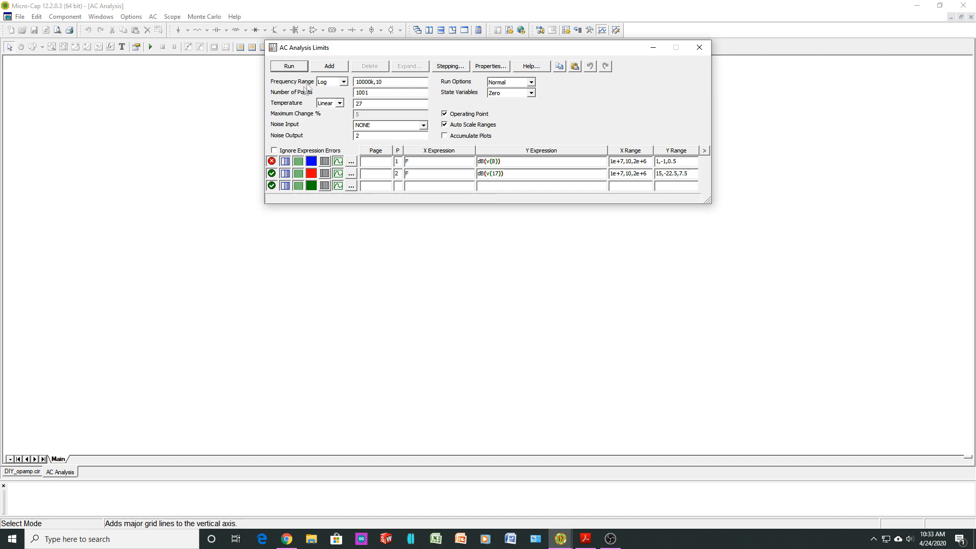
click(288, 66)
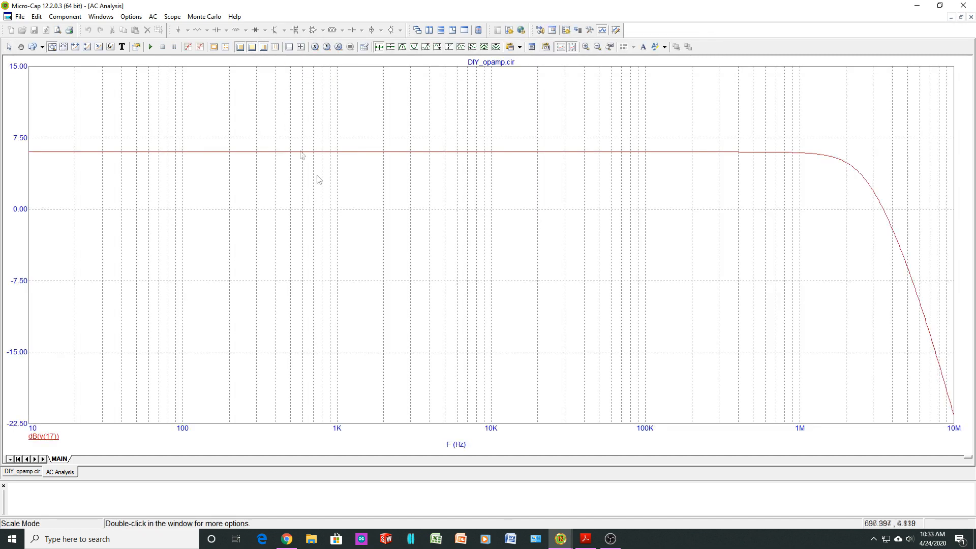
mouse_move(223, 268)
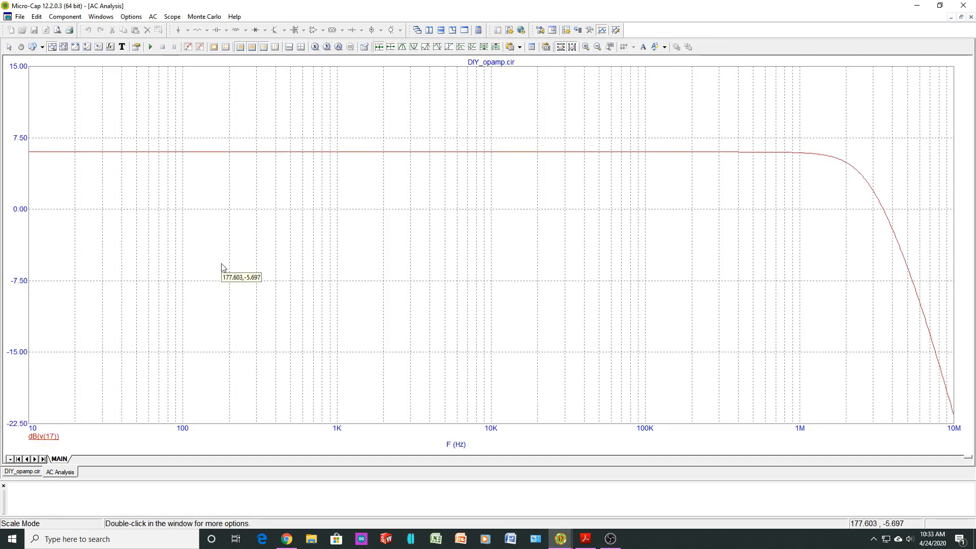
mouse_move(315, 185)
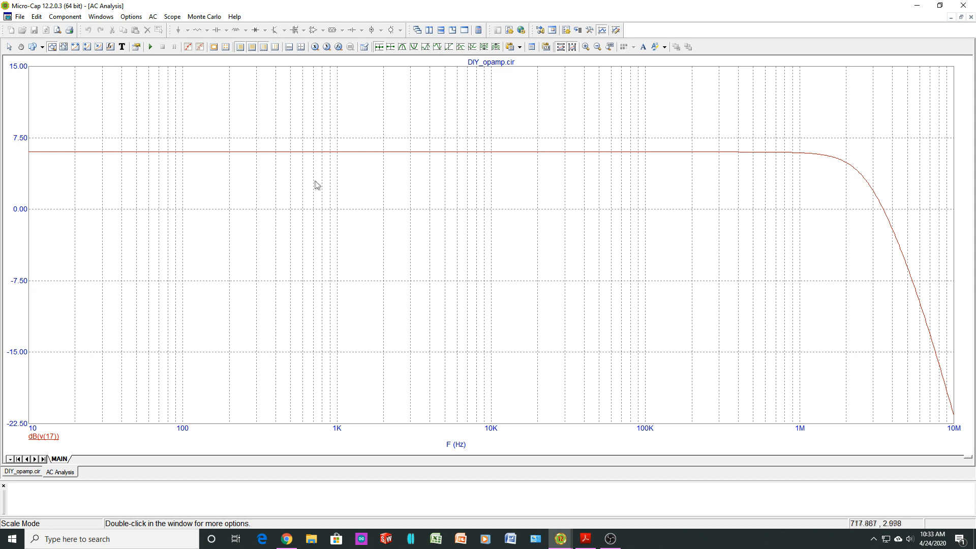
mouse_move(459, 250)
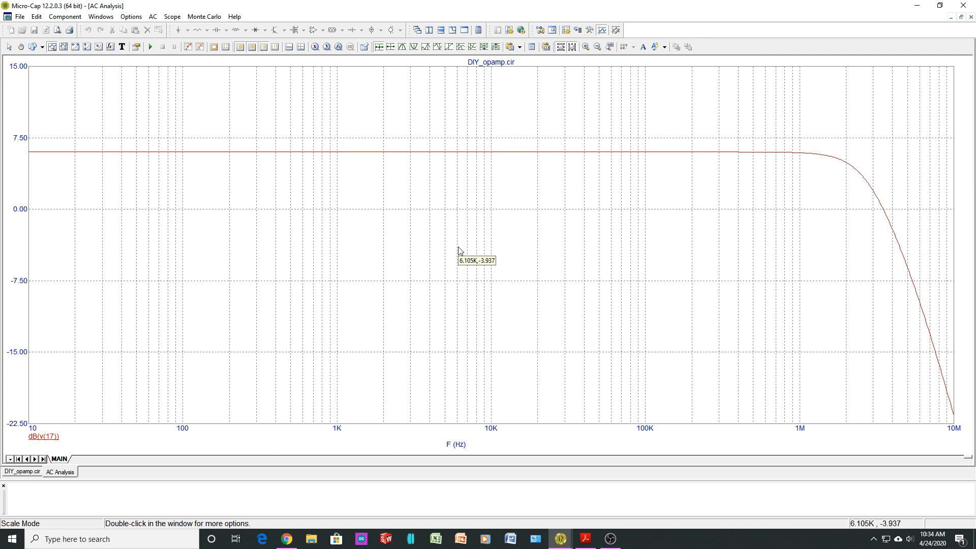
mouse_move(54, 159)
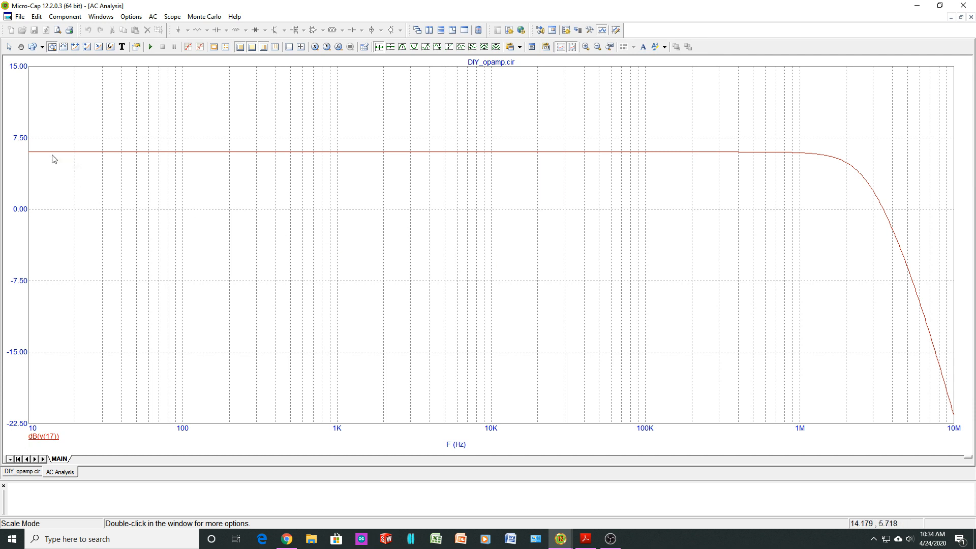
mouse_move(48, 182)
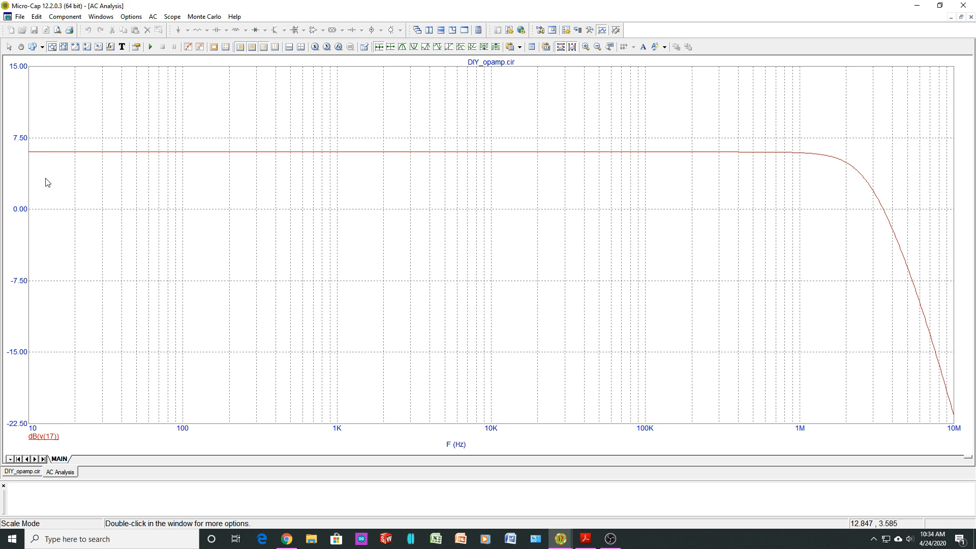
mouse_move(19, 180)
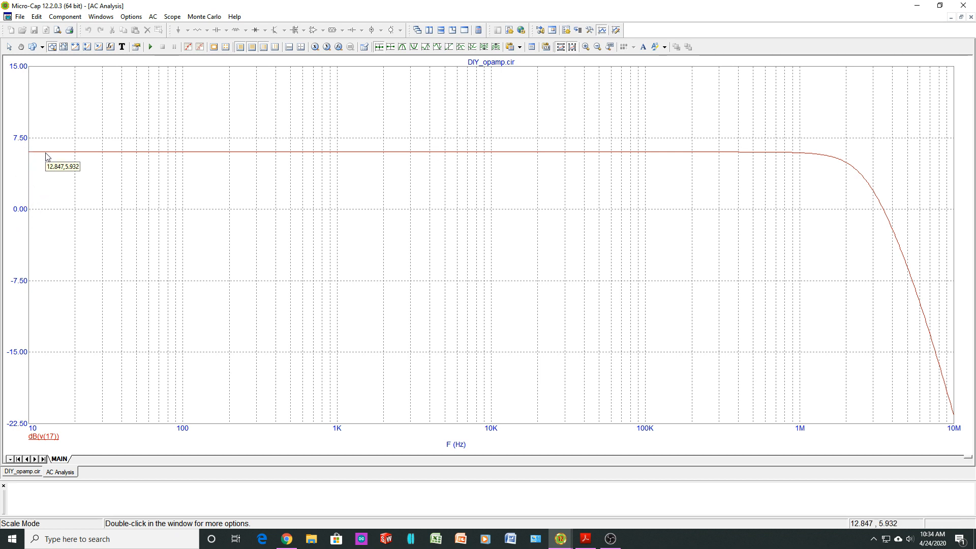
mouse_move(132, 155)
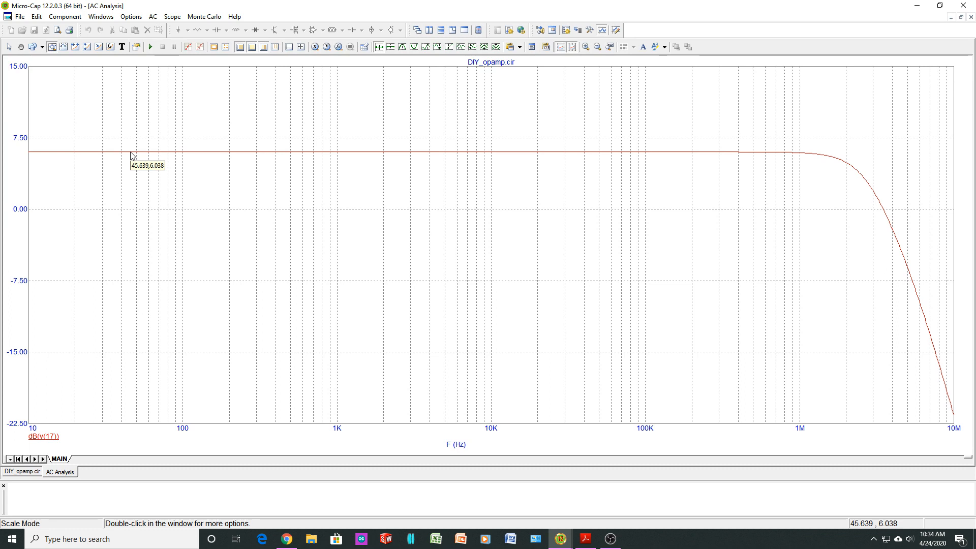
mouse_move(603, 165)
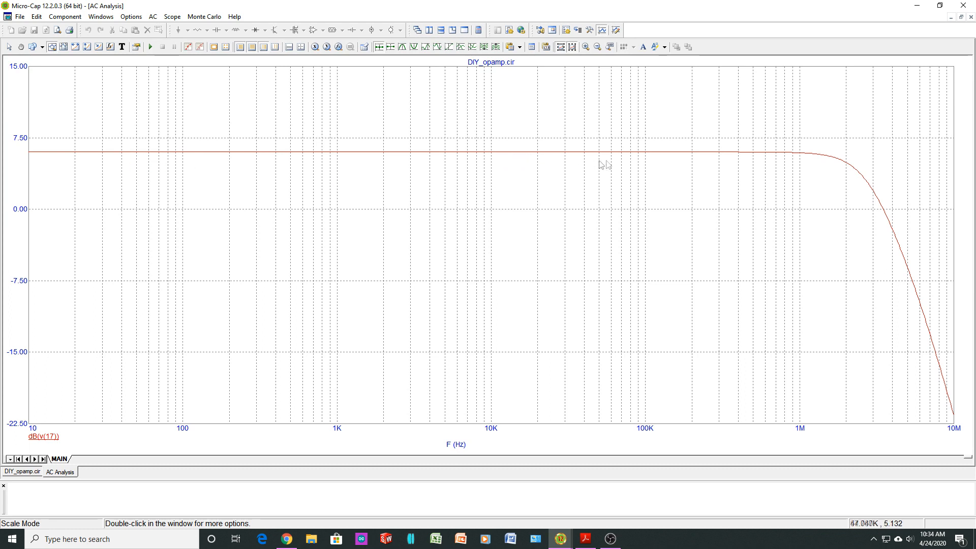
mouse_move(9, 410)
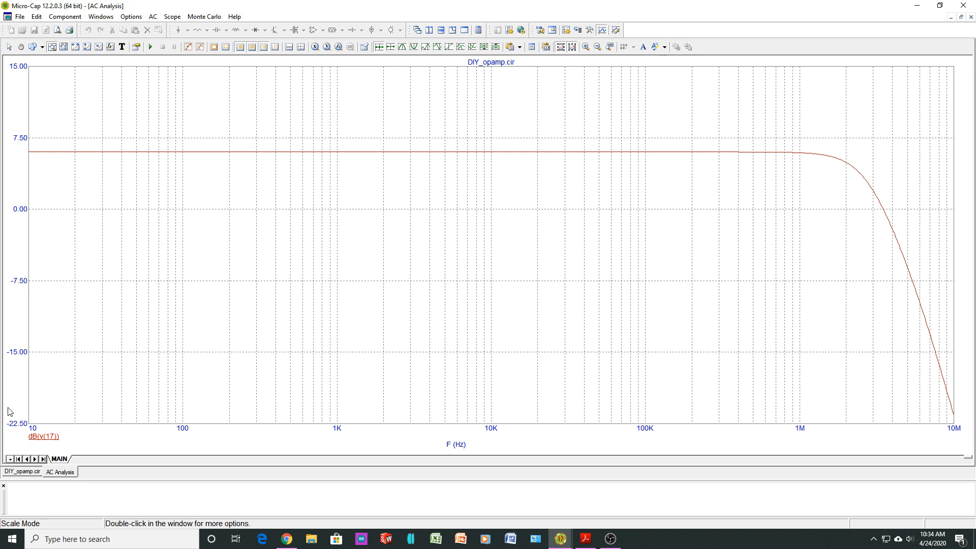
mouse_move(328, 444)
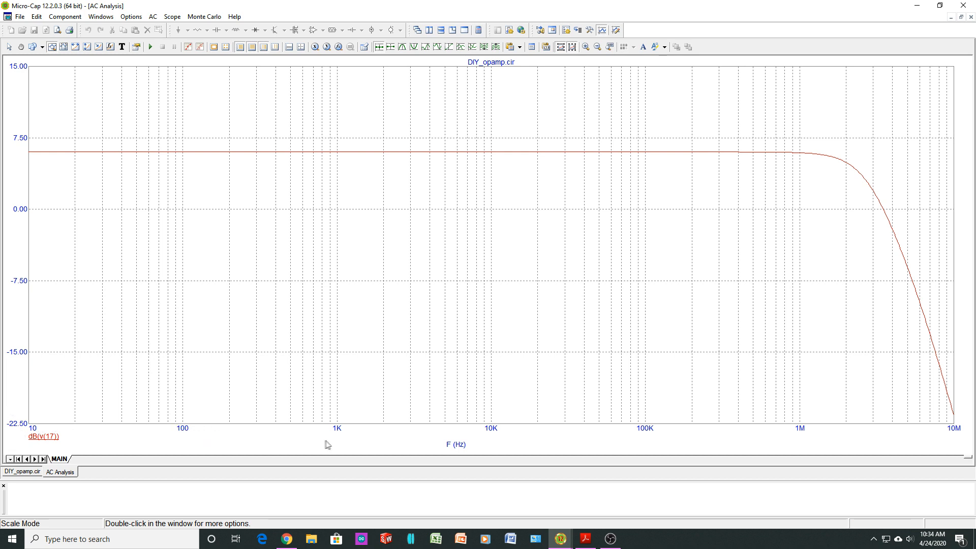
mouse_move(801, 433)
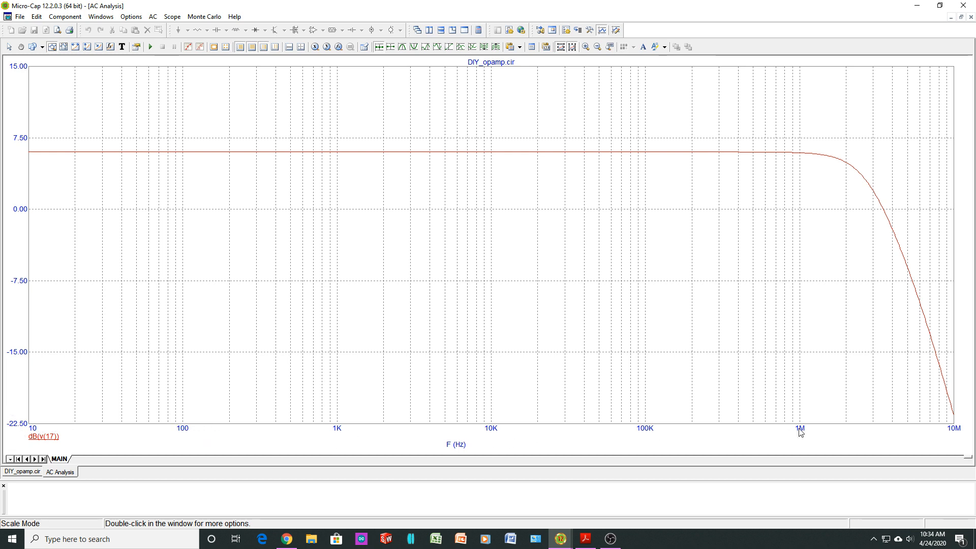
mouse_move(802, 155)
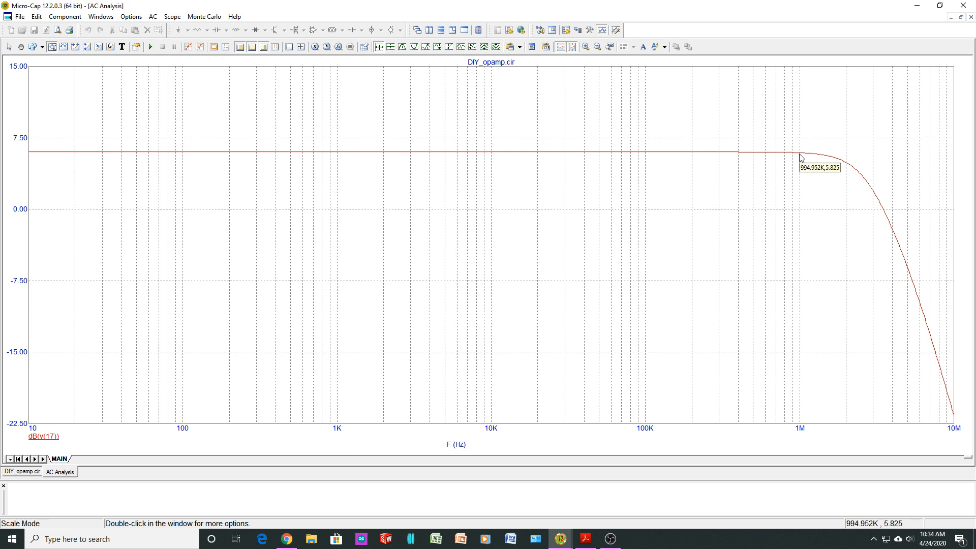
mouse_move(844, 167)
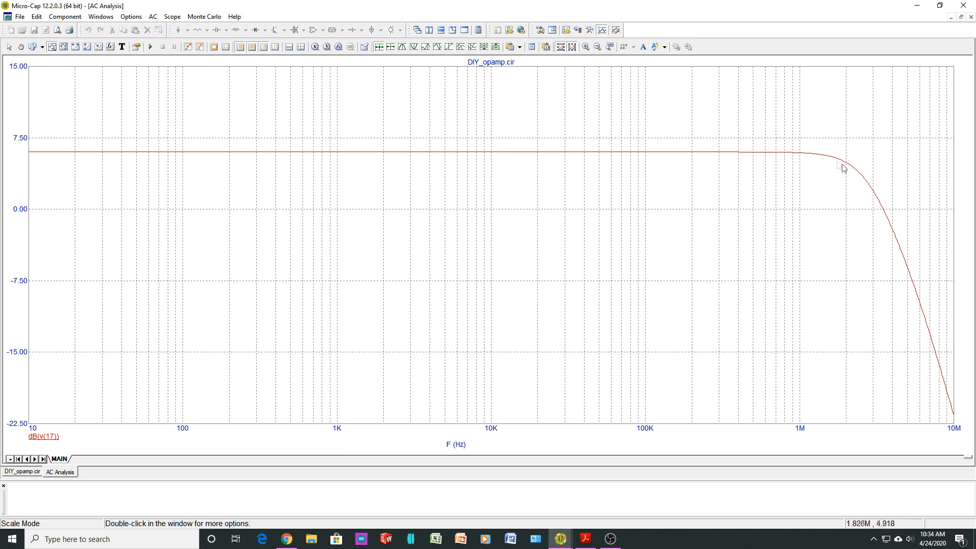
mouse_move(884, 213)
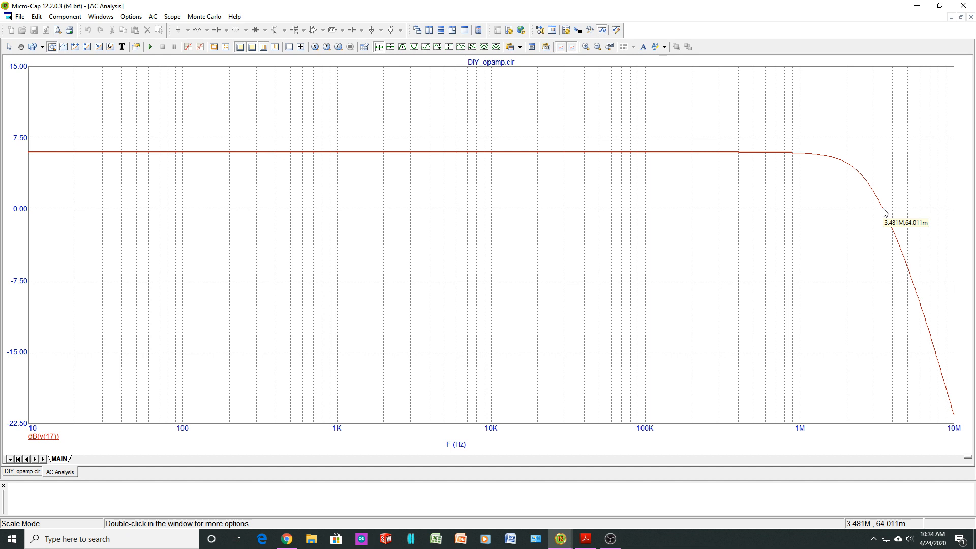
mouse_move(884, 214)
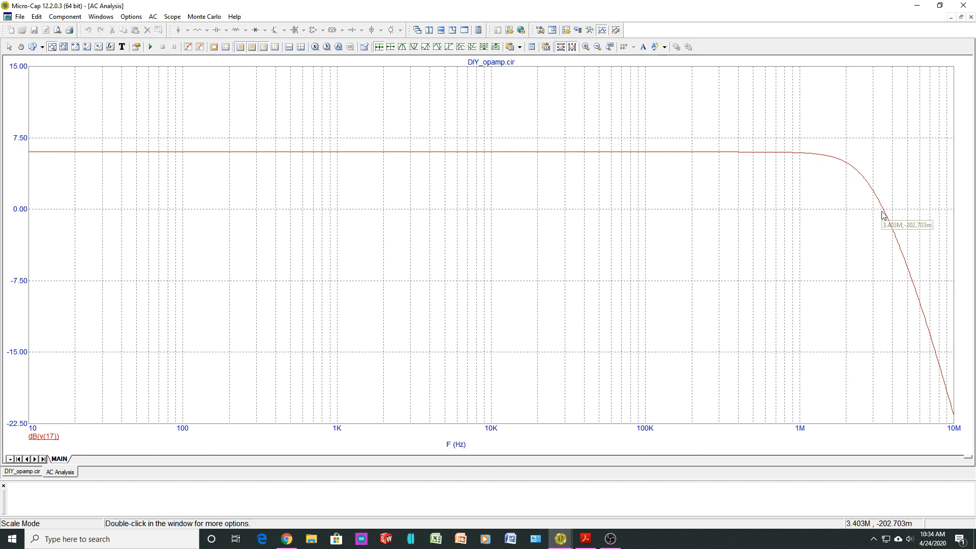
mouse_move(883, 215)
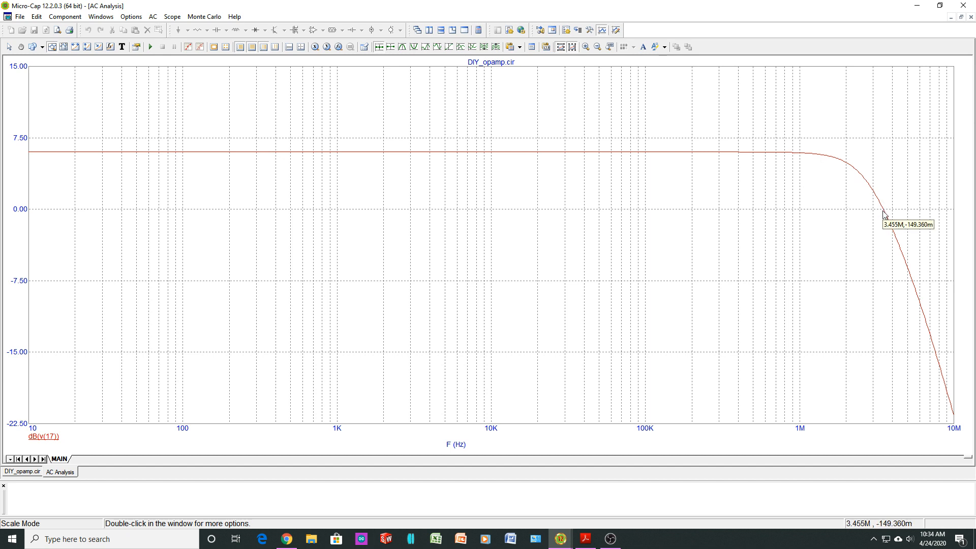
mouse_move(853, 204)
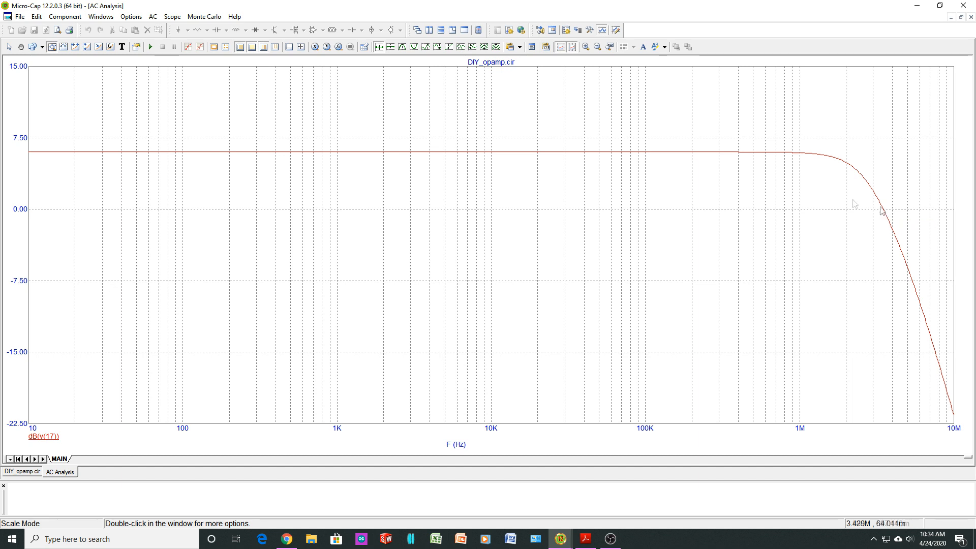
mouse_move(337, 276)
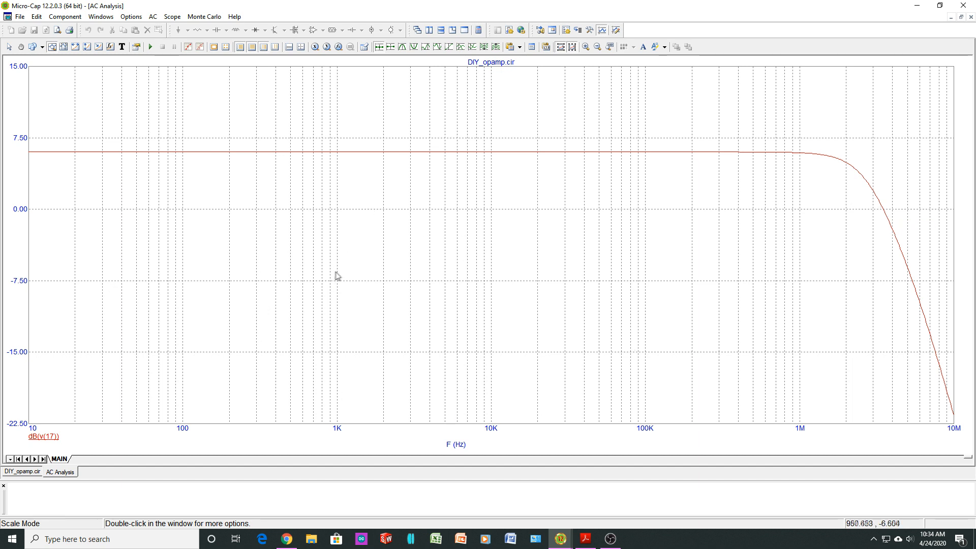
mouse_move(369, 187)
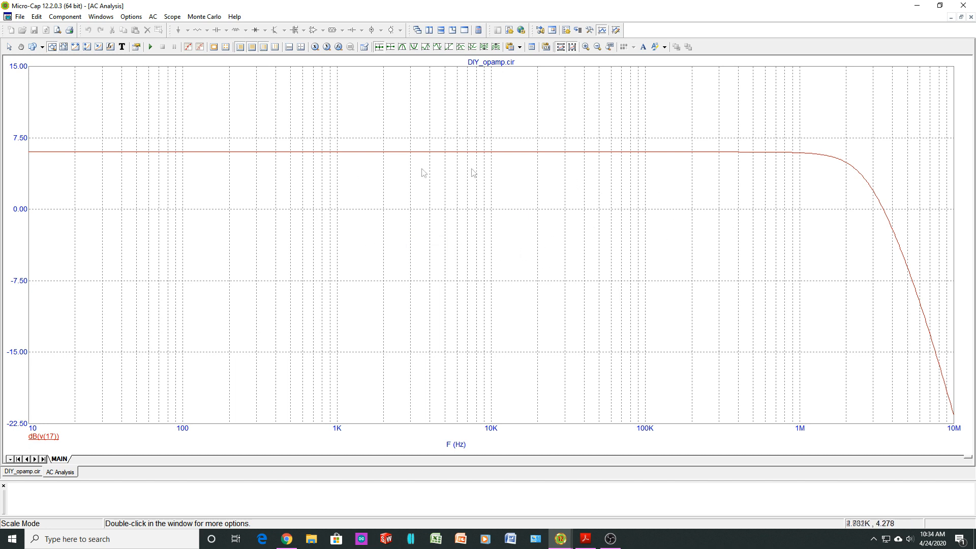
mouse_move(887, 214)
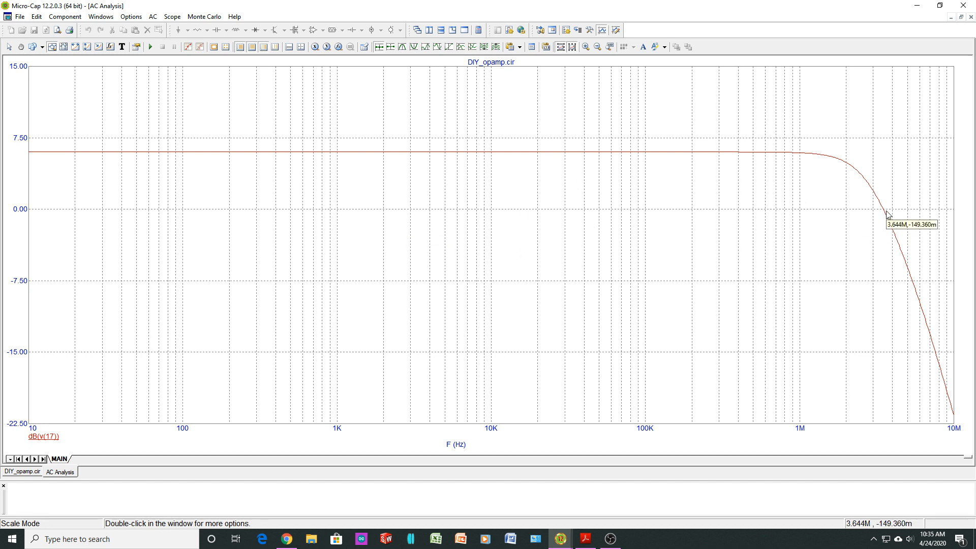
mouse_move(402, 267)
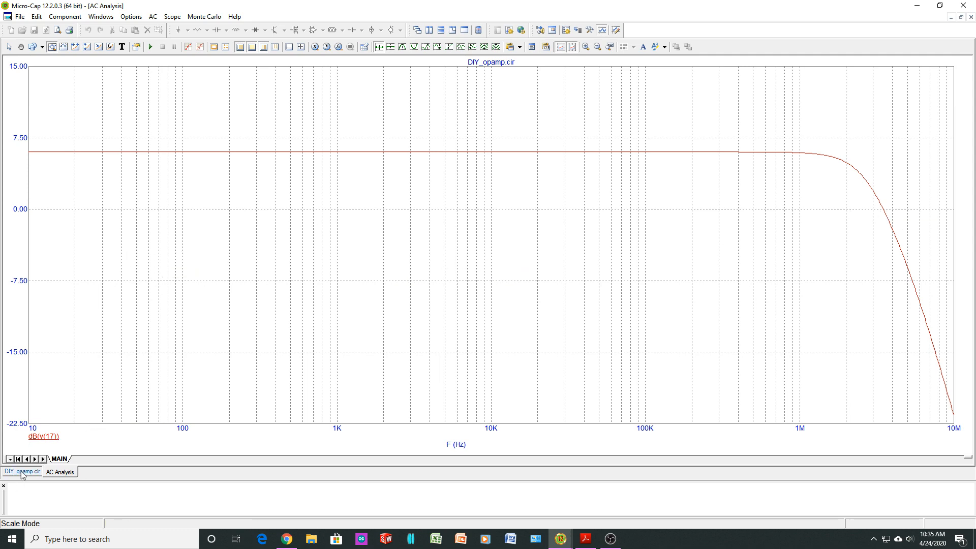
Return to the DIY_opamp schematic with C1 at 22pf.
click(22, 470)
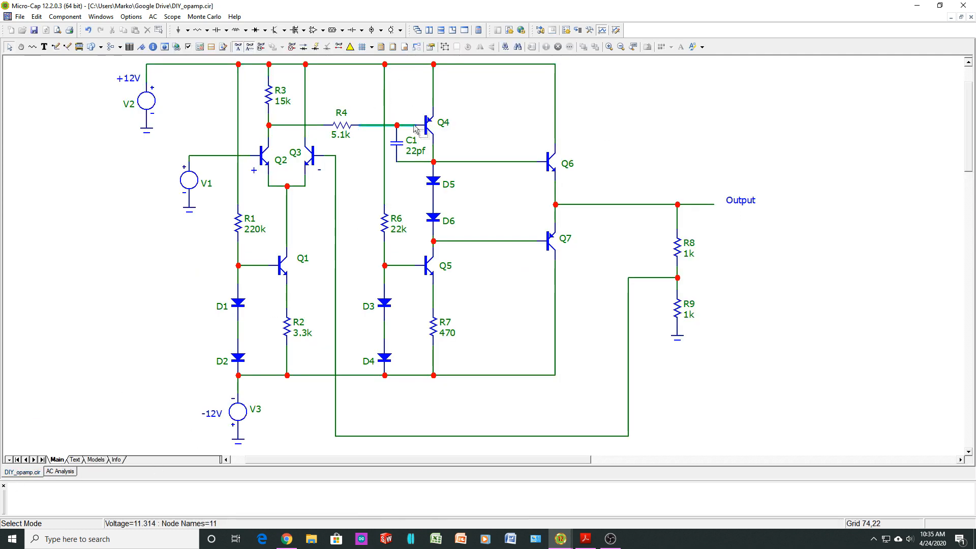
mouse_move(395, 153)
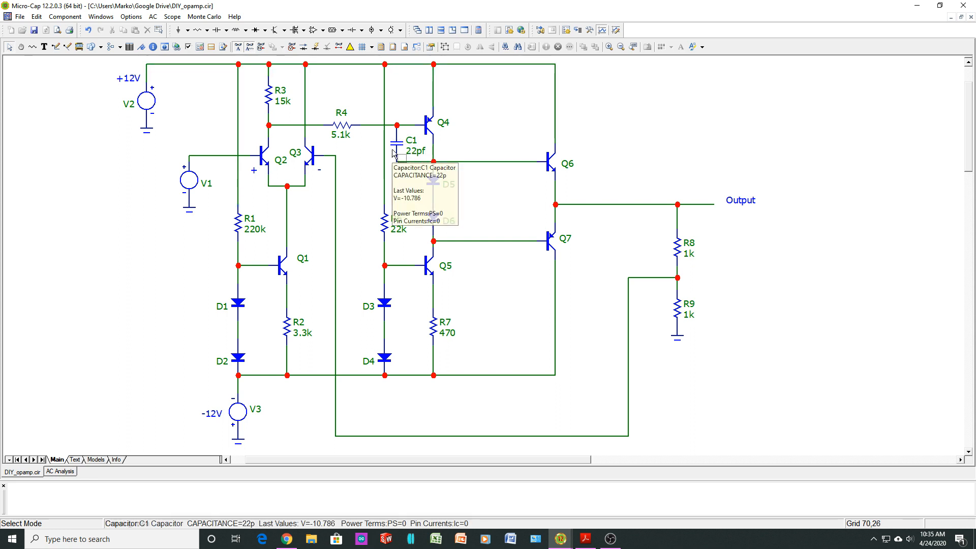
mouse_move(409, 157)
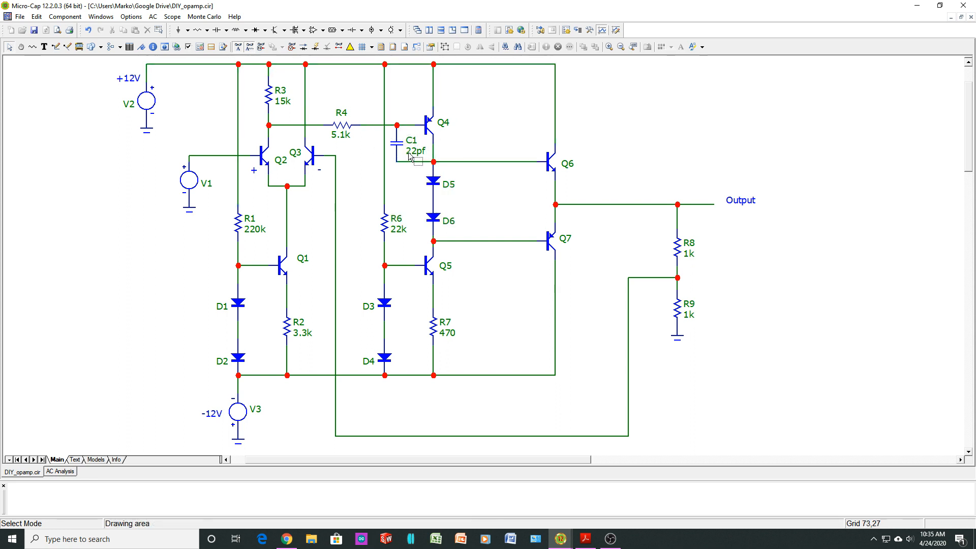
mouse_move(413, 158)
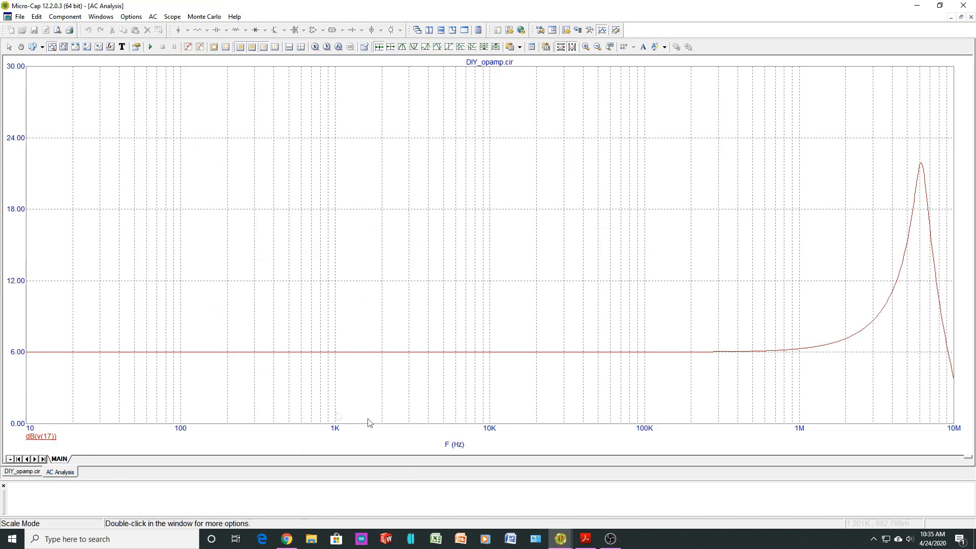
mouse_move(744, 348)
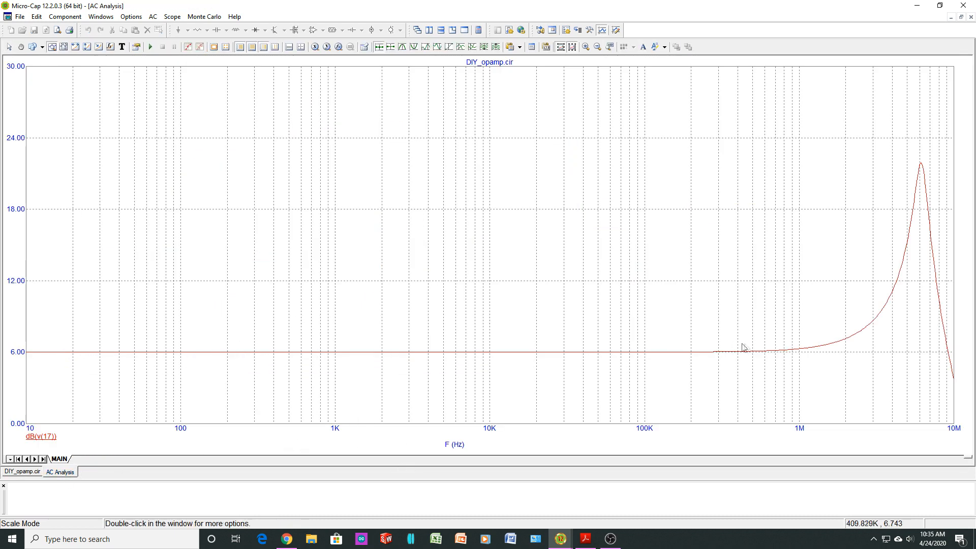
mouse_move(923, 179)
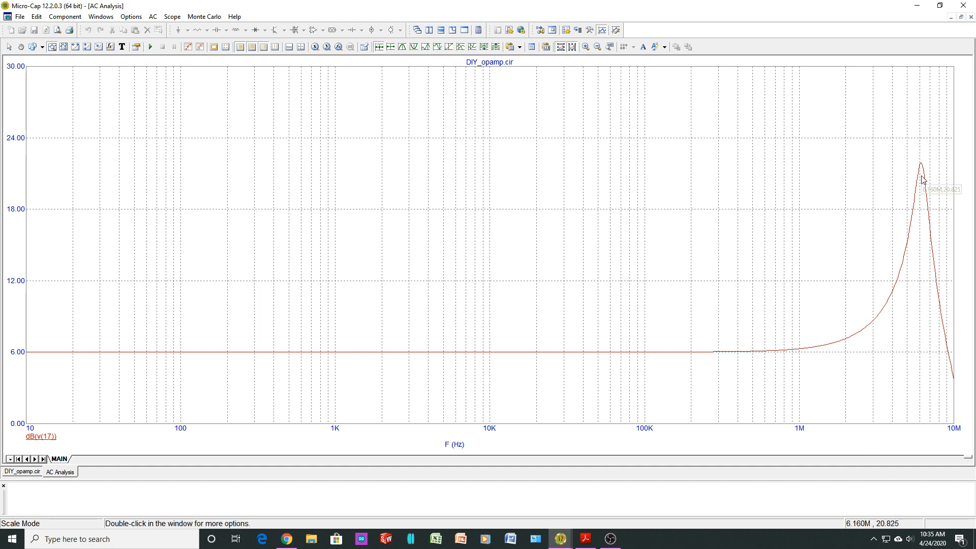
mouse_move(852, 326)
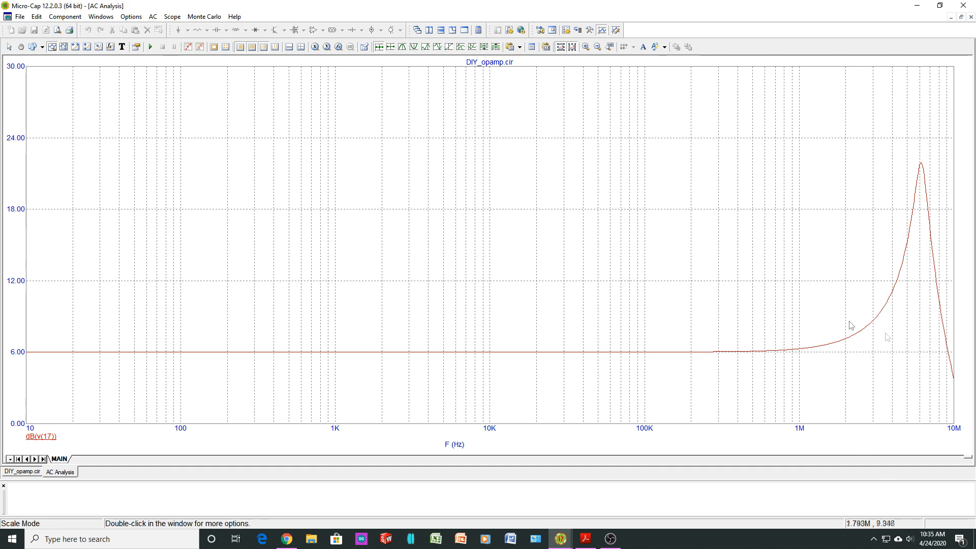
mouse_move(912, 227)
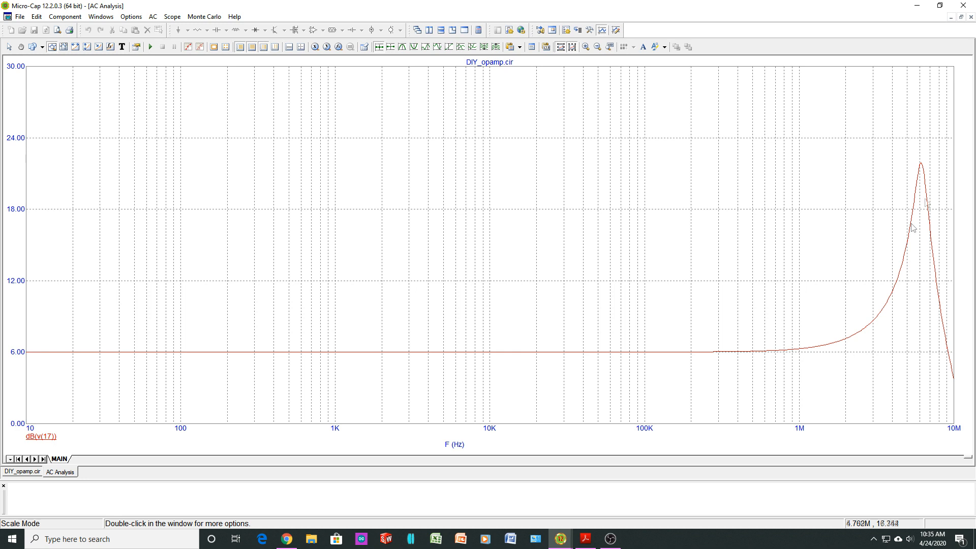
mouse_move(946, 219)
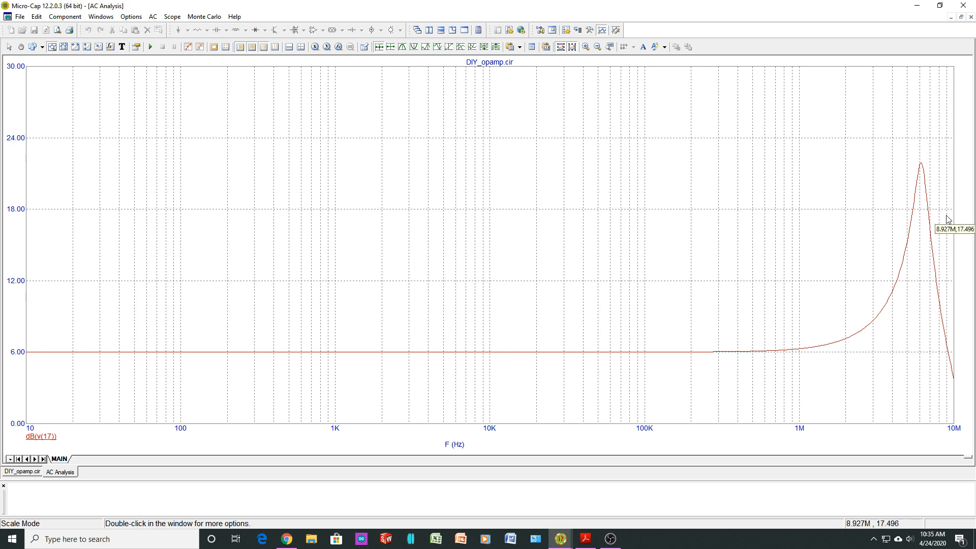
mouse_move(929, 296)
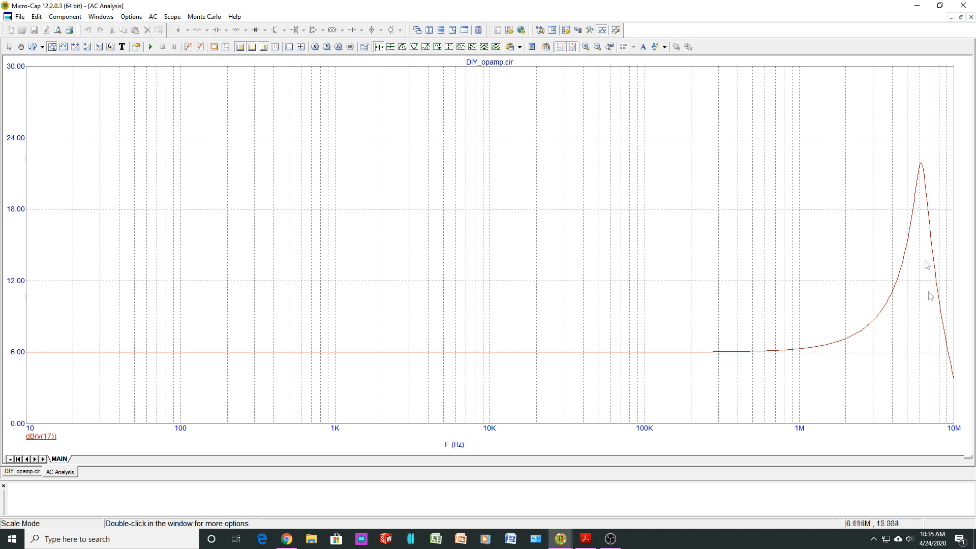
mouse_move(921, 360)
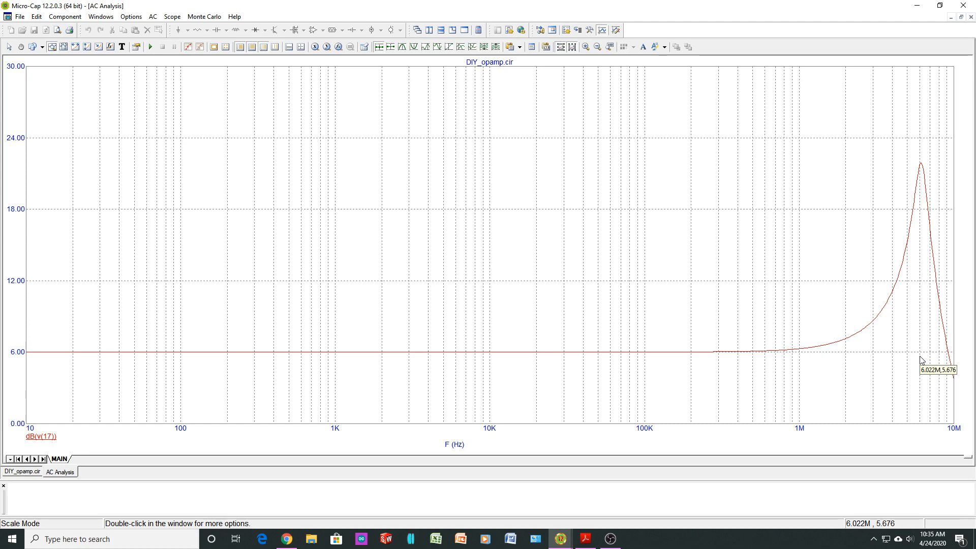
mouse_move(823, 330)
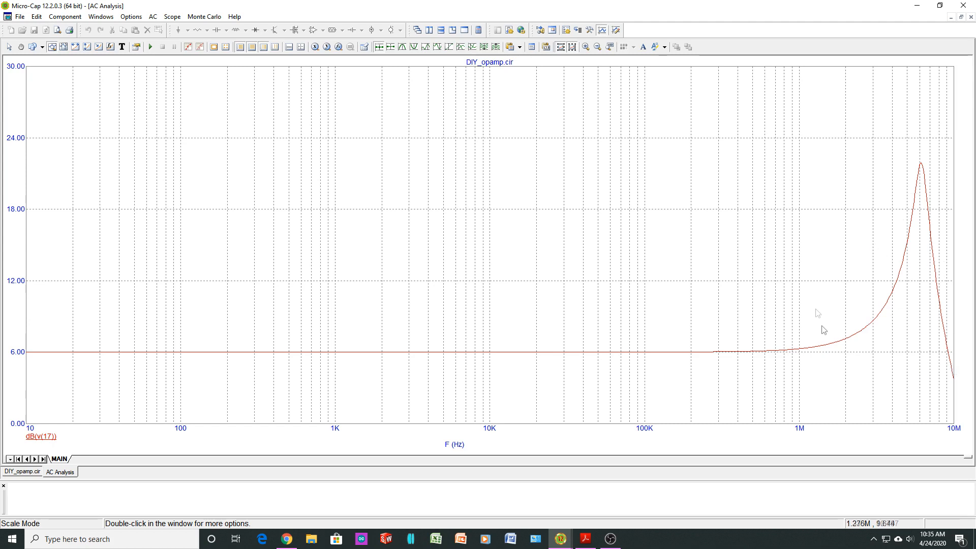
mouse_move(781, 372)
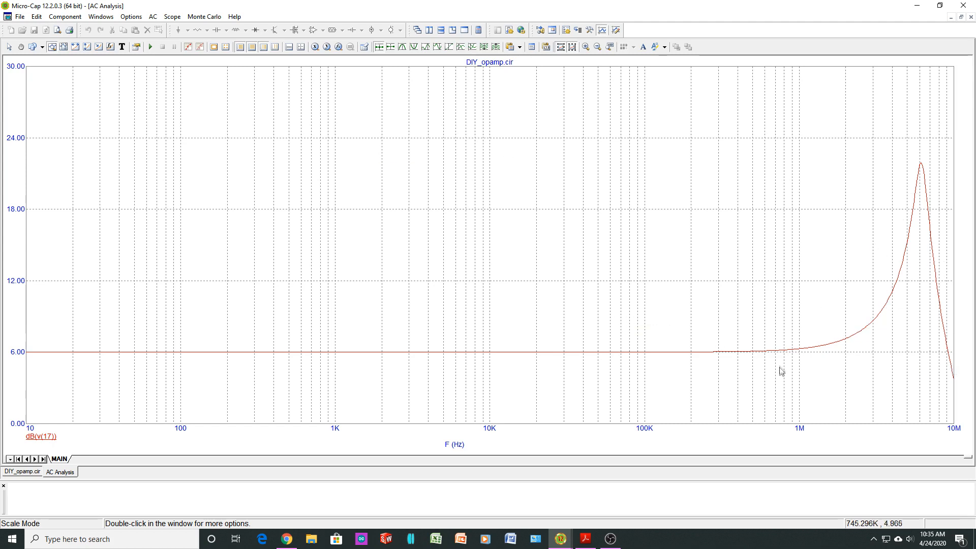
mouse_move(46, 166)
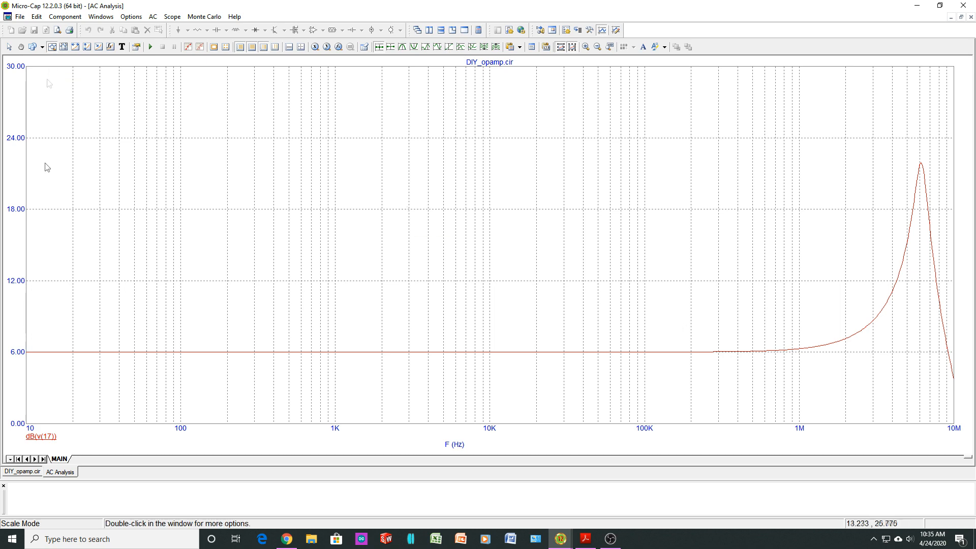
Set C1 to 50, check the Bode plot peaking at 7.3 dB near 1.9 MHz, then enter 15 for C1.
click(21, 471)
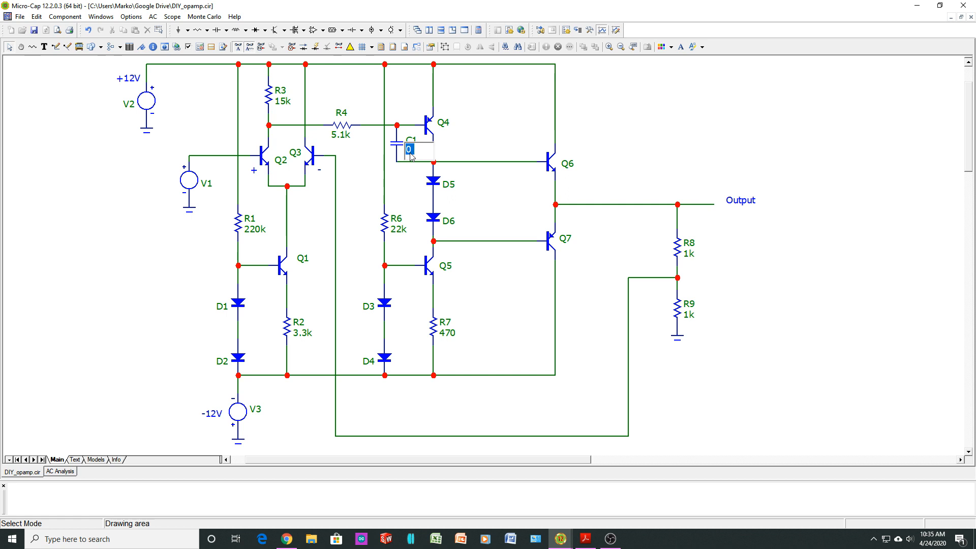
text(5)
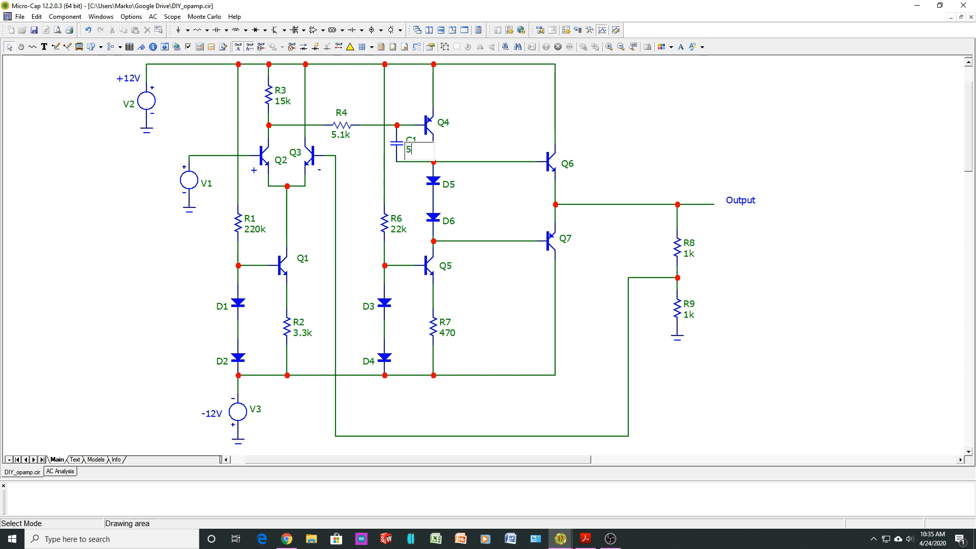
click(410, 150)
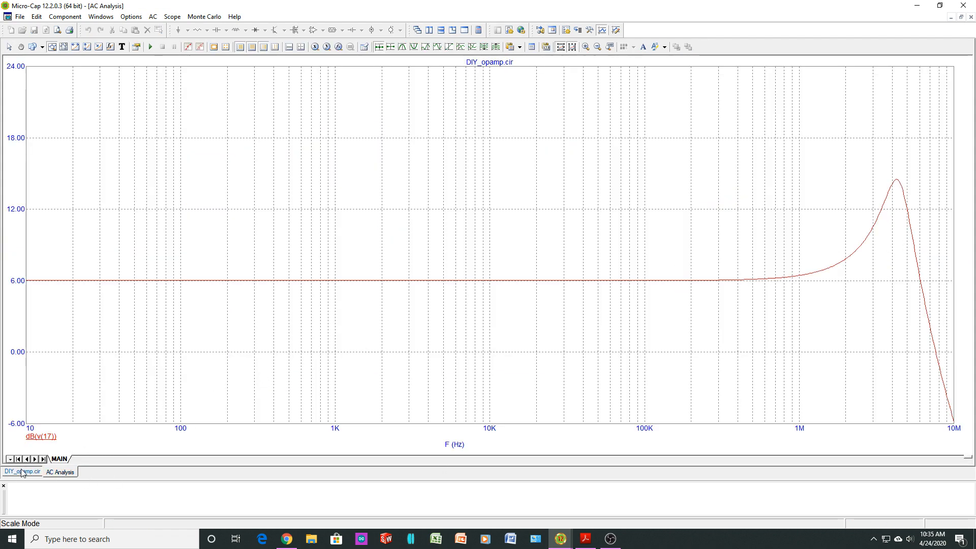
click(22, 471)
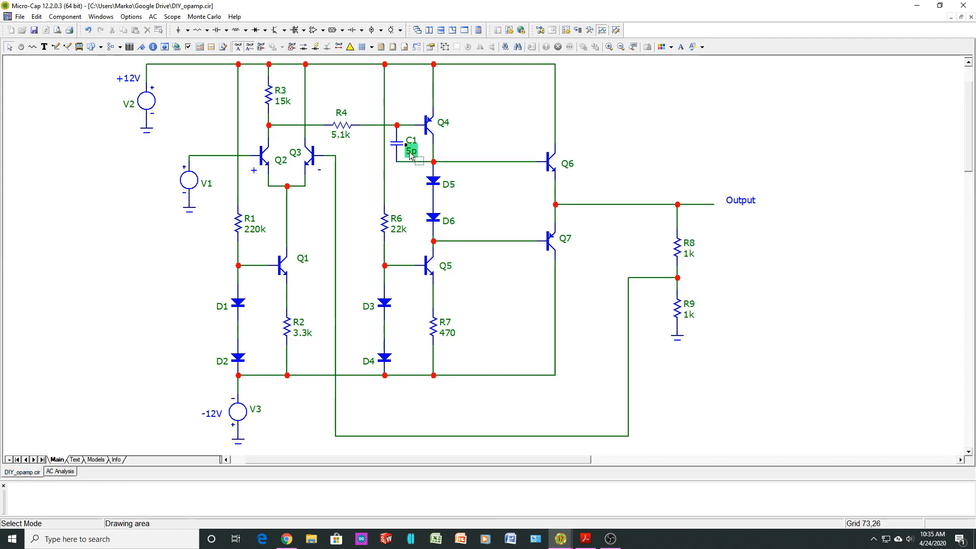
text(15)
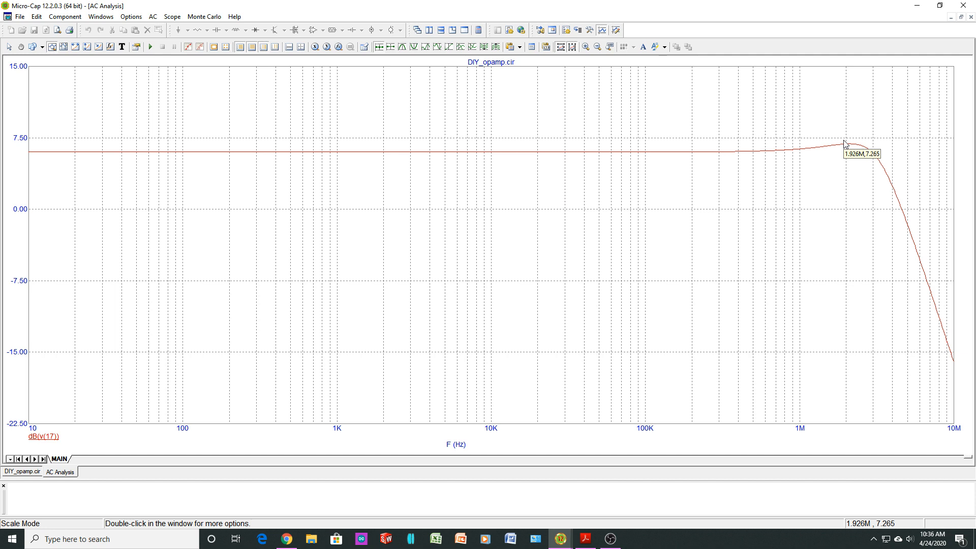
mouse_move(745, 160)
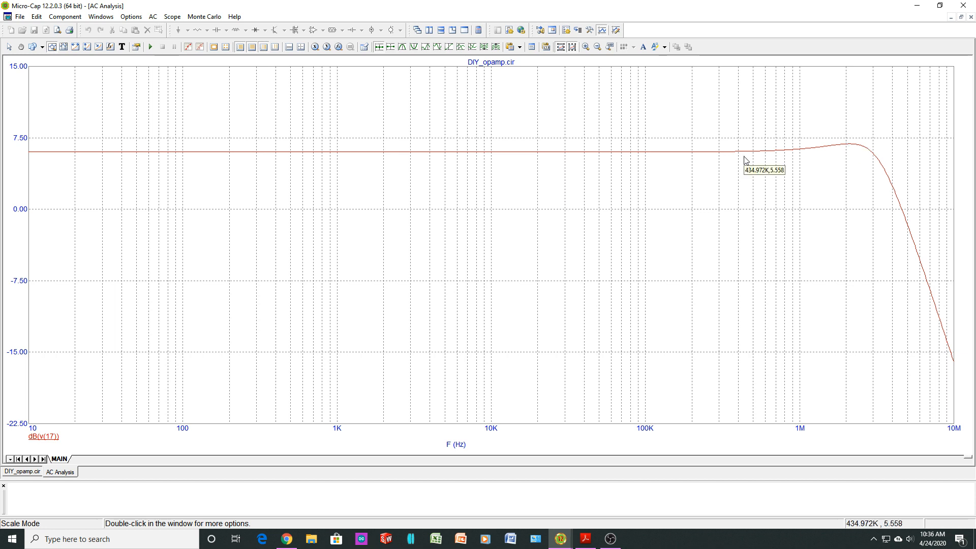
mouse_move(862, 155)
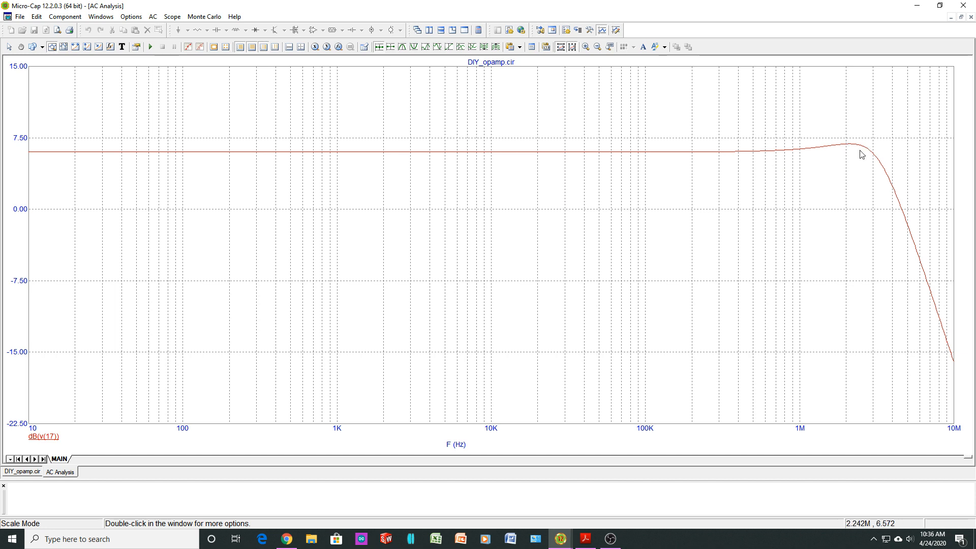
mouse_move(816, 159)
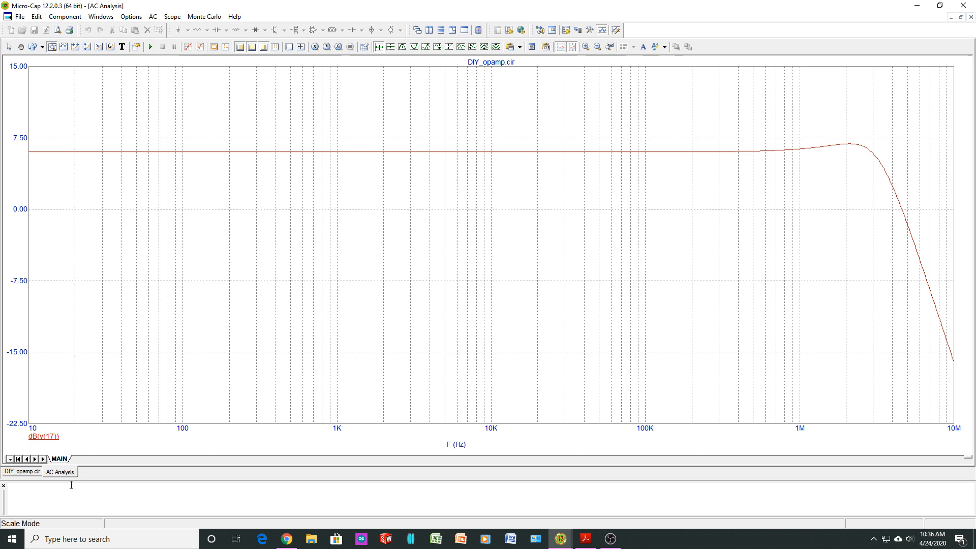
Change C1 from 15p to .1 and rerun the AC Bode plot.
click(21, 470)
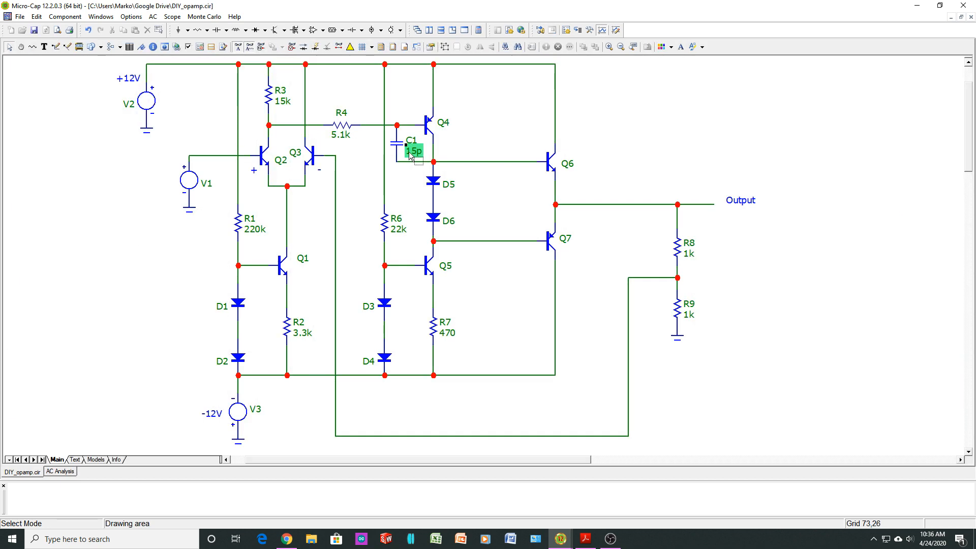
click(418, 155)
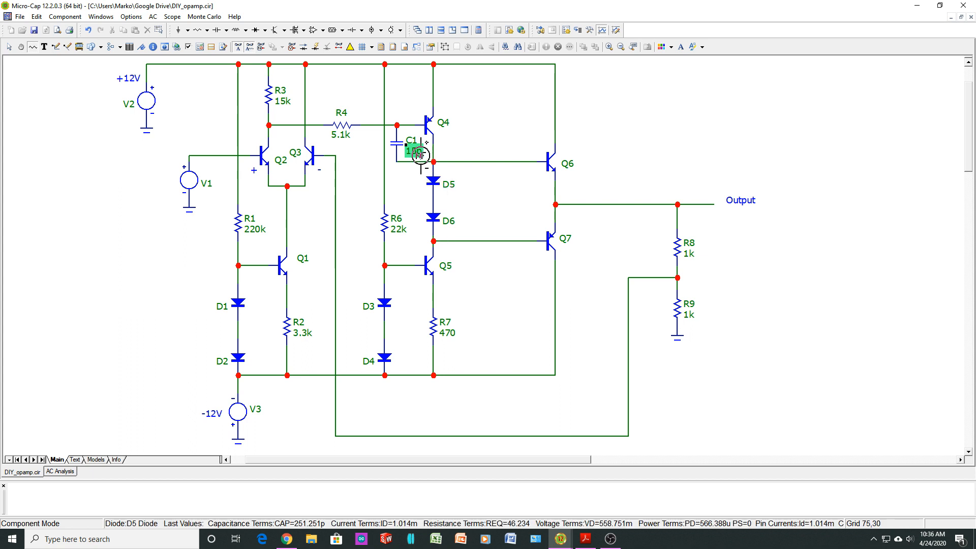
click(10, 31)
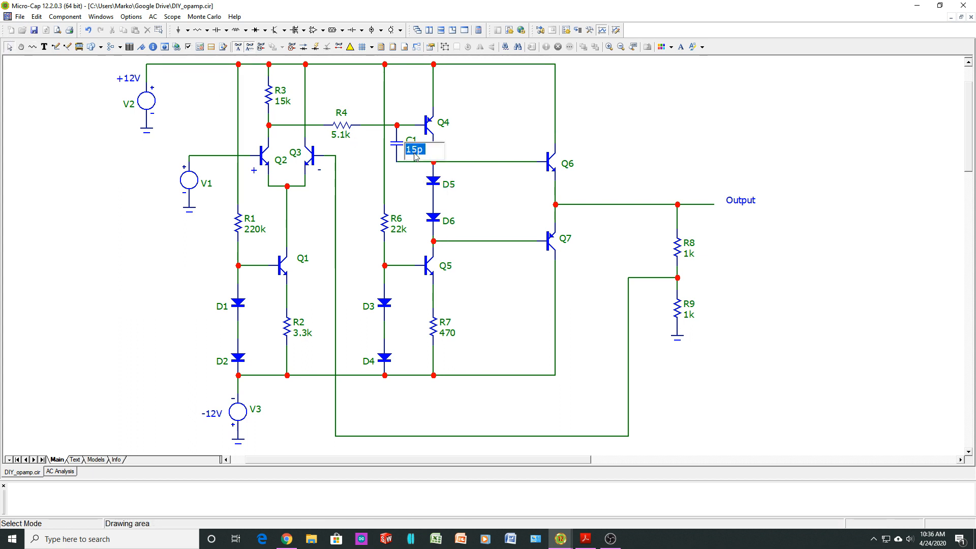
text(.1)
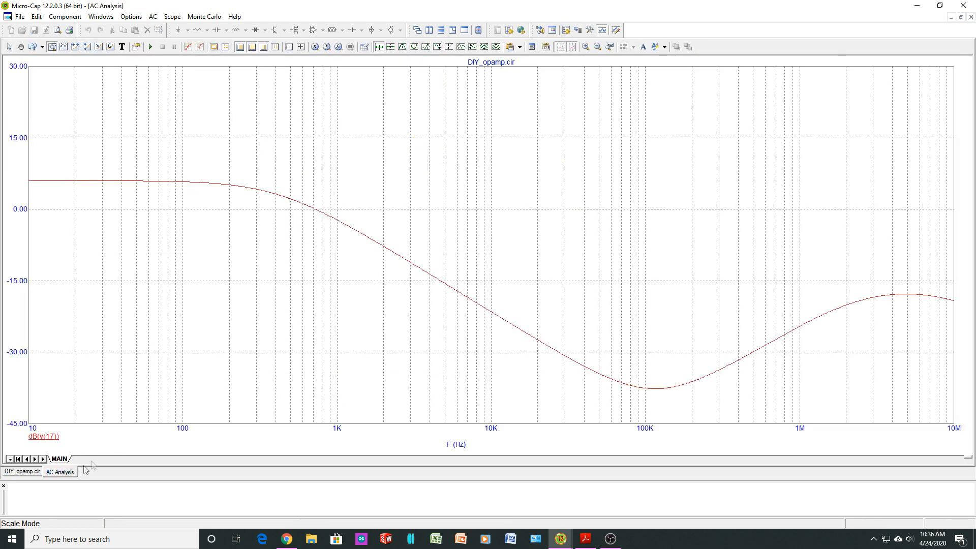
mouse_move(370, 284)
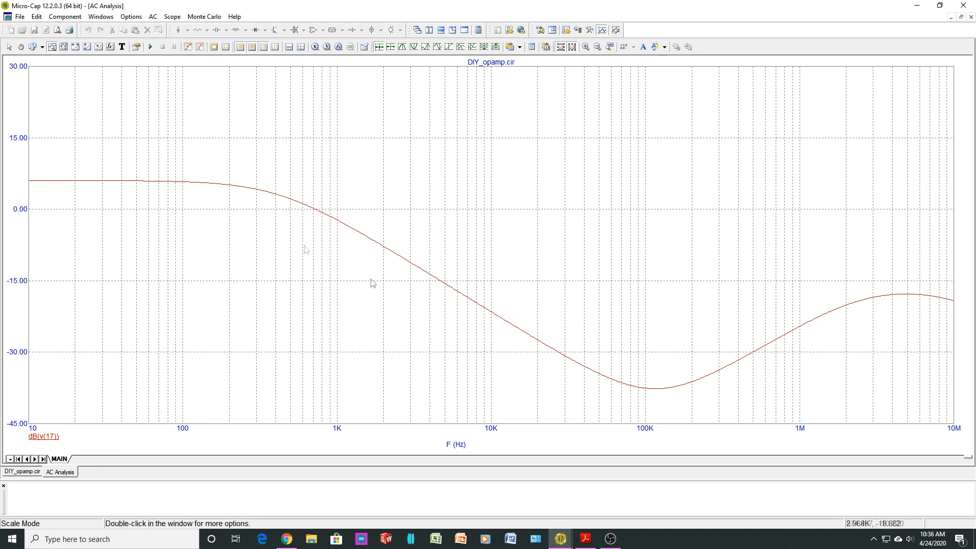
mouse_move(199, 224)
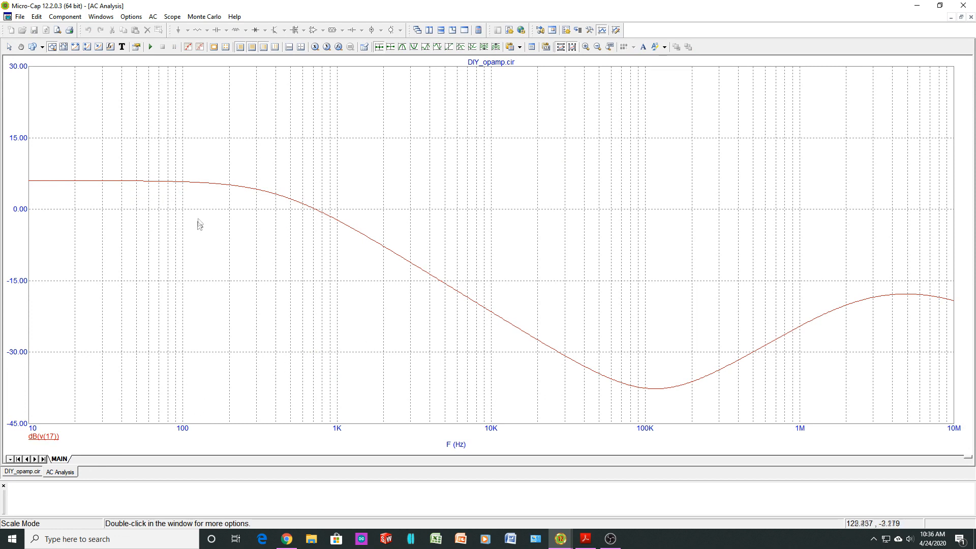
mouse_move(497, 303)
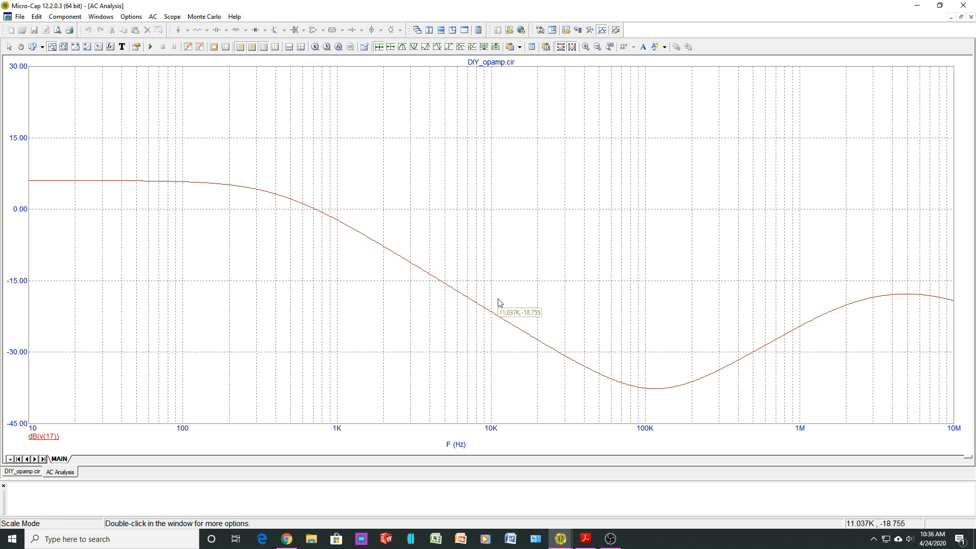
mouse_move(498, 303)
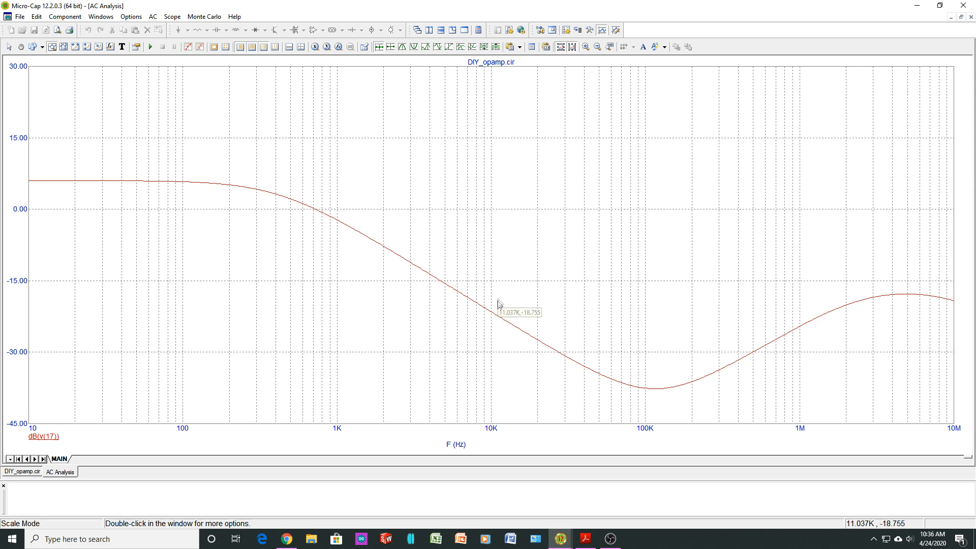
mouse_move(253, 288)
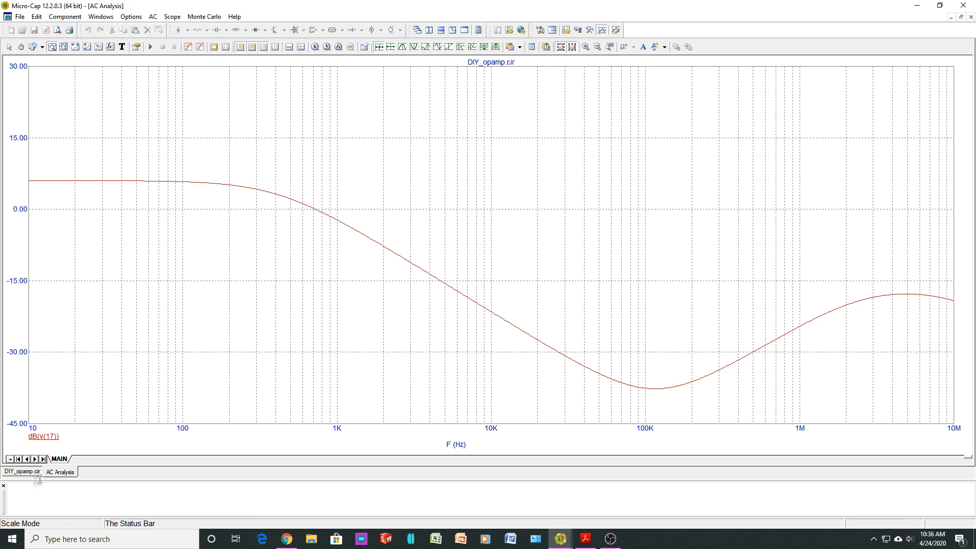
Change C1 to 33pf and rerun the AC Bode plot.
click(21, 471)
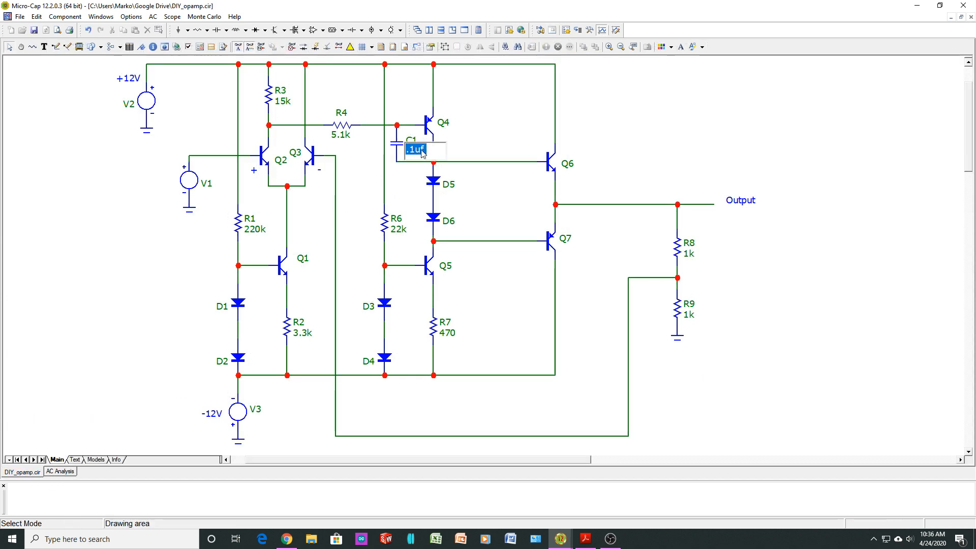
text(33pf)
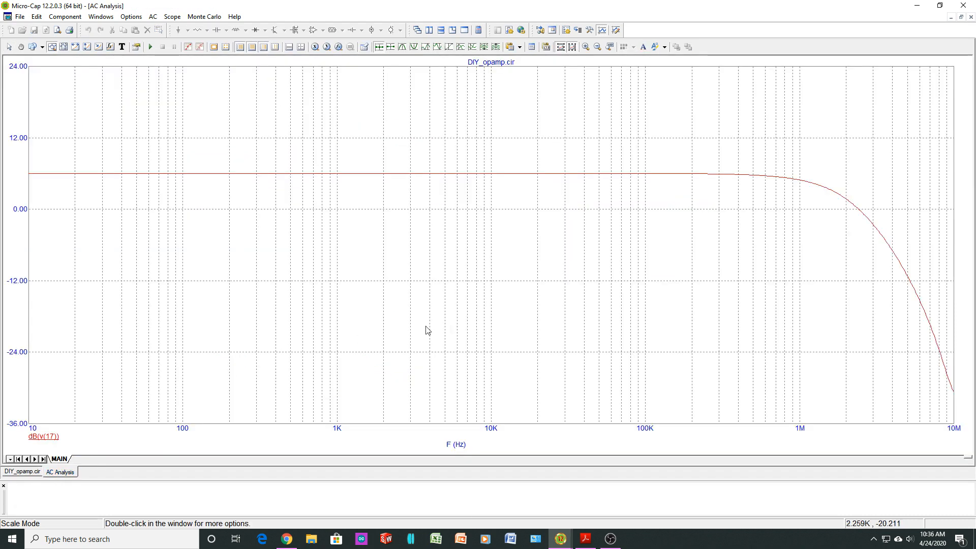
mouse_move(855, 212)
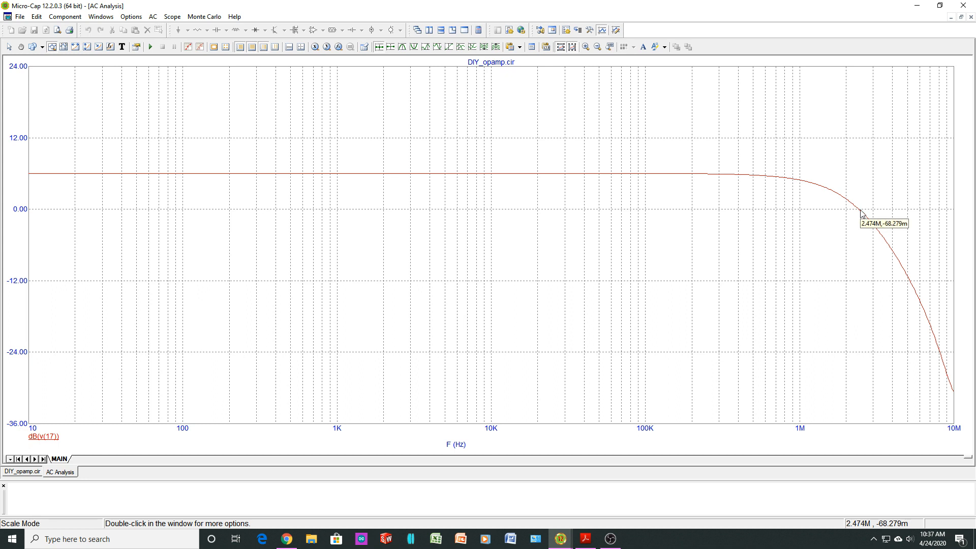
mouse_move(647, 191)
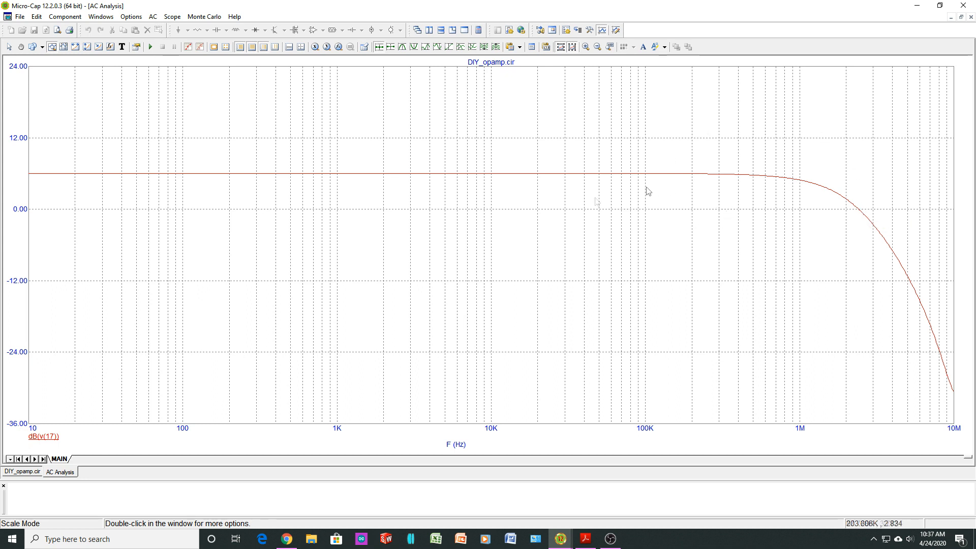
mouse_move(670, 331)
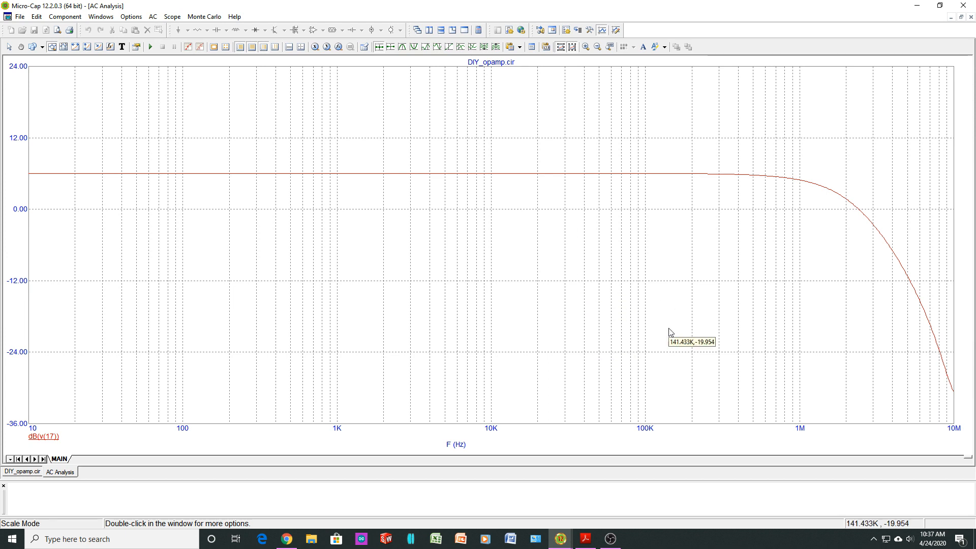
mouse_move(668, 347)
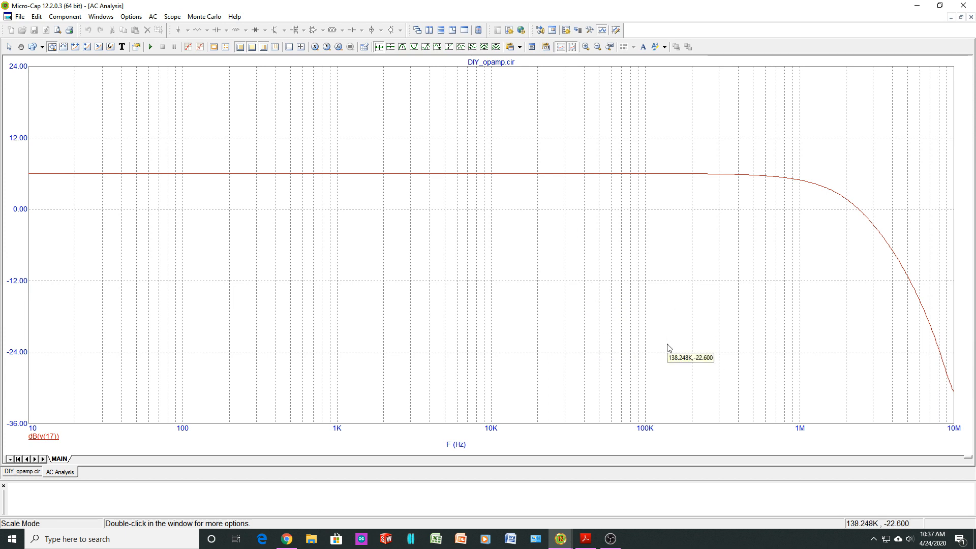
mouse_move(777, 198)
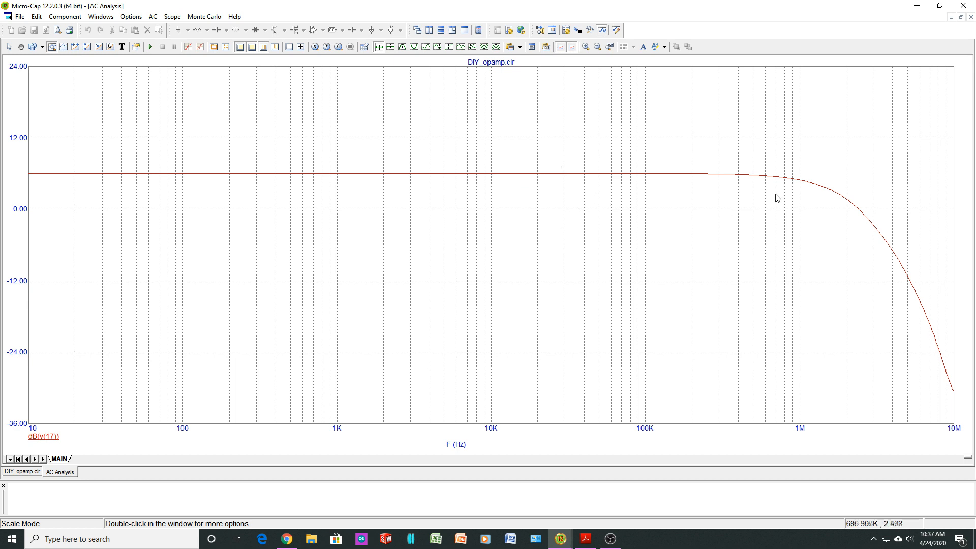
mouse_move(600, 209)
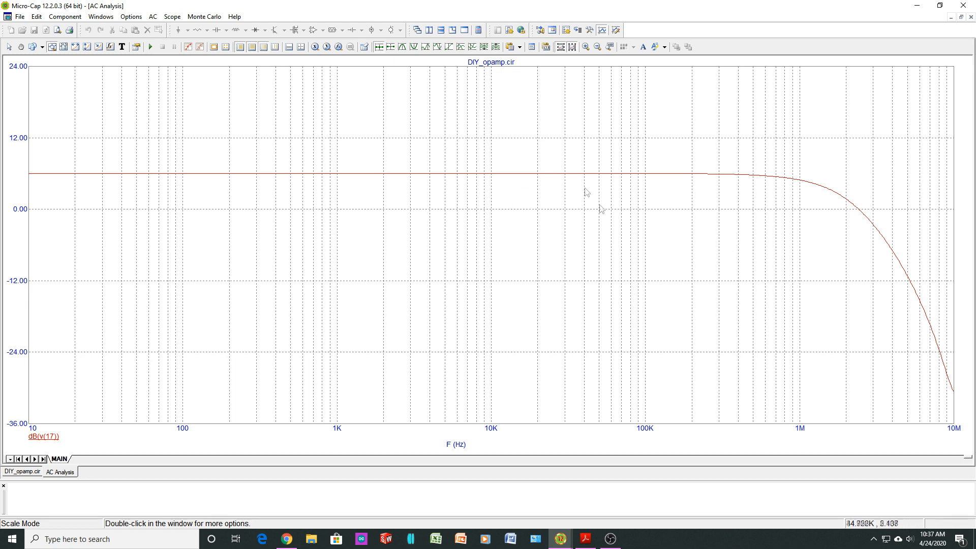
mouse_move(305, 389)
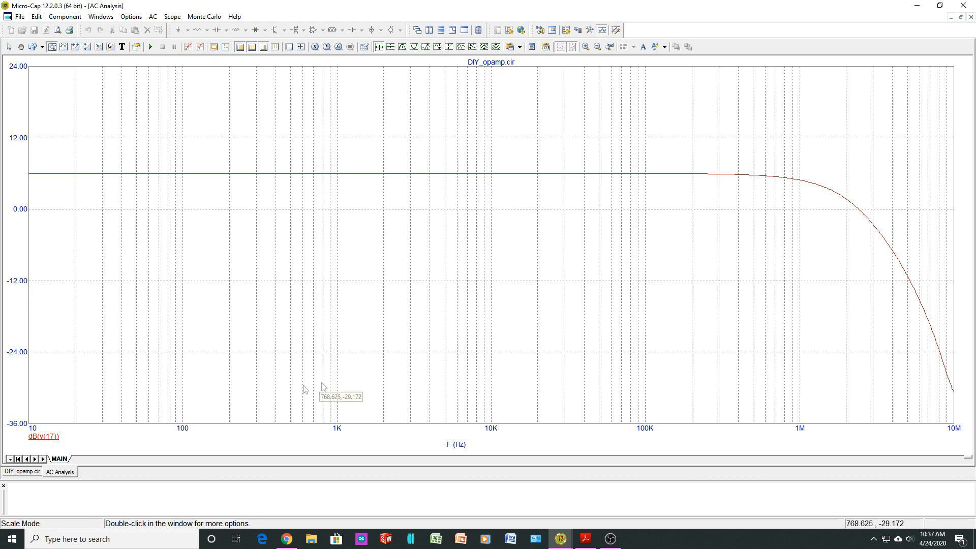
Change C1 to 220pf and rerun the AC Bode plot.
click(22, 471)
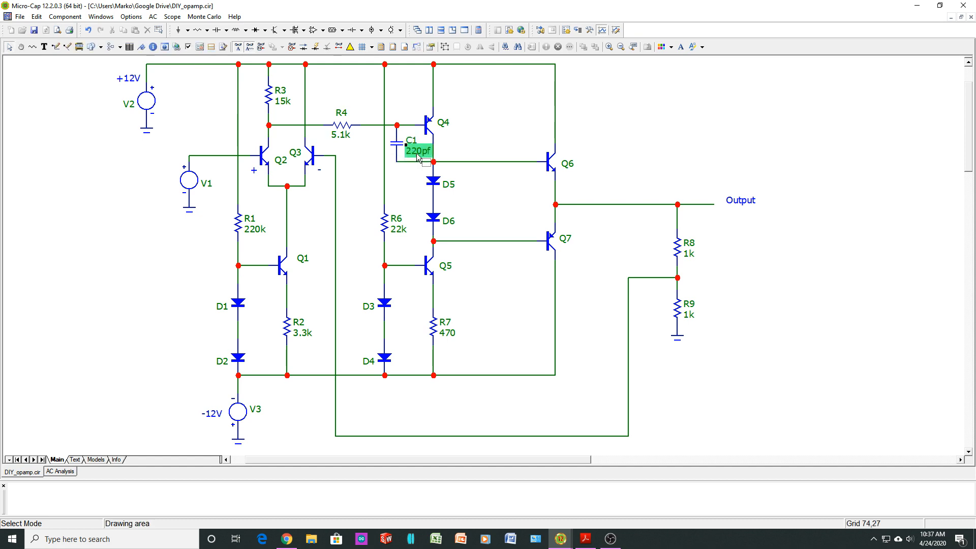
click(60, 472)
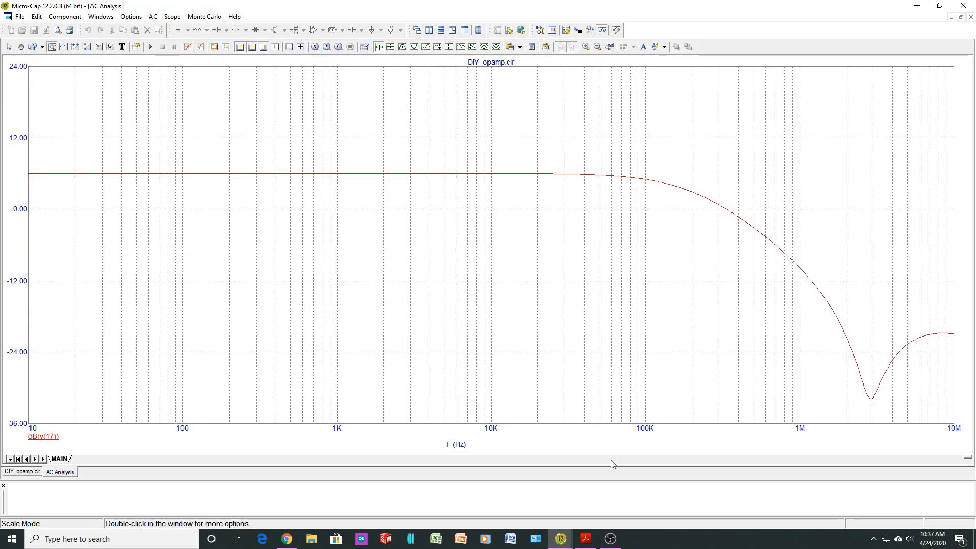
mouse_move(709, 206)
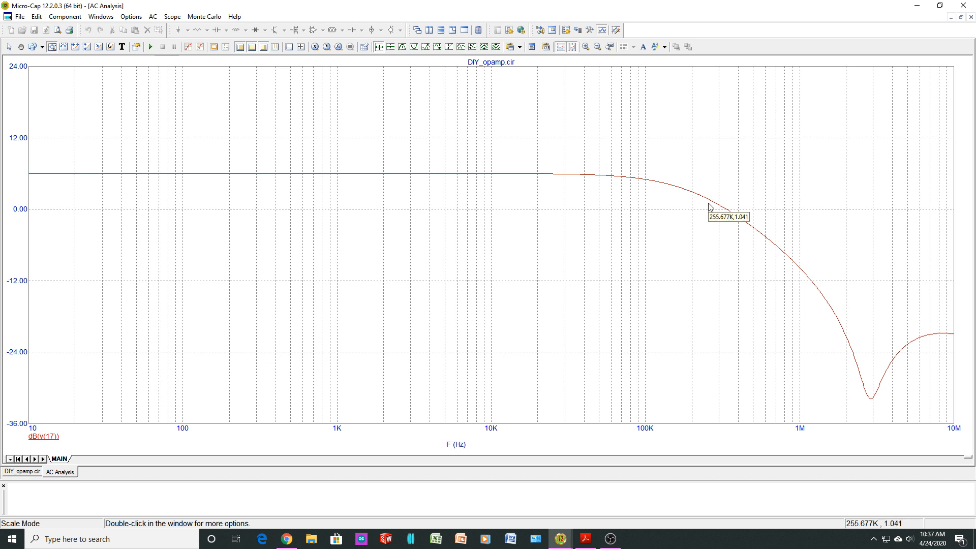
mouse_move(713, 209)
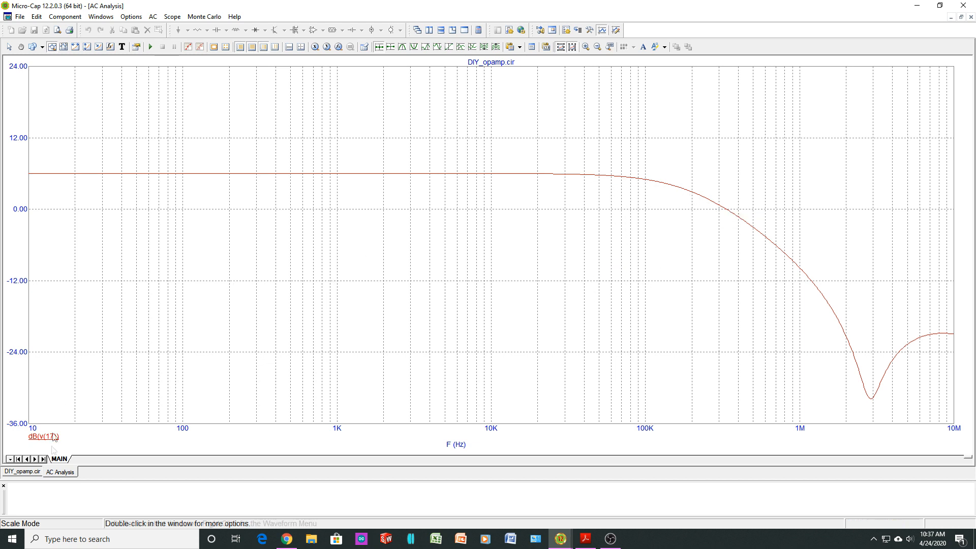
Return to the op-amp schematic with C1 at its final 220pf.
click(23, 470)
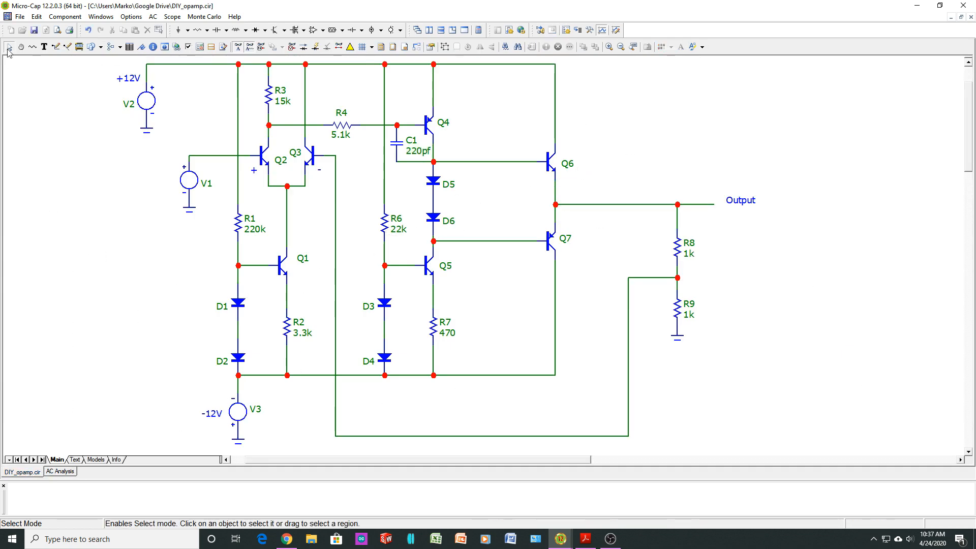
mouse_move(524, 293)
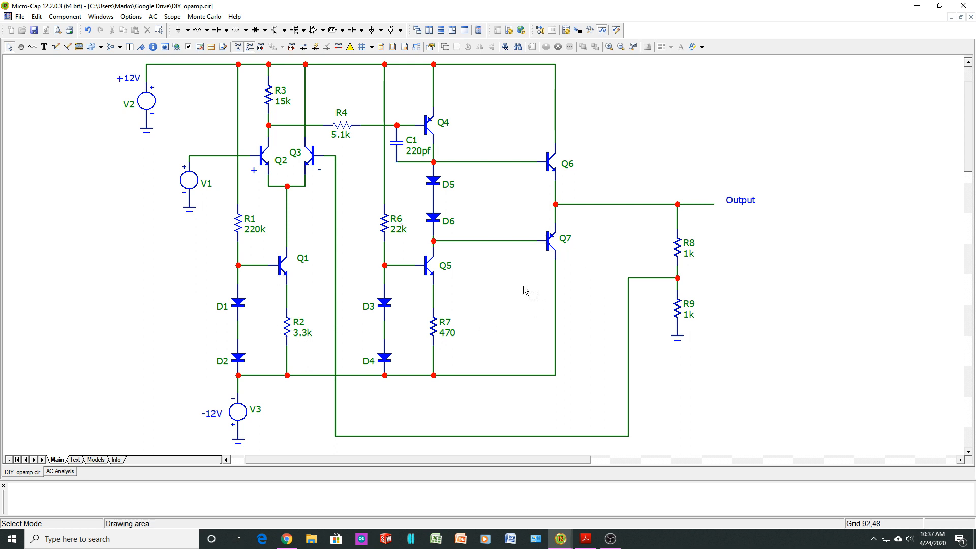
mouse_move(750, 358)
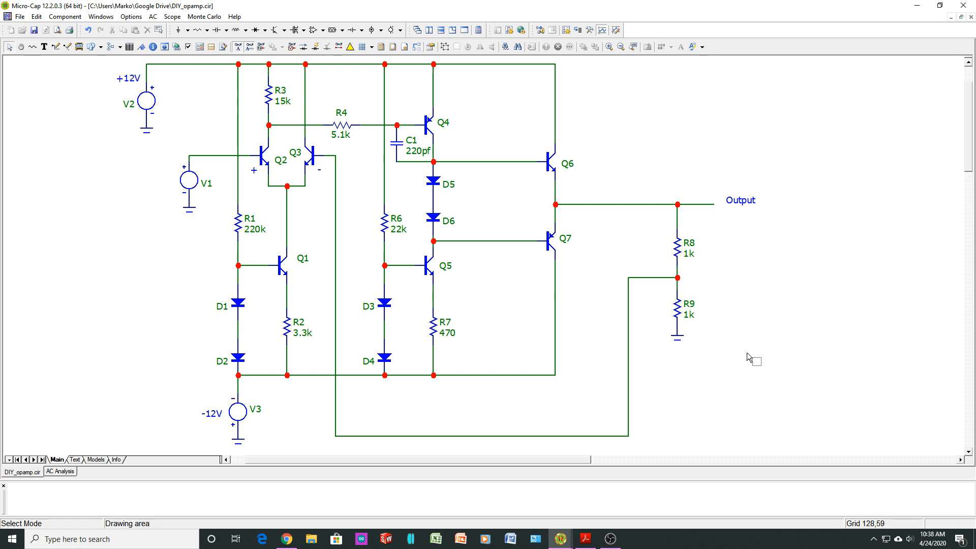
mouse_move(519, 407)
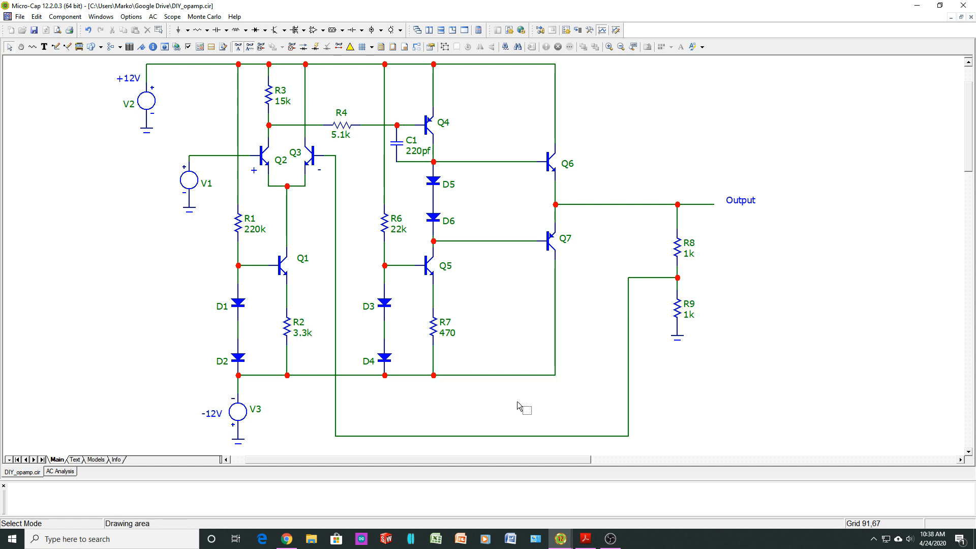
mouse_move(814, 412)
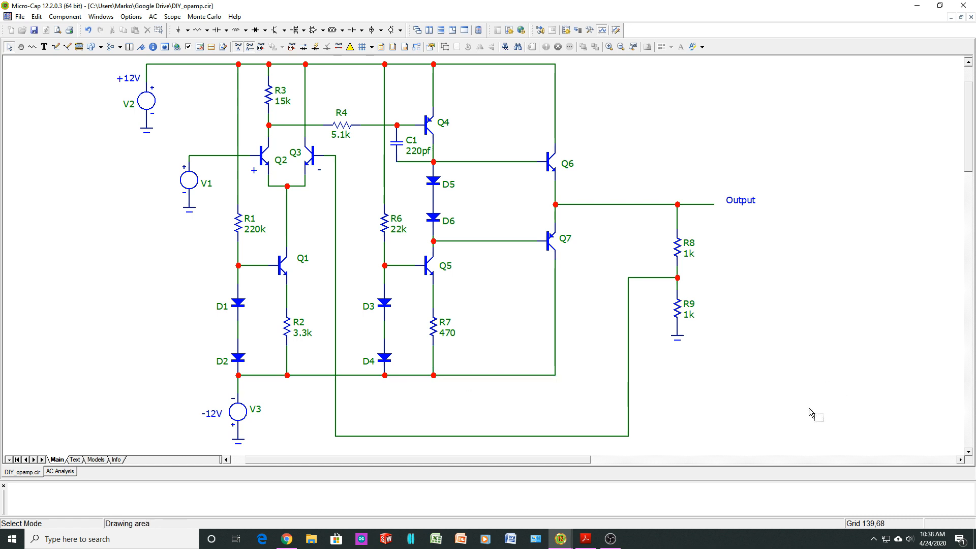